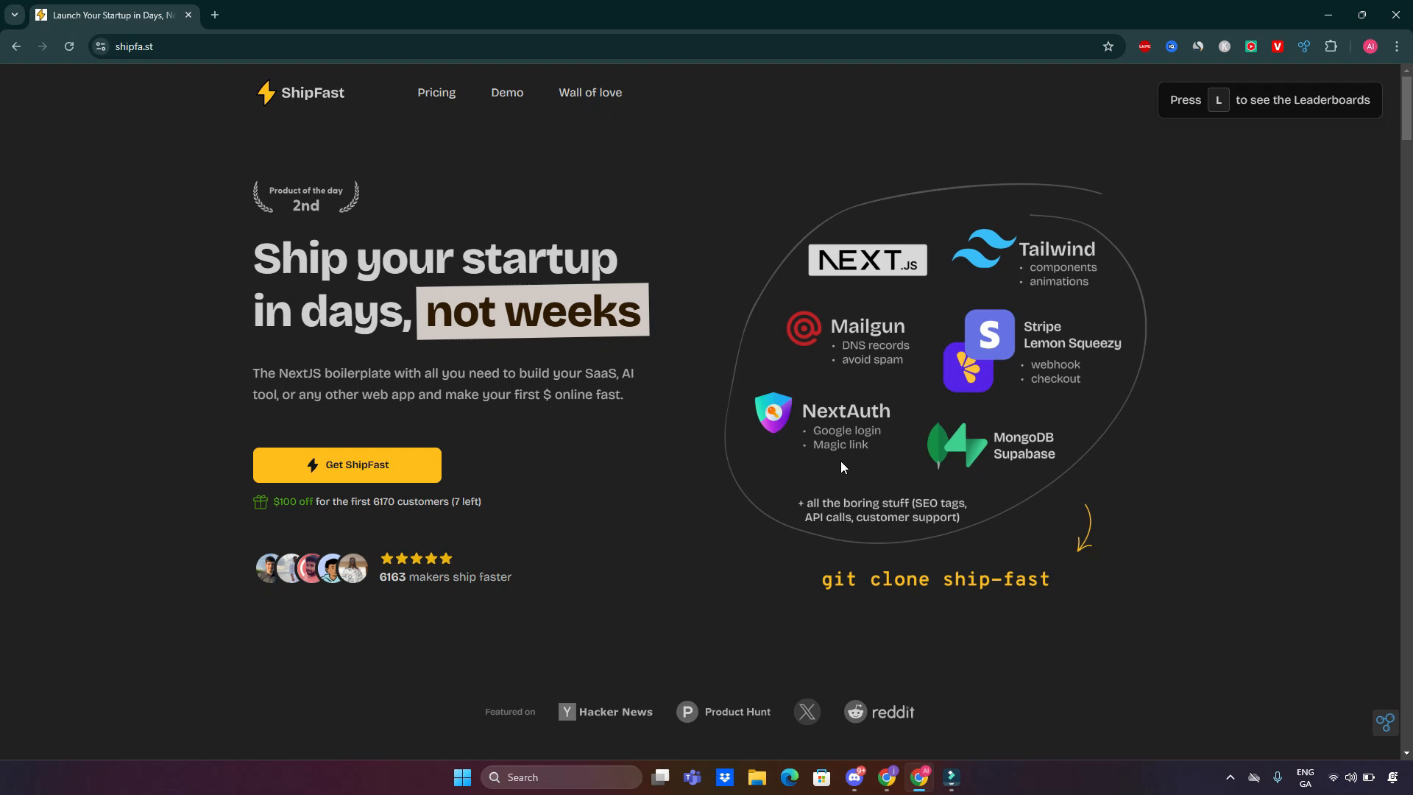
{"action": "mouse_move", "coordinate": [830, 475]}
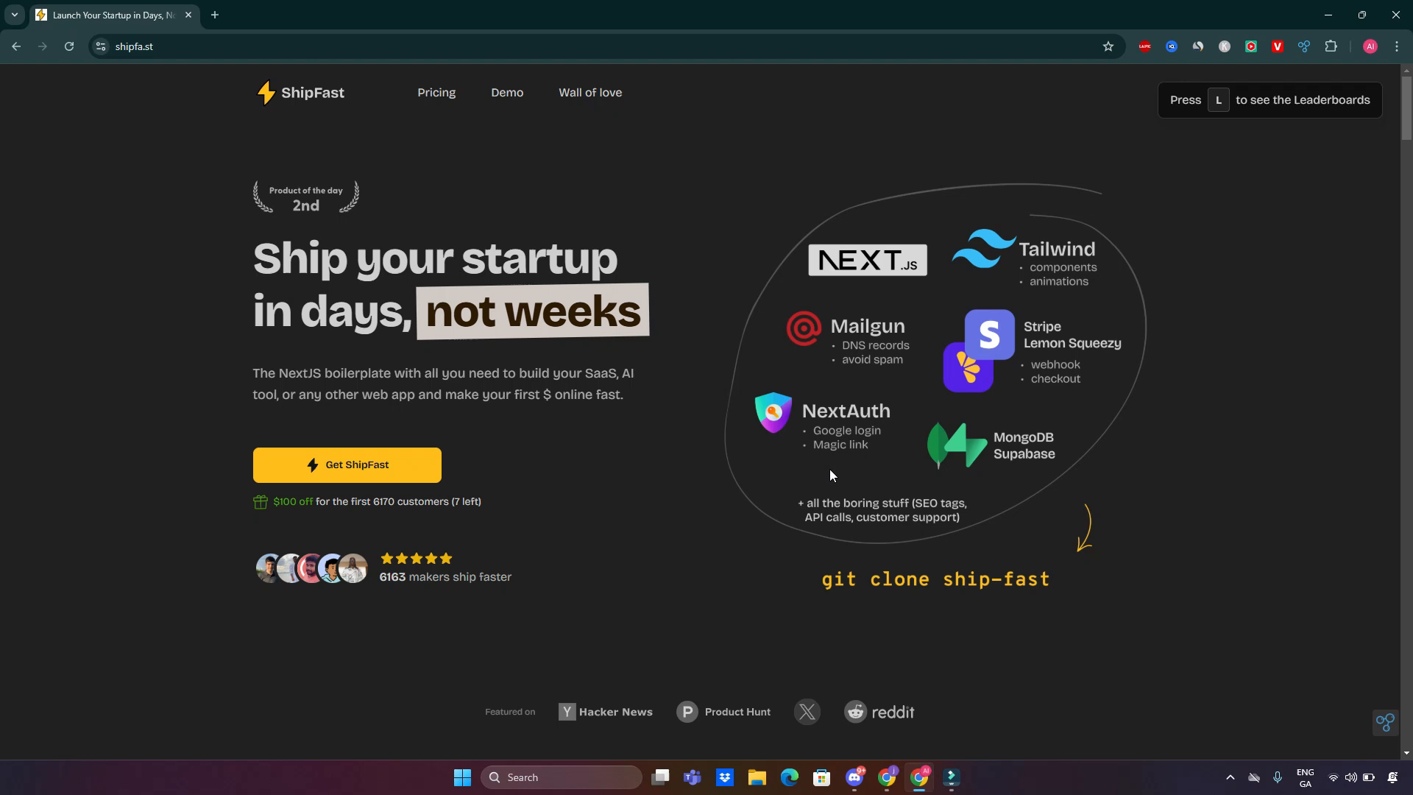
Step: Scroll past the 'Featured on' logos to the panel tallying 22+ hours of setup headaches
{"action": "scroll", "scroll_direction": "down", "scroll_amount": 3}
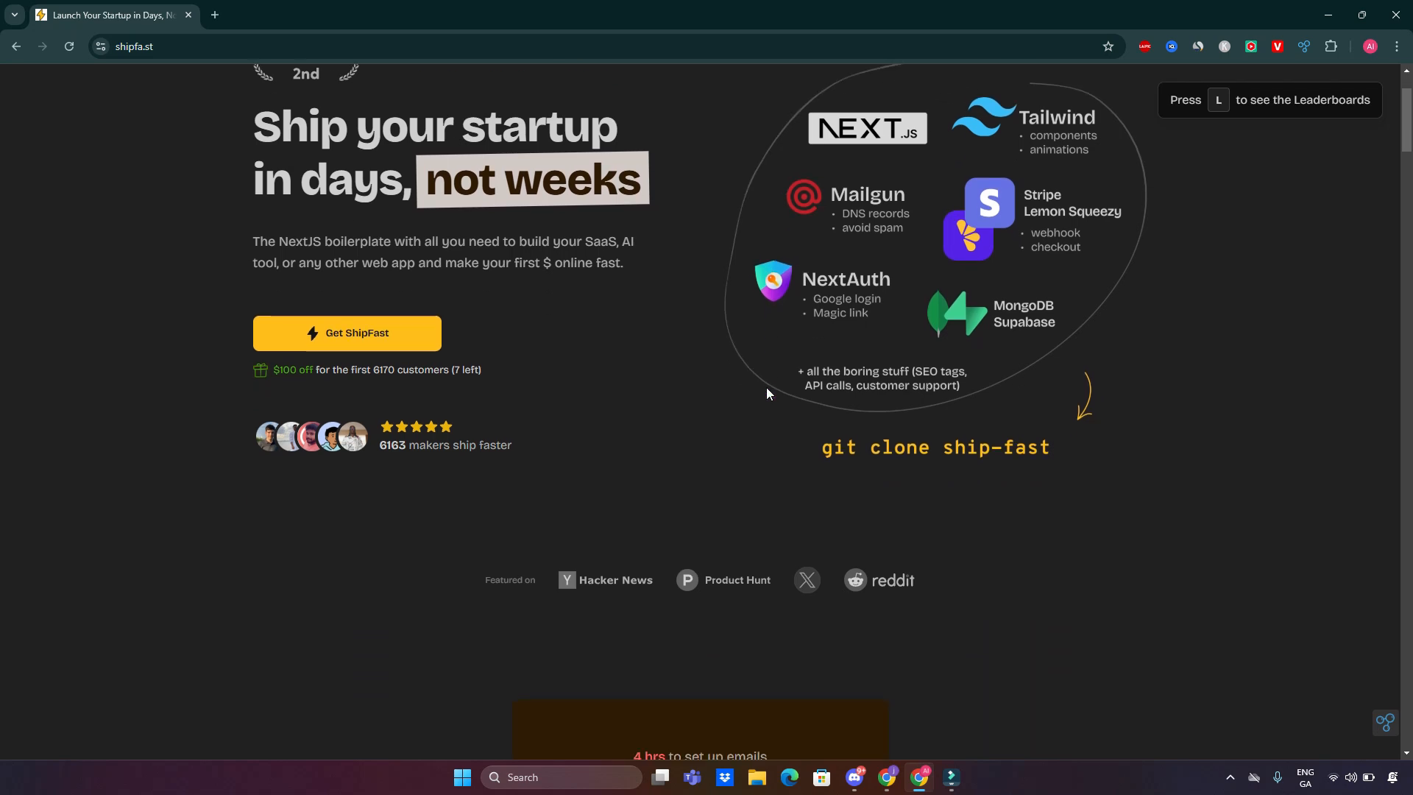
{"action": "scroll", "scroll_direction": "down", "scroll_amount": 3}
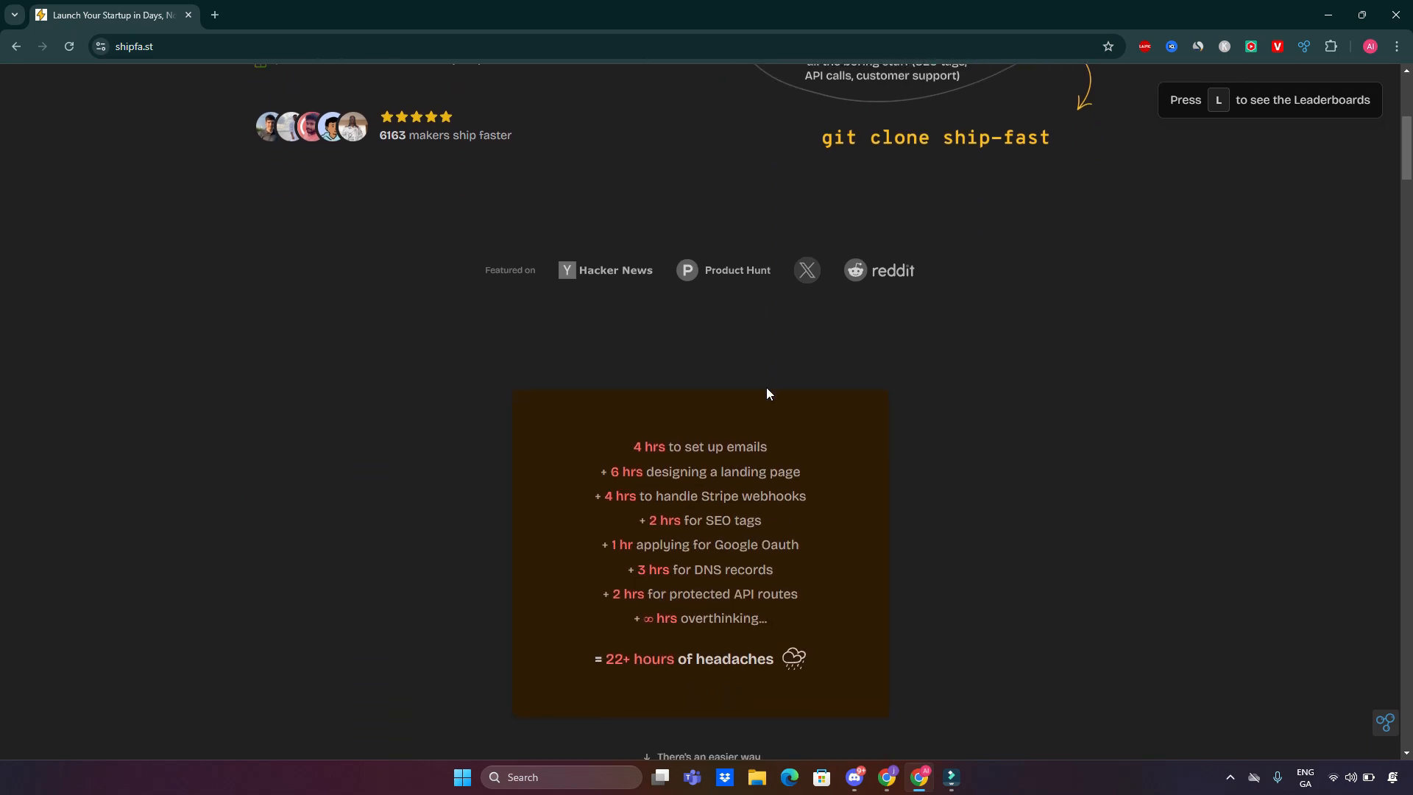
{"action": "scroll", "scroll_direction": "down", "scroll_amount": 3}
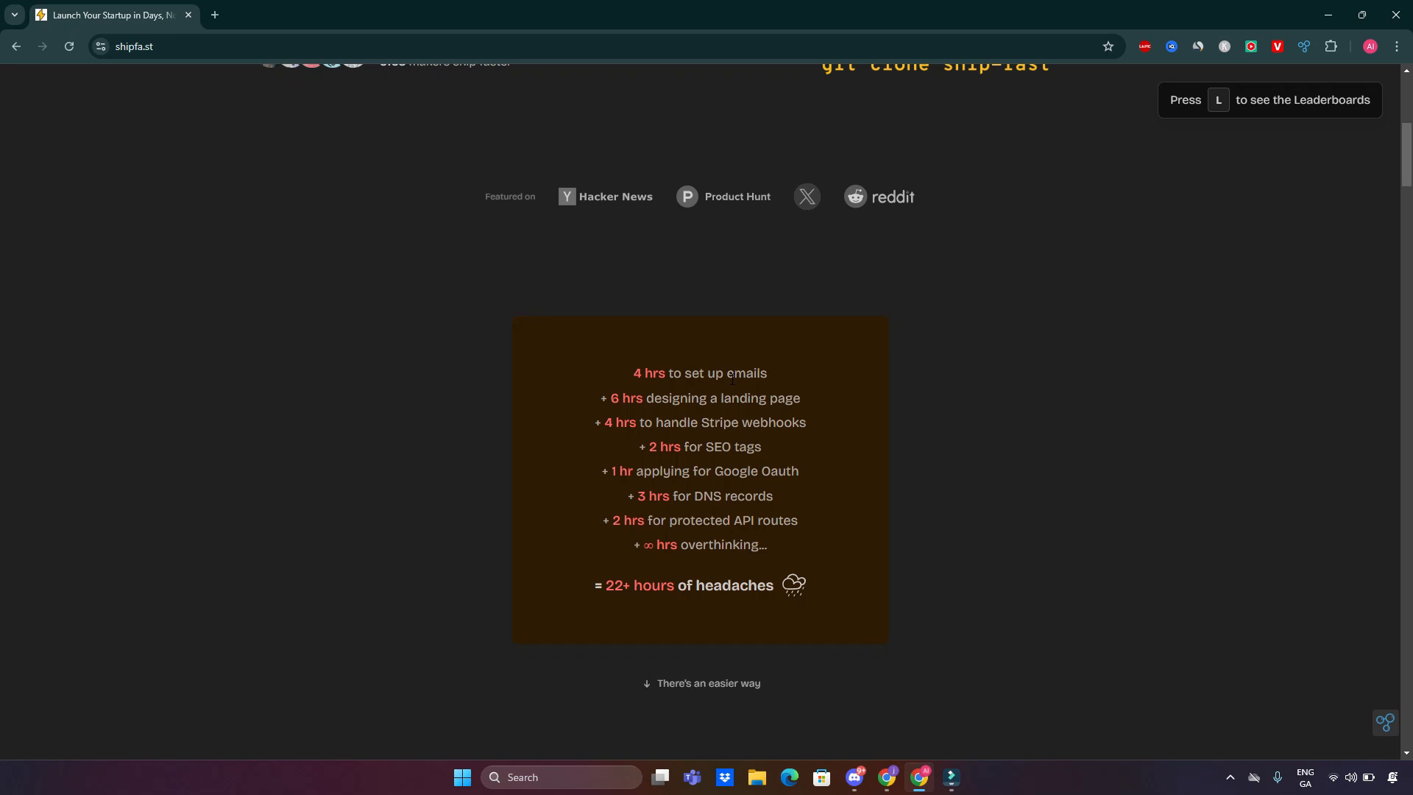
Step: Scroll to 'Supercharge your app instantly' showing the Style perks, with 'Hey, it's Marc' starting below
{"action": "scroll", "scroll_direction": "down", "scroll_amount": 3}
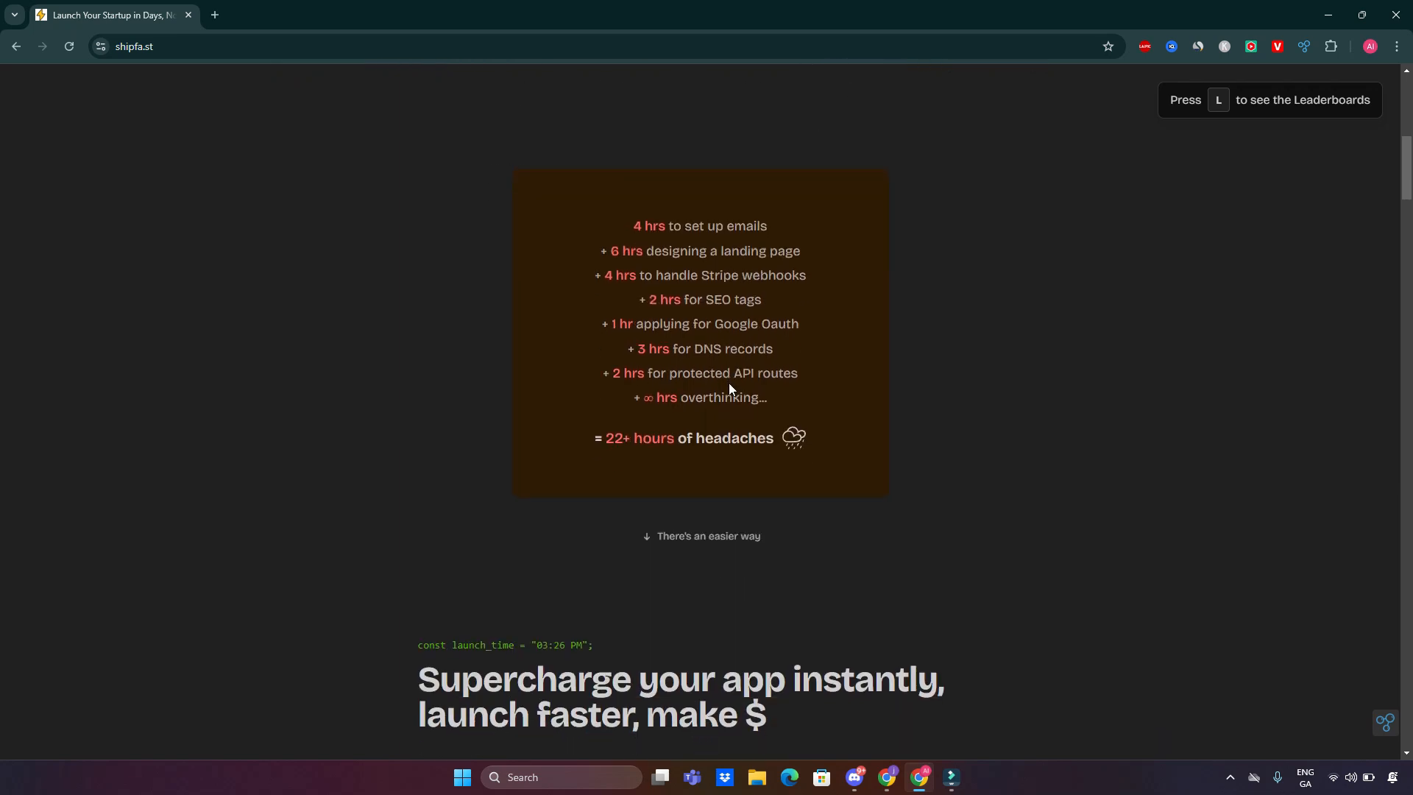
{"action": "scroll", "scroll_direction": "down", "scroll_amount": 3}
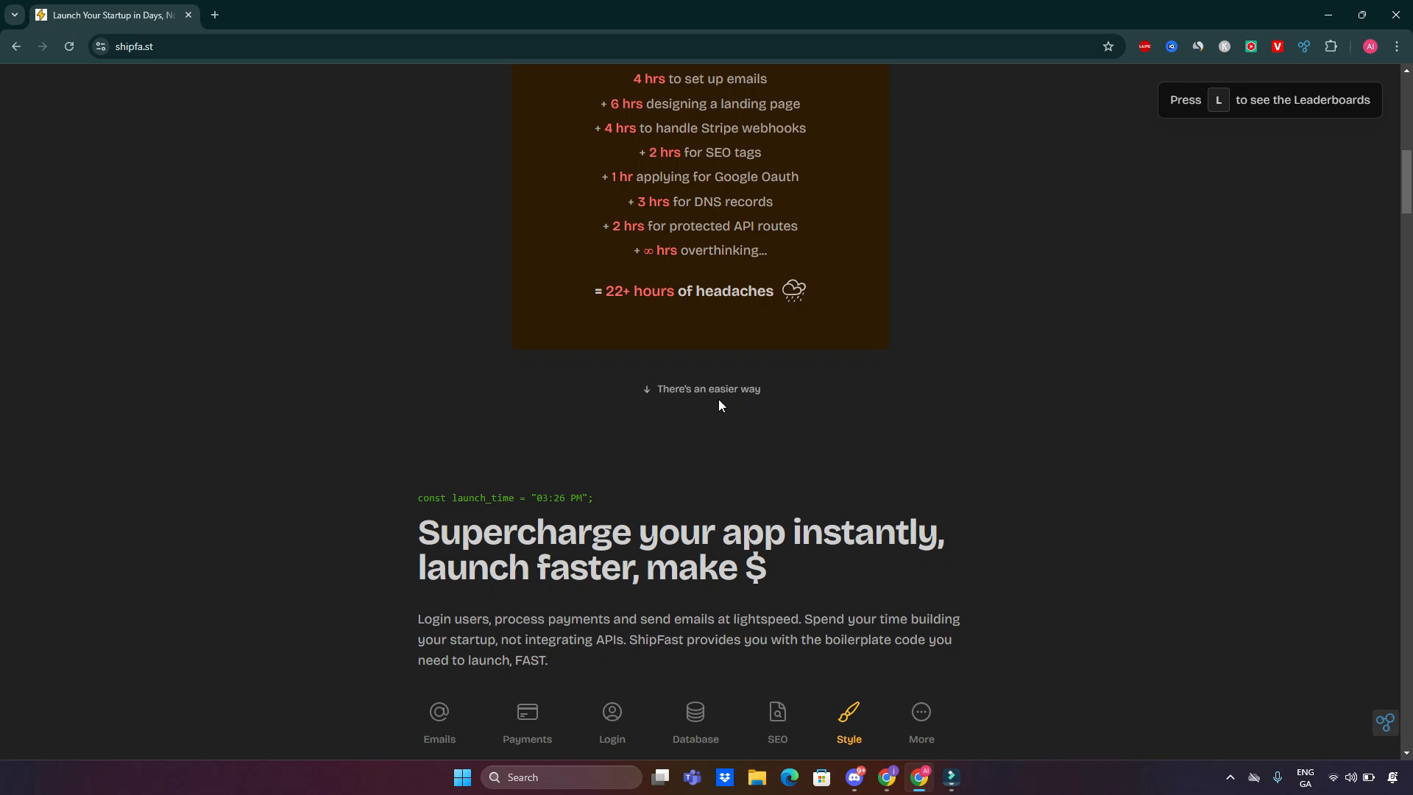
{"action": "scroll", "scroll_direction": "down", "scroll_amount": 3}
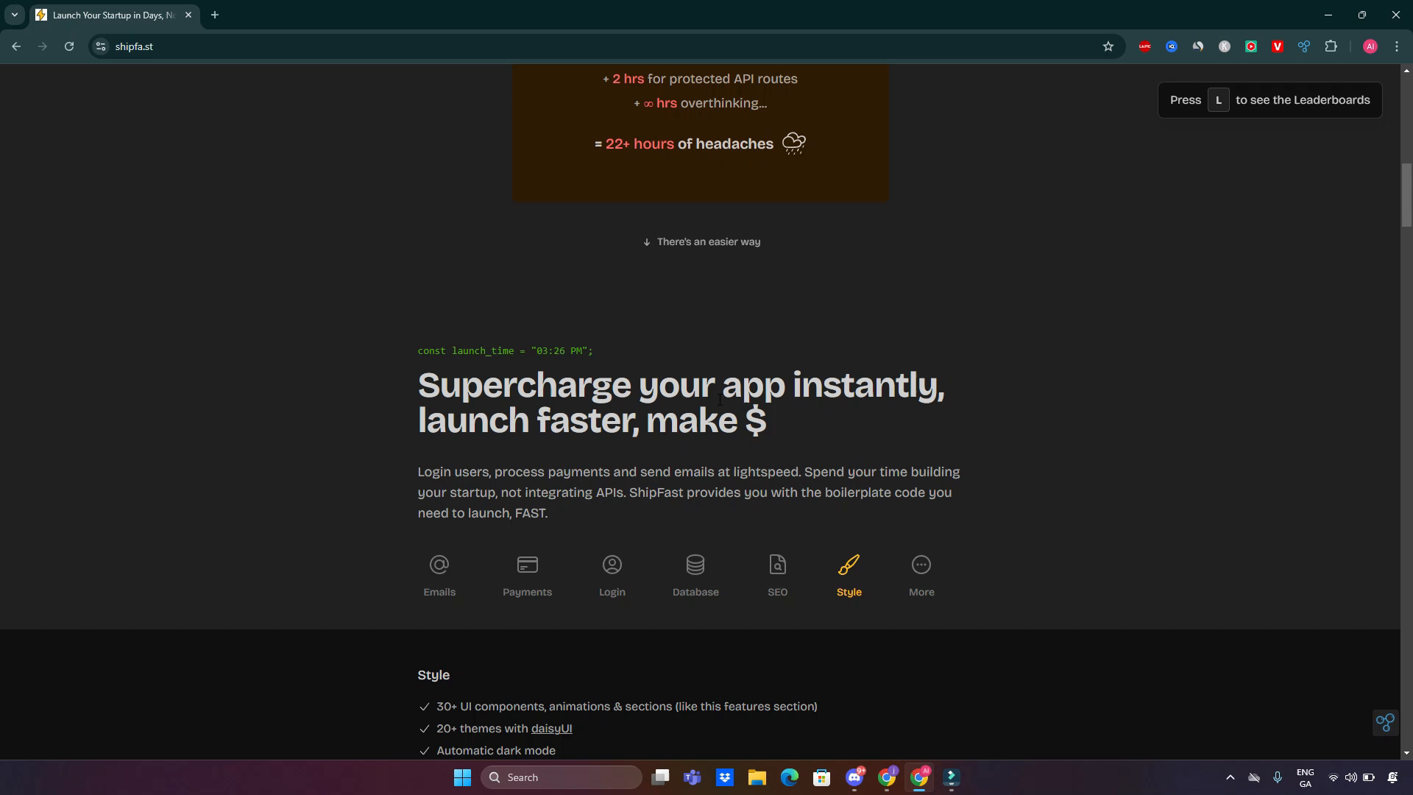
{"action": "scroll", "scroll_direction": "down", "scroll_amount": 3}
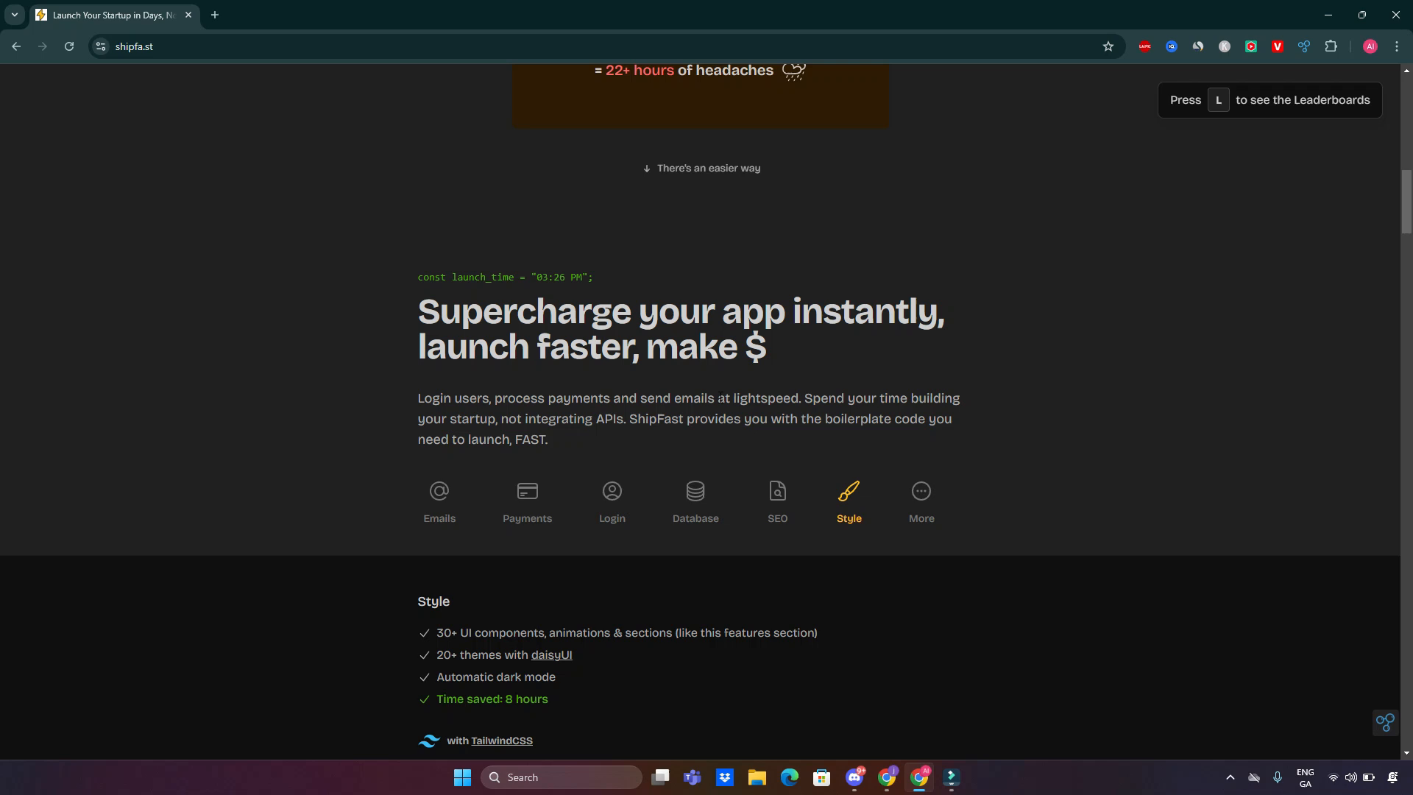
{"action": "scroll", "scroll_direction": "down", "scroll_amount": 3}
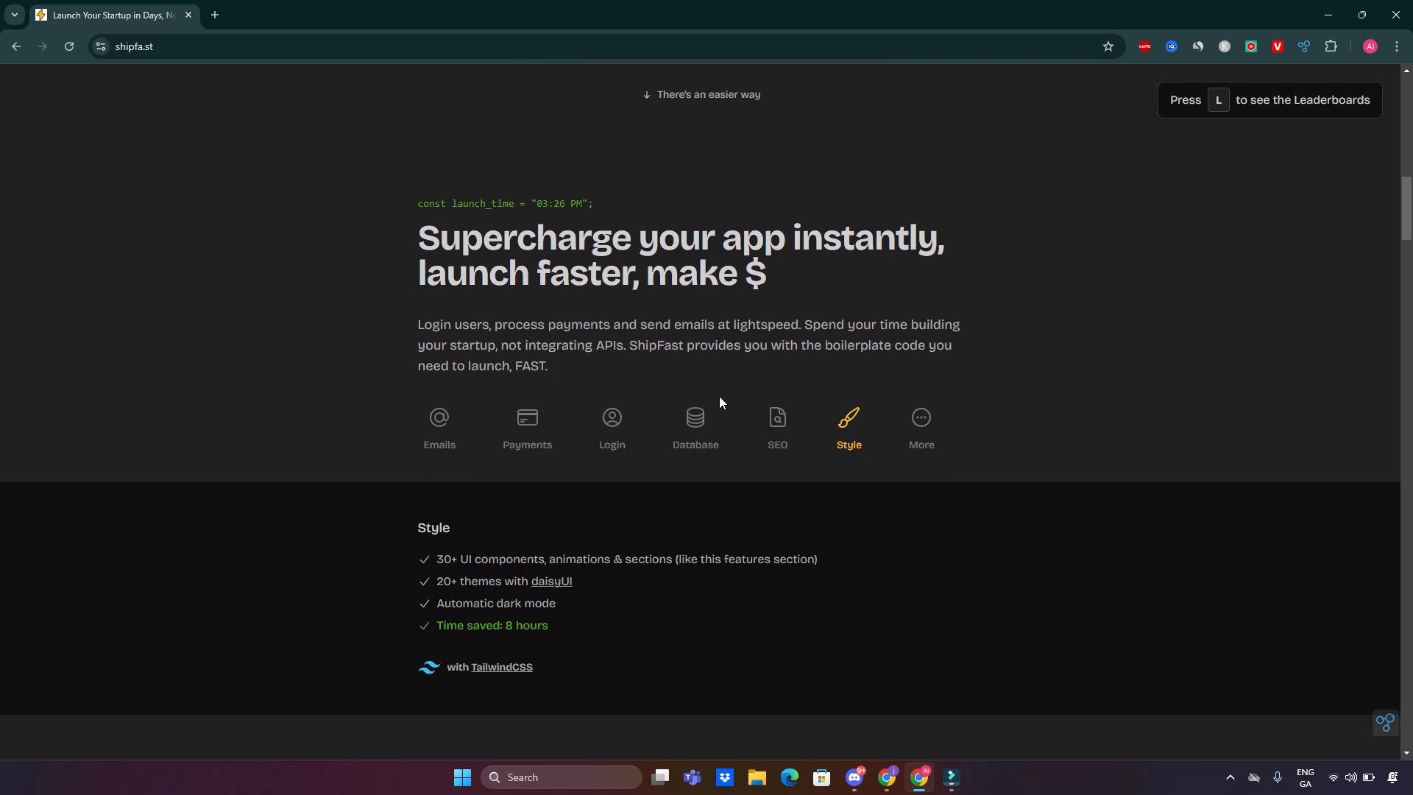
{"action": "scroll", "scroll_direction": "down", "scroll_amount": 3}
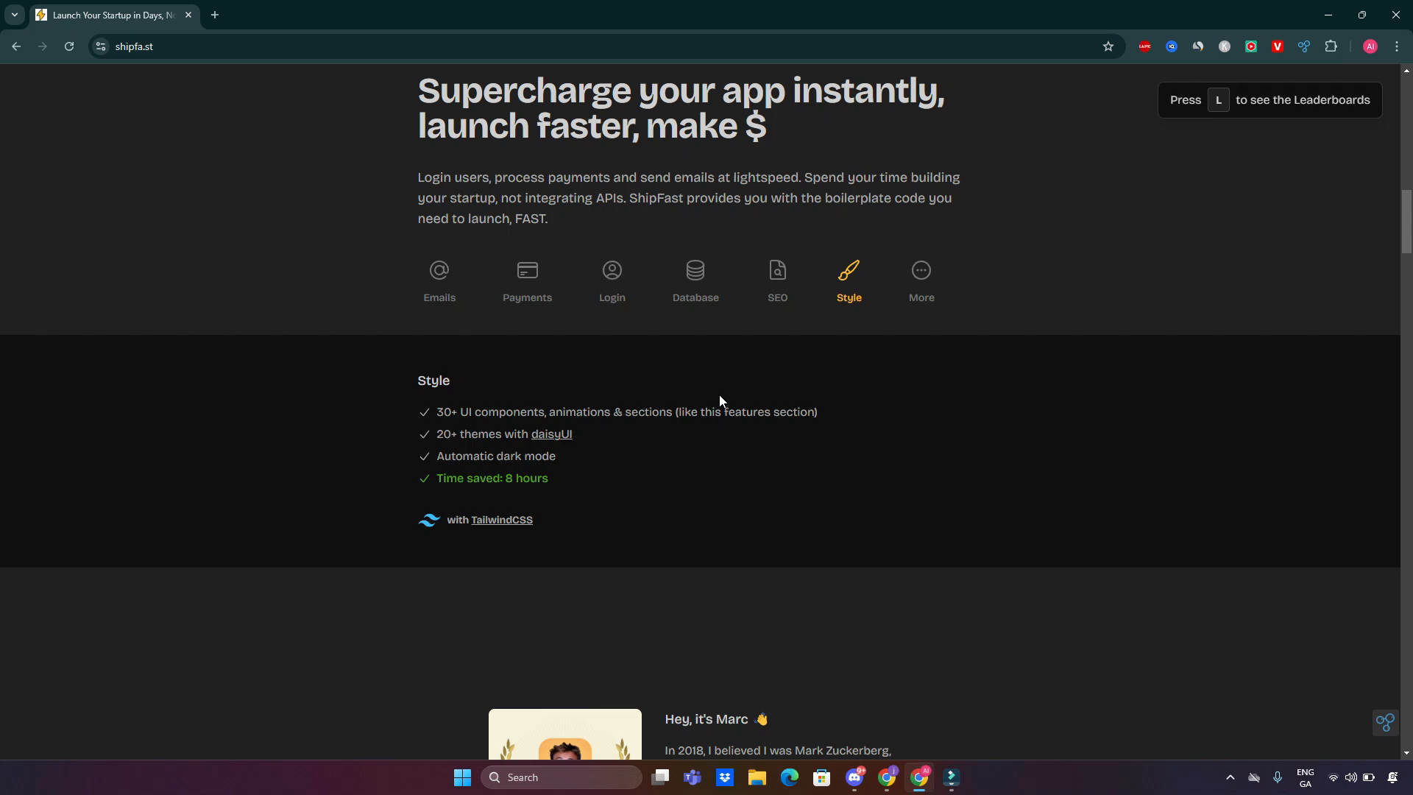
Step: Scroll to Marc's founder story until it is fully visible with the demo video appearing below
{"action": "scroll", "scroll_direction": "down", "scroll_amount": 3}
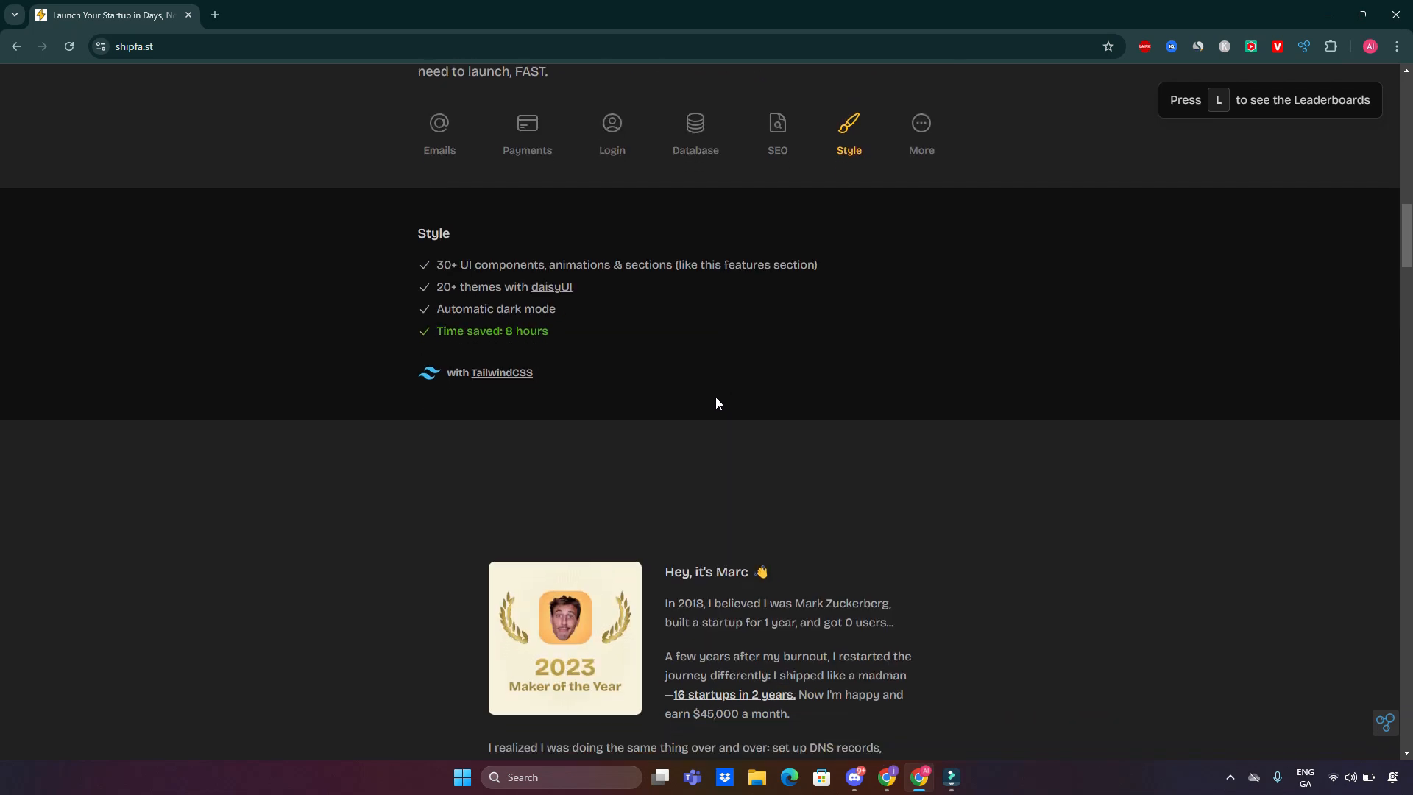
{"action": "scroll", "scroll_direction": "down", "scroll_amount": 3}
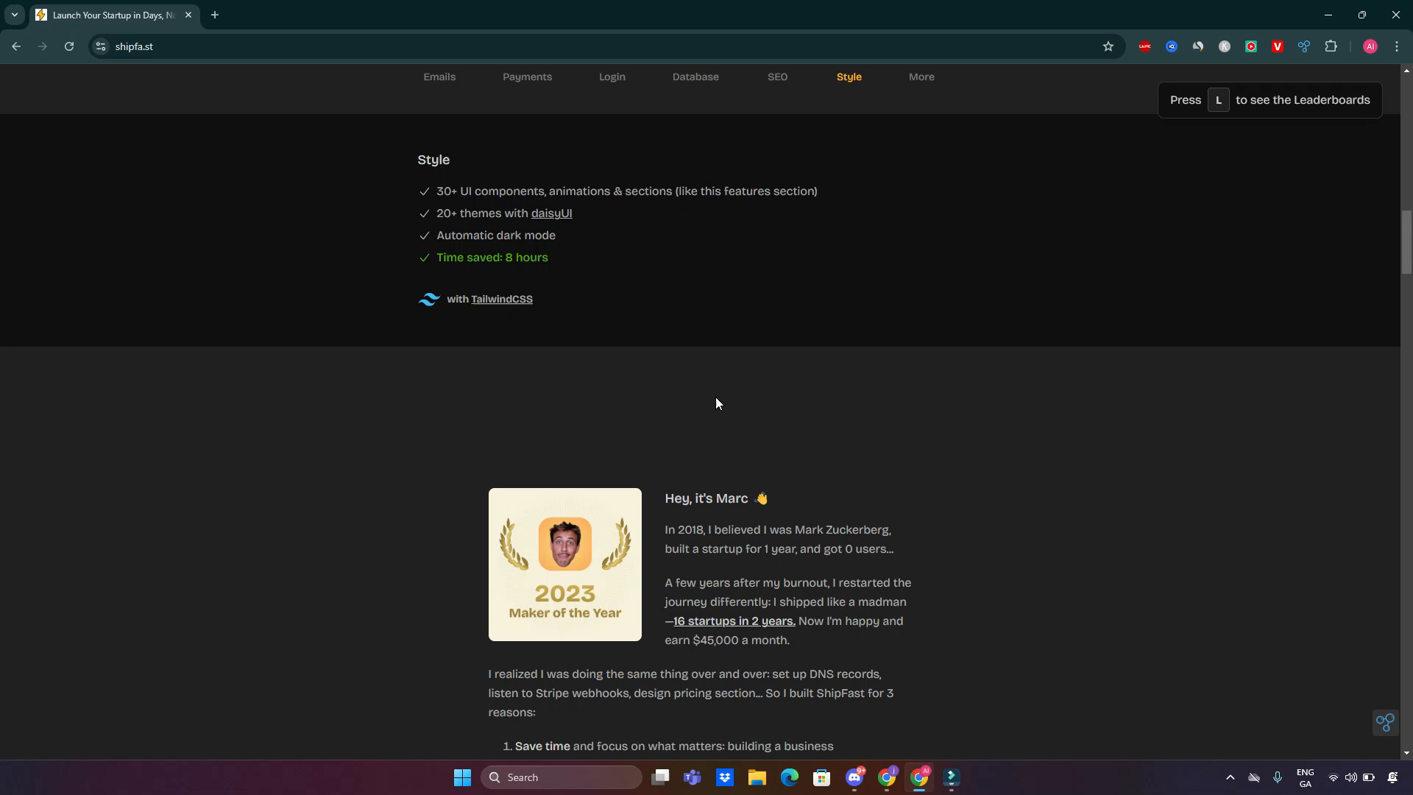
{"action": "scroll", "scroll_direction": "down", "scroll_amount": 3}
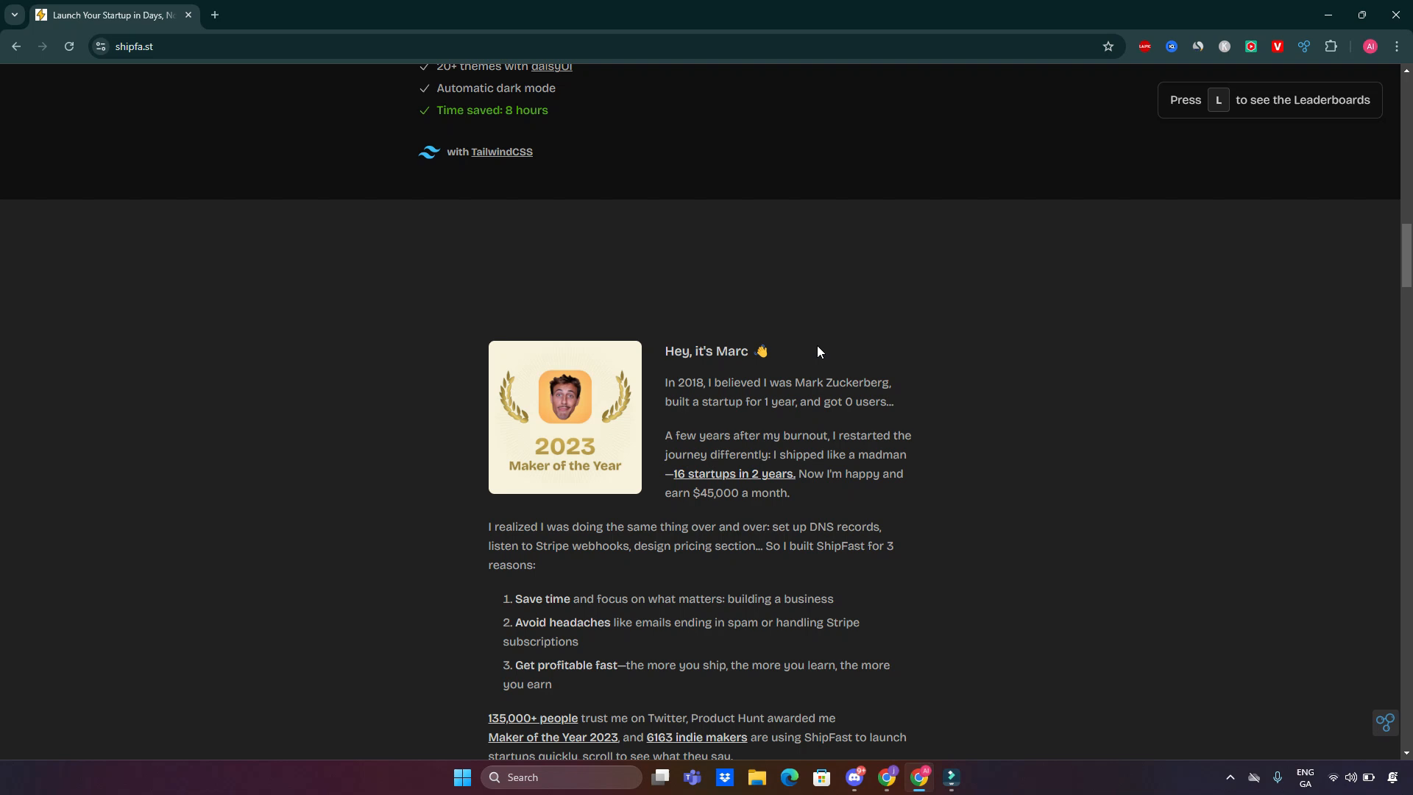
{"action": "mouse_move", "coordinate": [822, 343]}
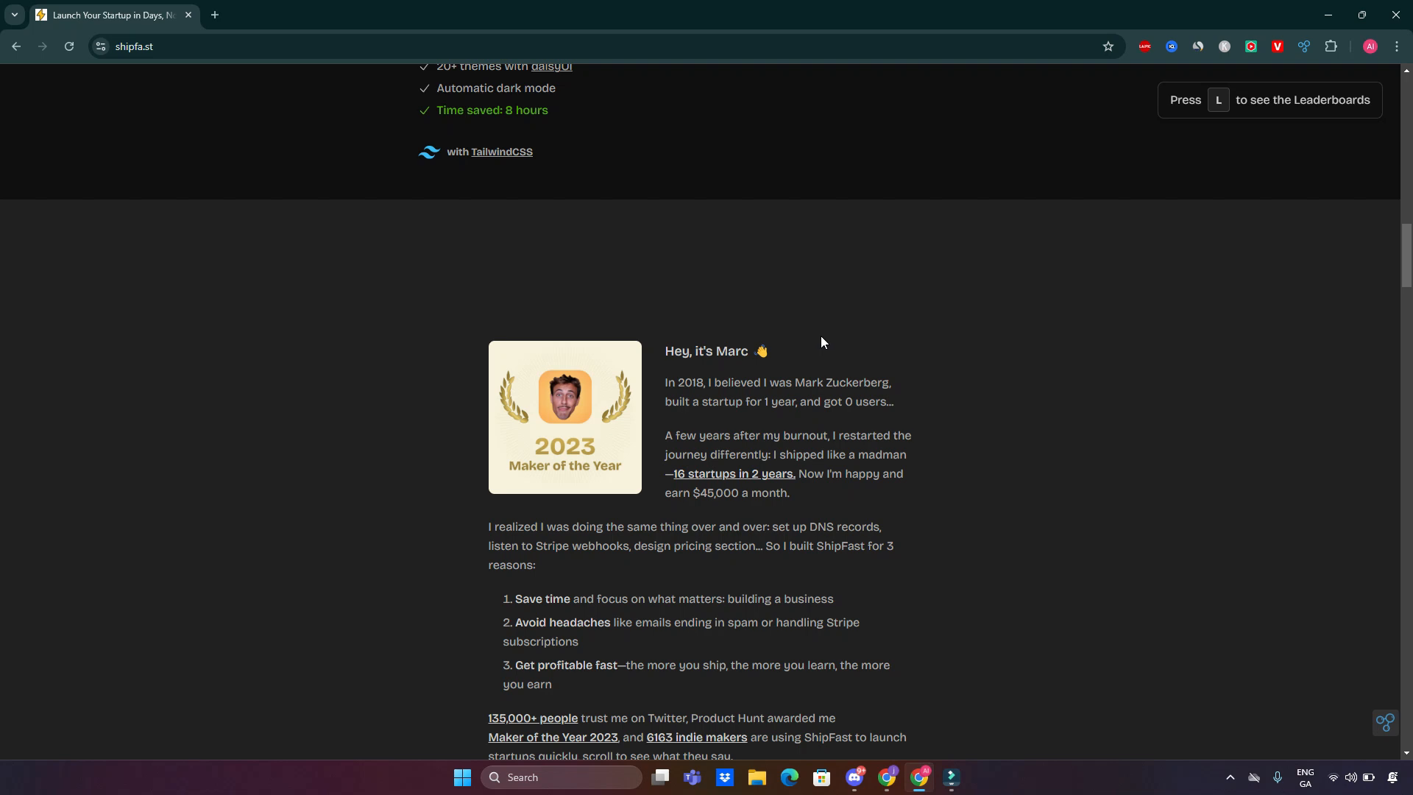
{"action": "scroll", "scroll_direction": "down", "scroll_amount": 3}
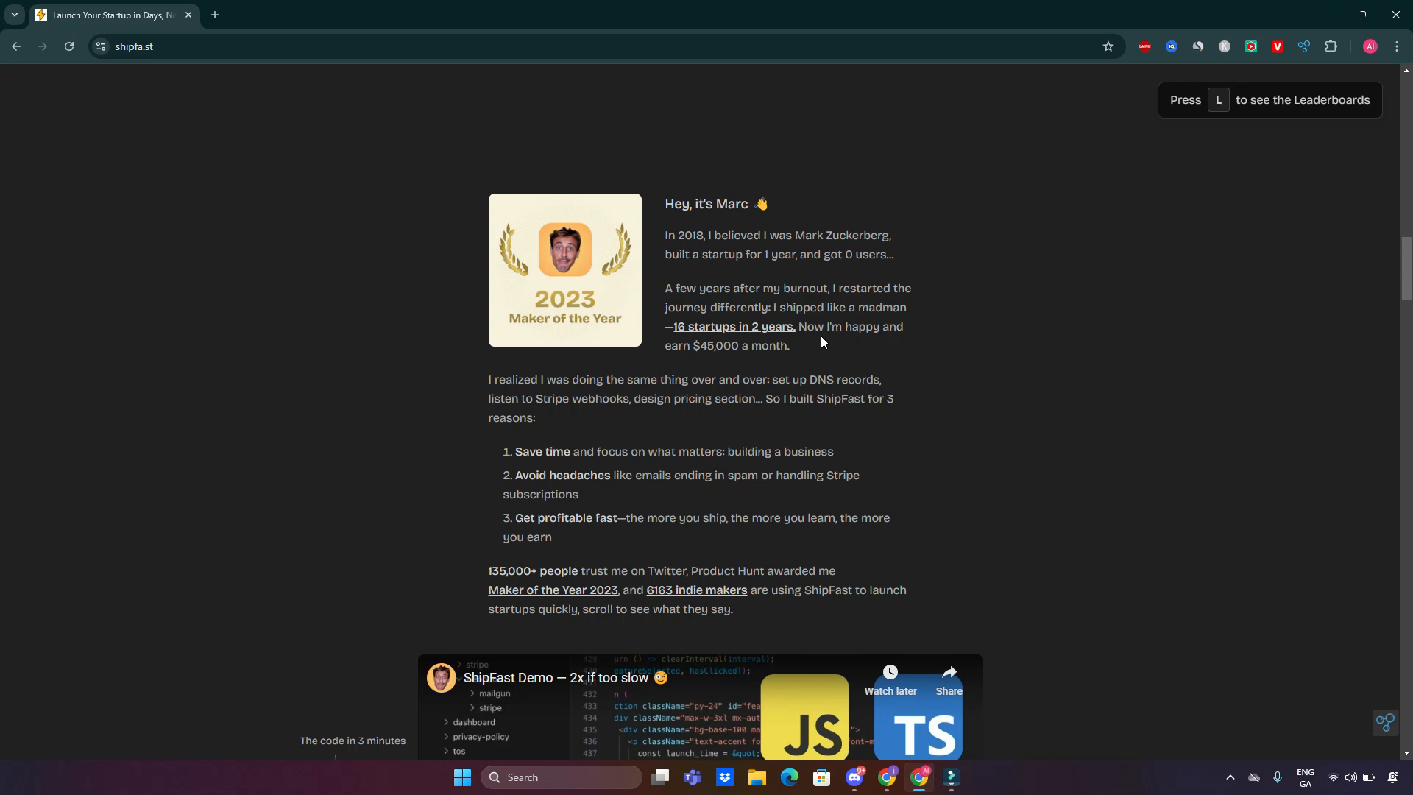
{"action": "mouse_move", "coordinate": [824, 343]}
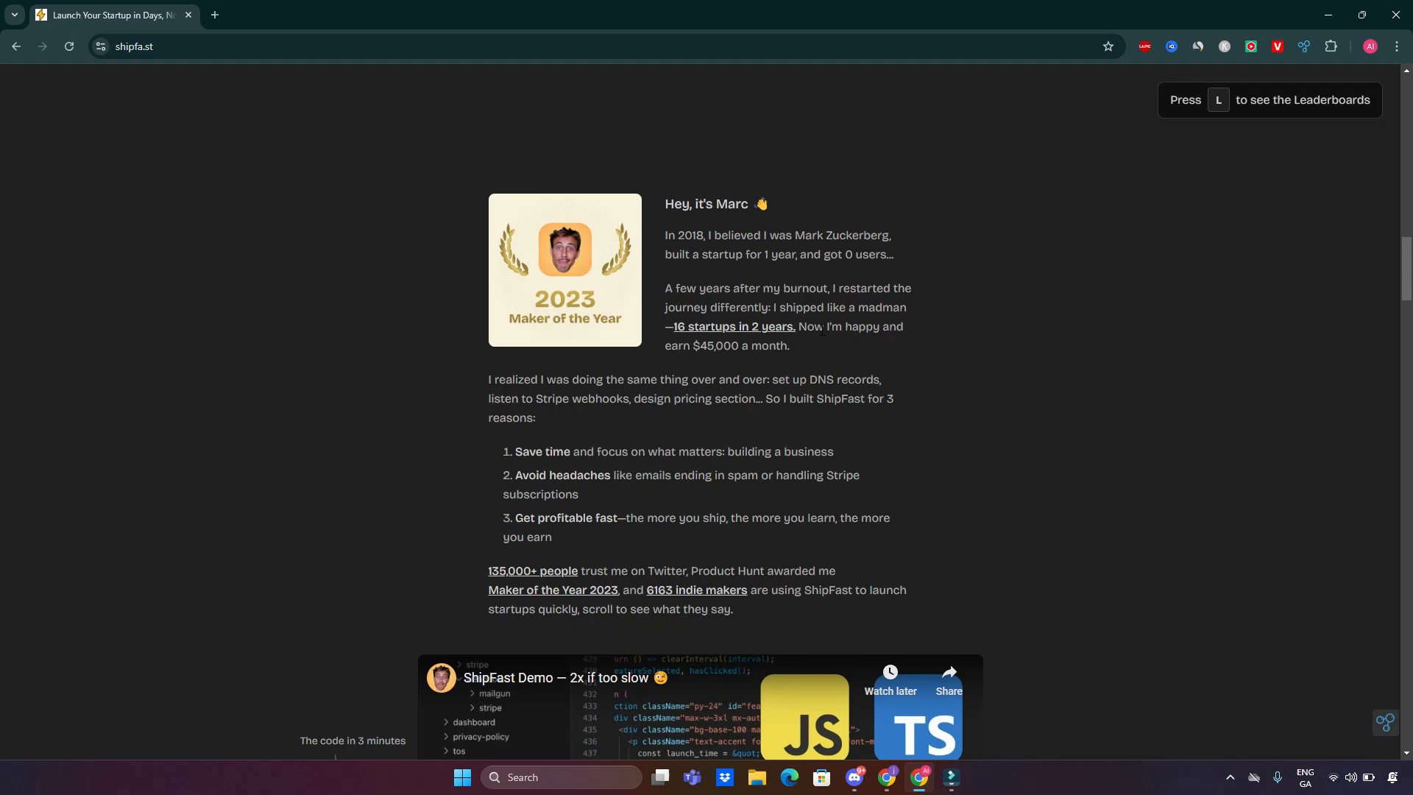
Step: Scroll past the demo video and Yifan Goh testimonial until the Pricing section appears
{"action": "scroll", "scroll_direction": "down", "scroll_amount": 3}
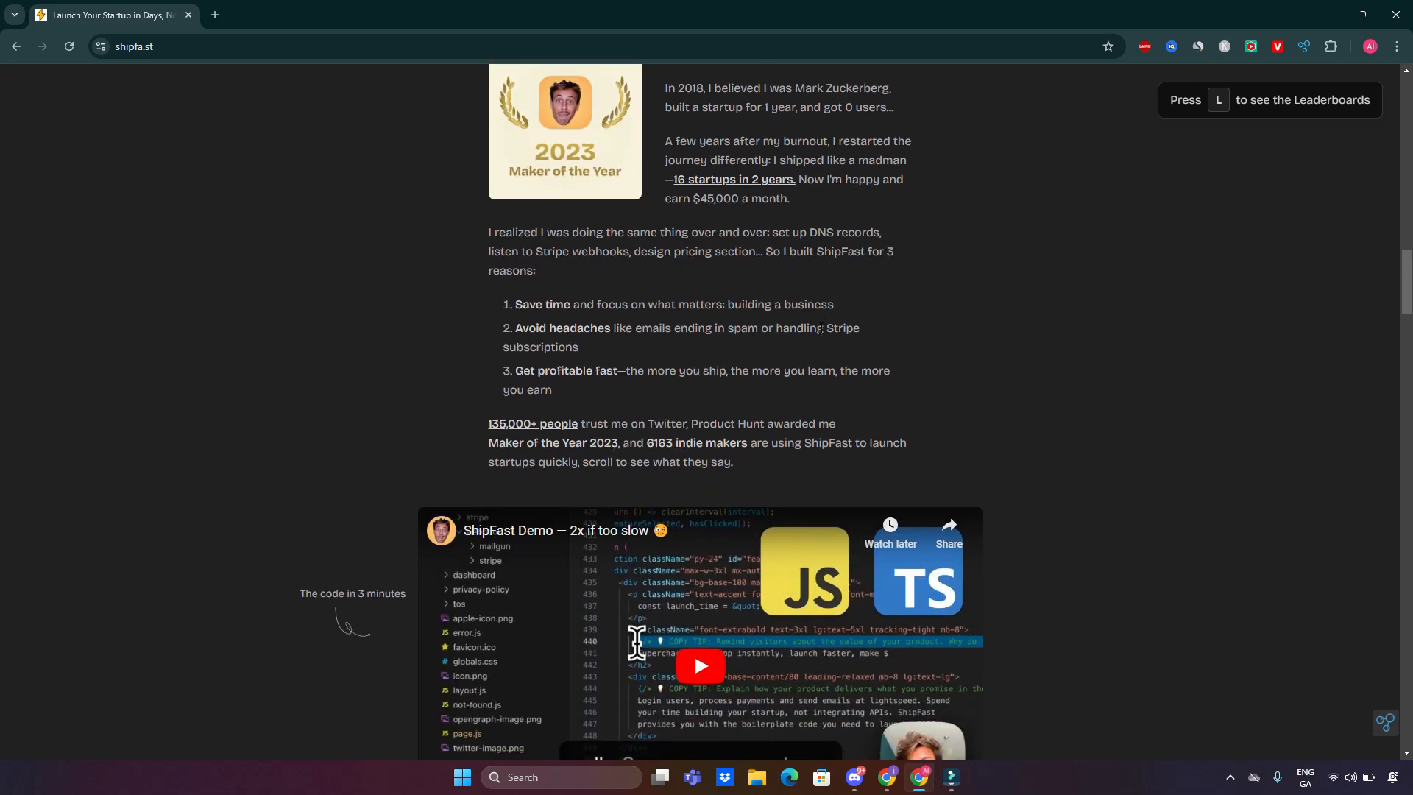
{"action": "scroll", "scroll_direction": "down", "scroll_amount": 3}
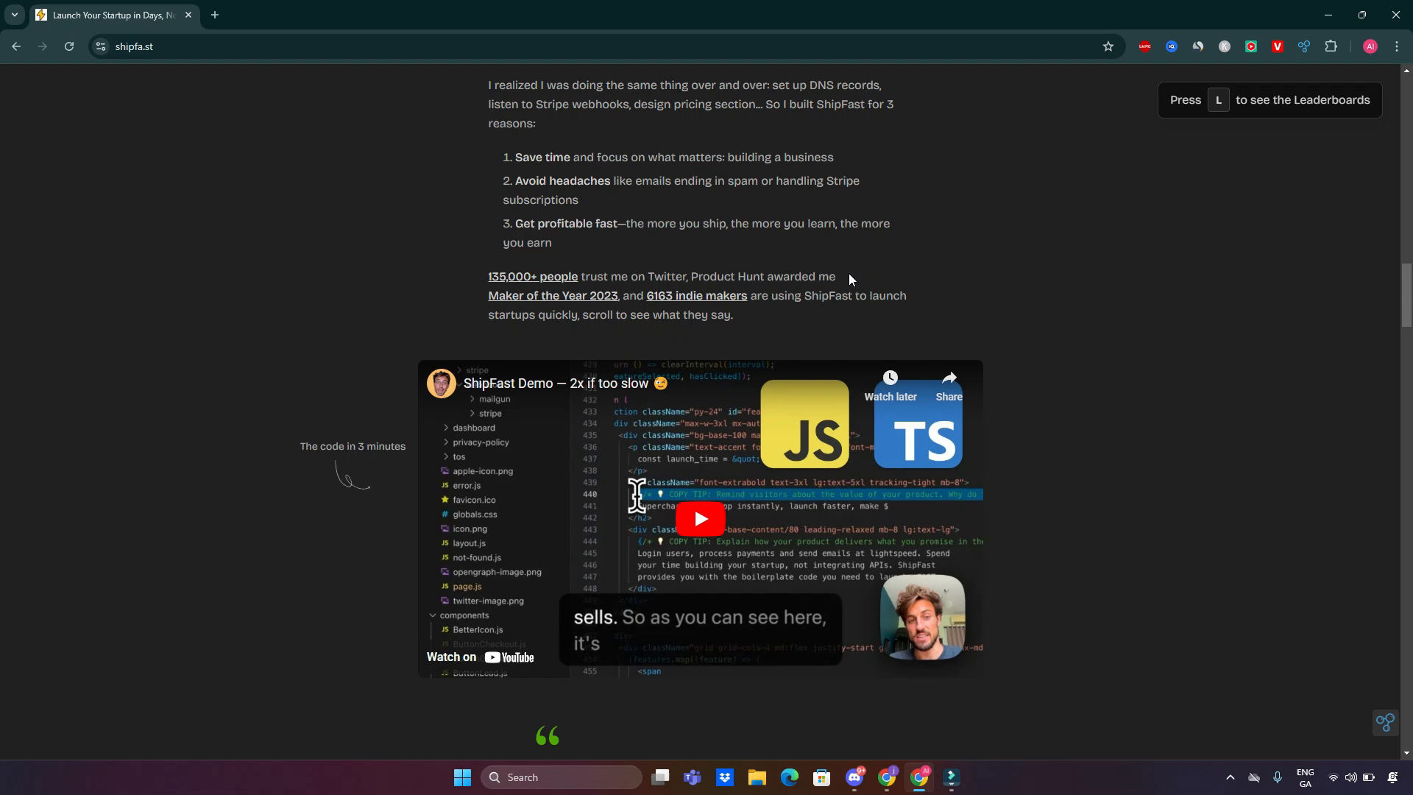
{"action": "scroll", "scroll_direction": "down", "scroll_amount": 3}
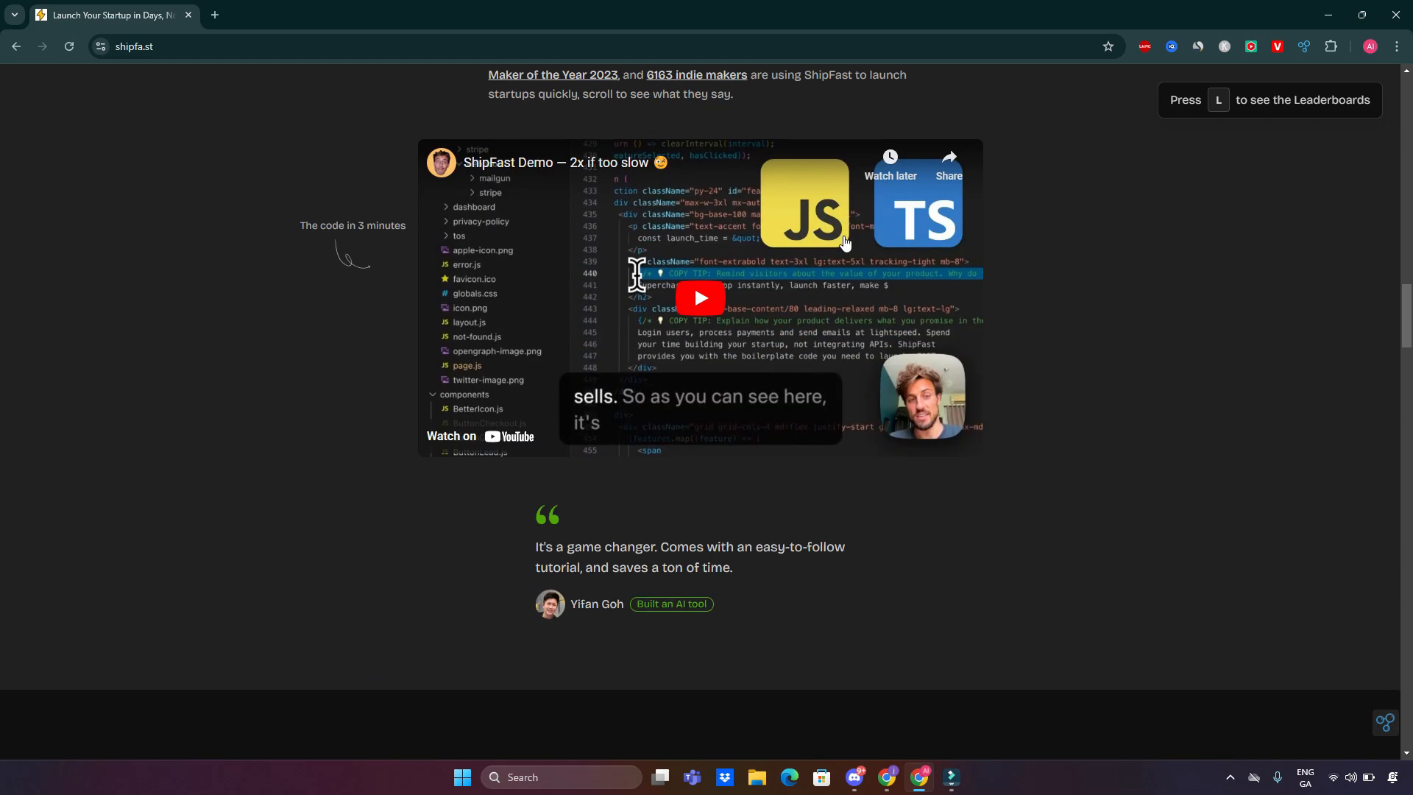
{"action": "scroll", "scroll_direction": "down", "scroll_amount": 3}
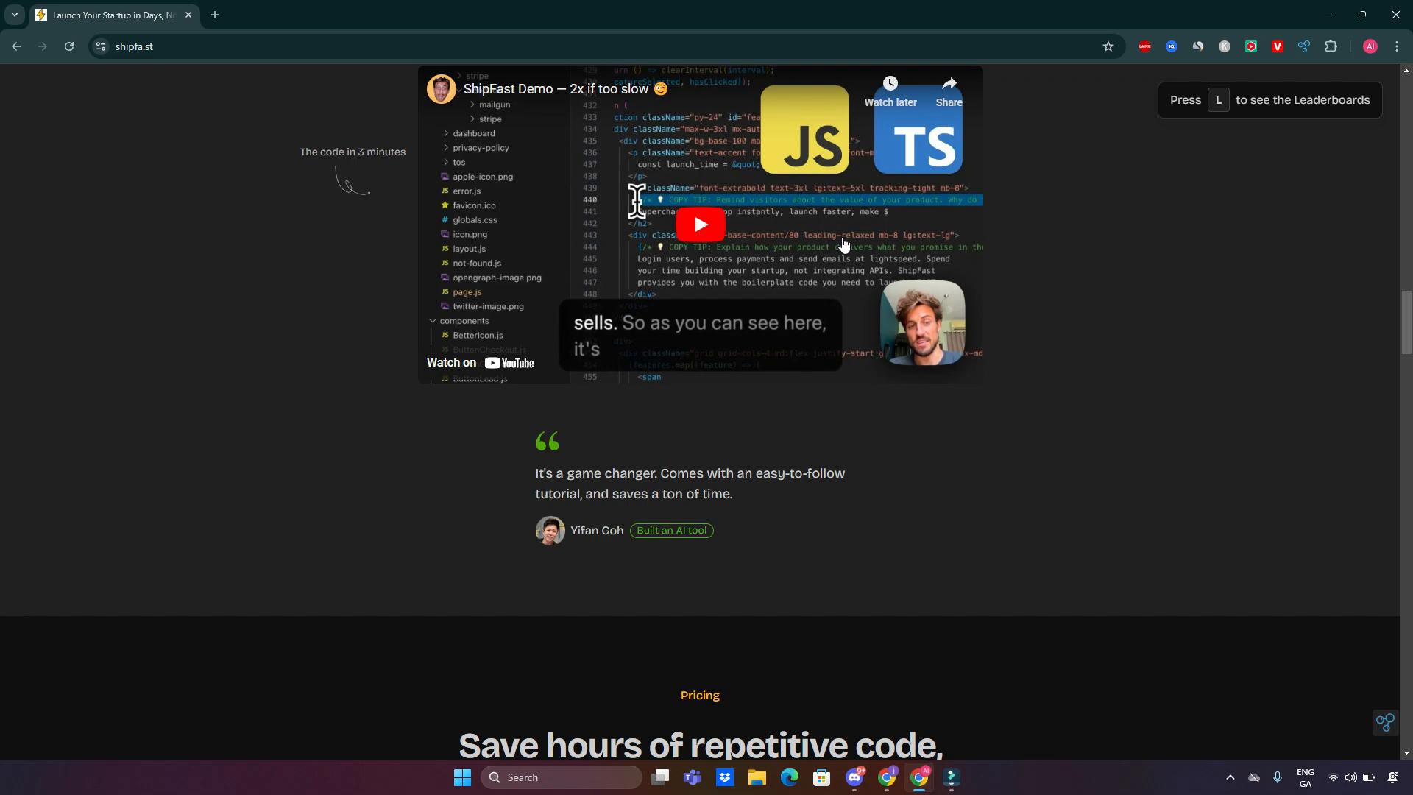
{"action": "scroll", "scroll_direction": "down", "scroll_amount": 3}
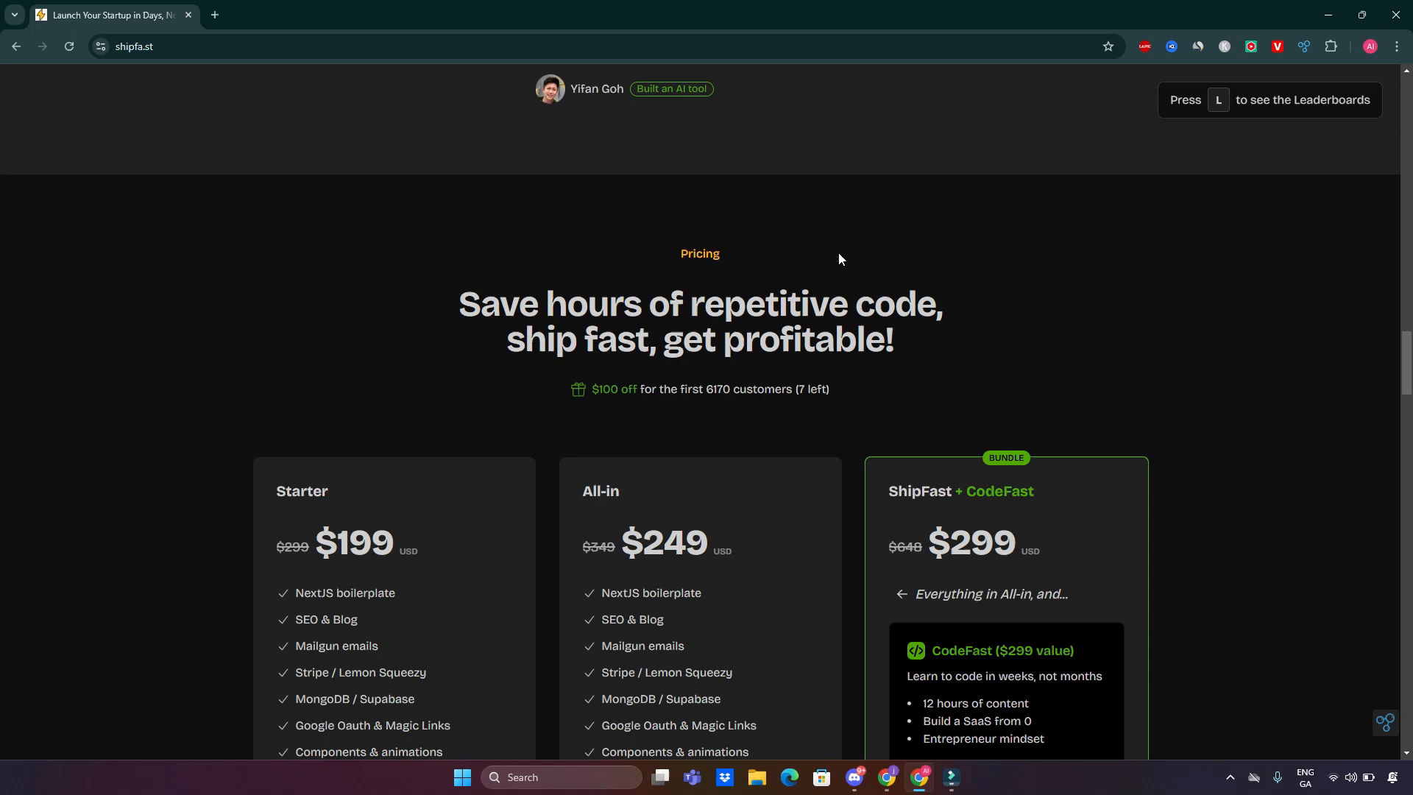
Step: Bring the Starter, All-in and ShipFast + CodeFast plans fully into view, highlighting the '7 left' discount count
{"action": "scroll", "scroll_direction": "down", "scroll_amount": 3}
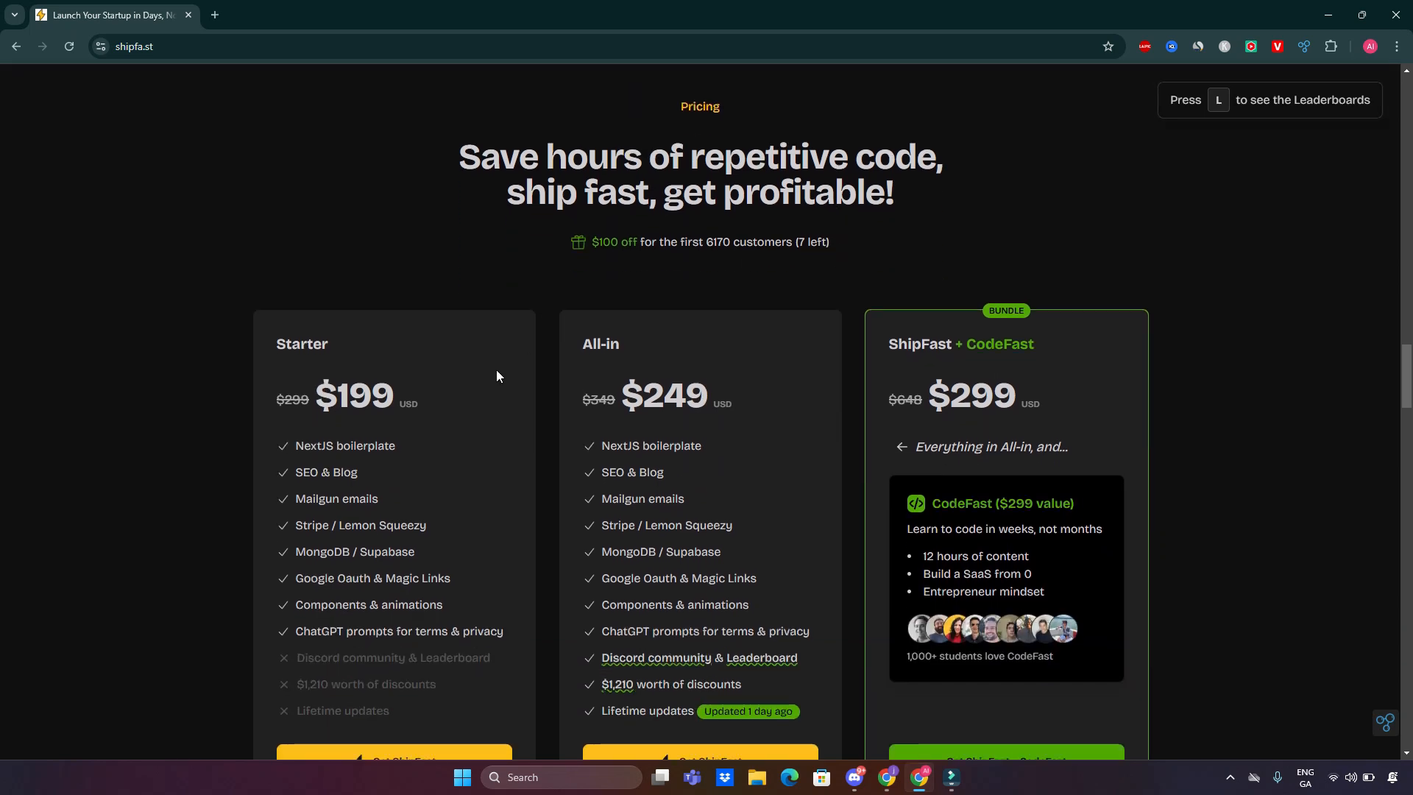
{"action": "mouse_move", "coordinate": [324, 335]}
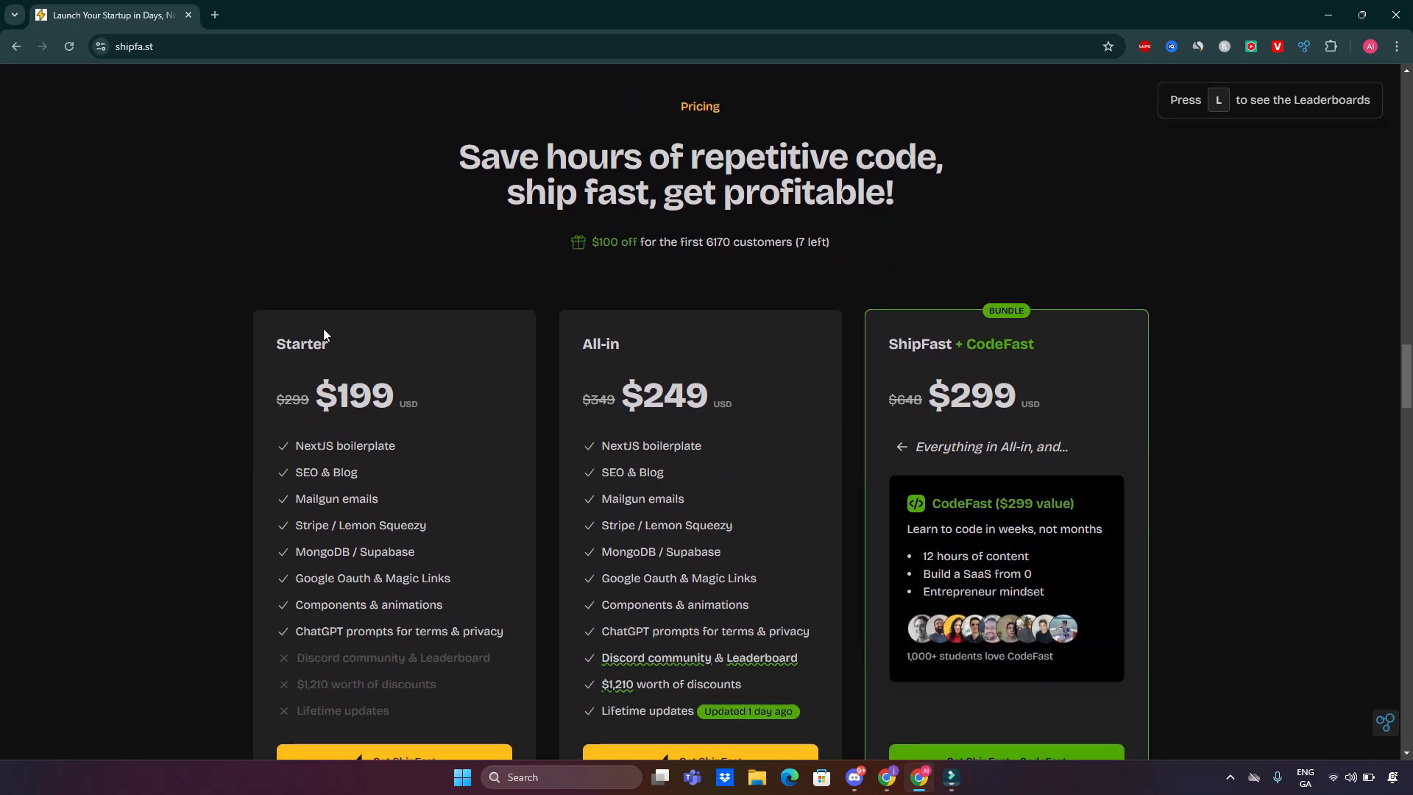
{"action": "mouse_move", "coordinate": [642, 262]}
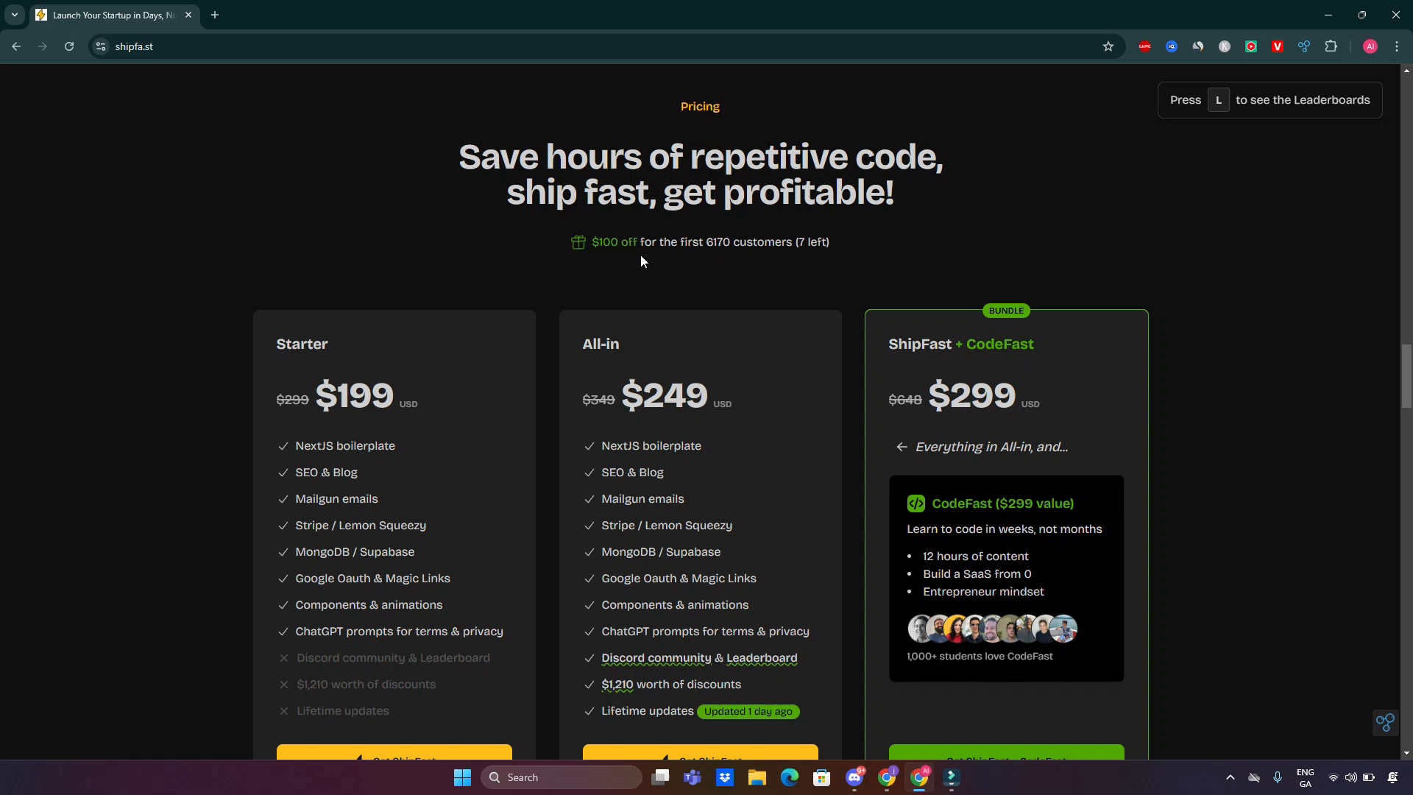
{"action": "mouse_move", "coordinate": [587, 307]}
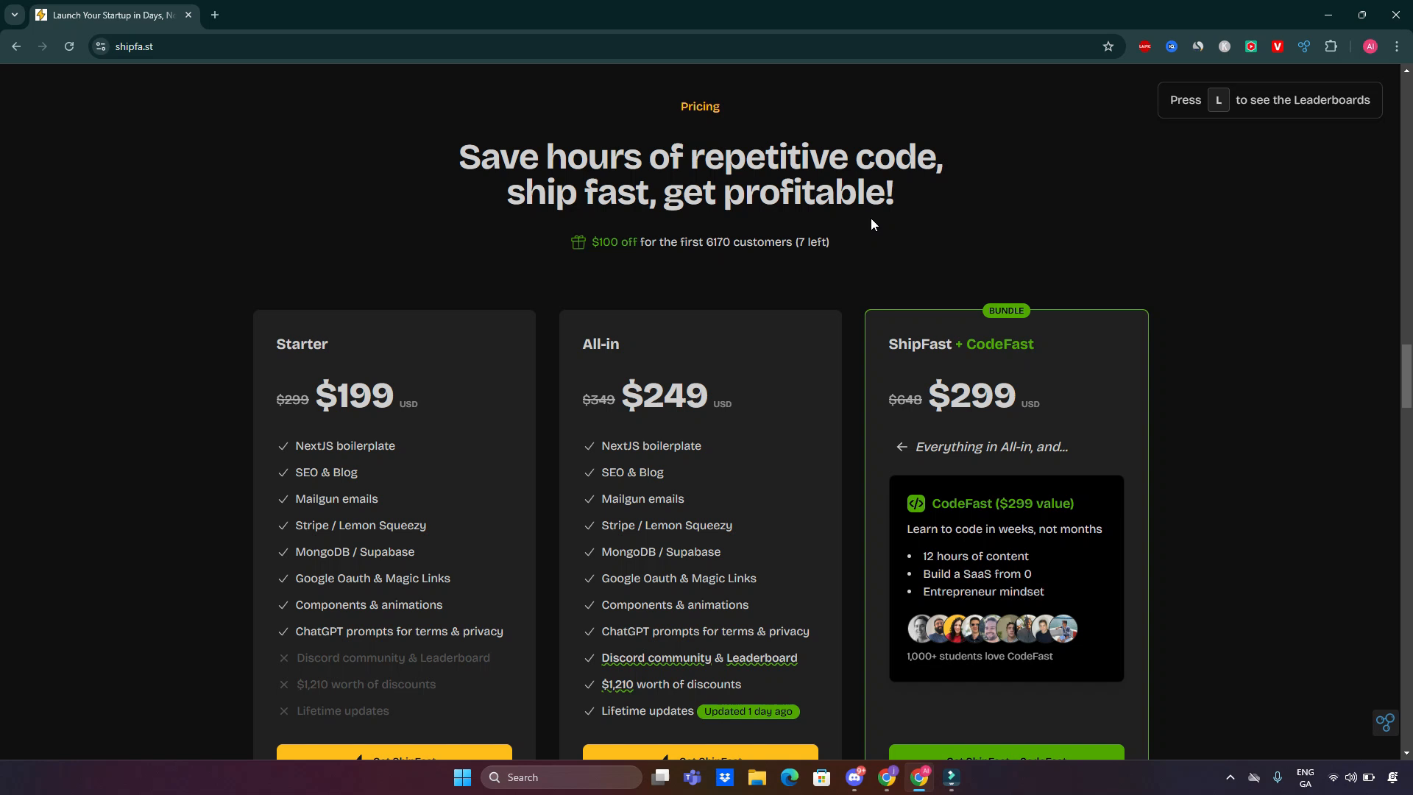
{"action": "double_click", "coordinate": [819, 242]}
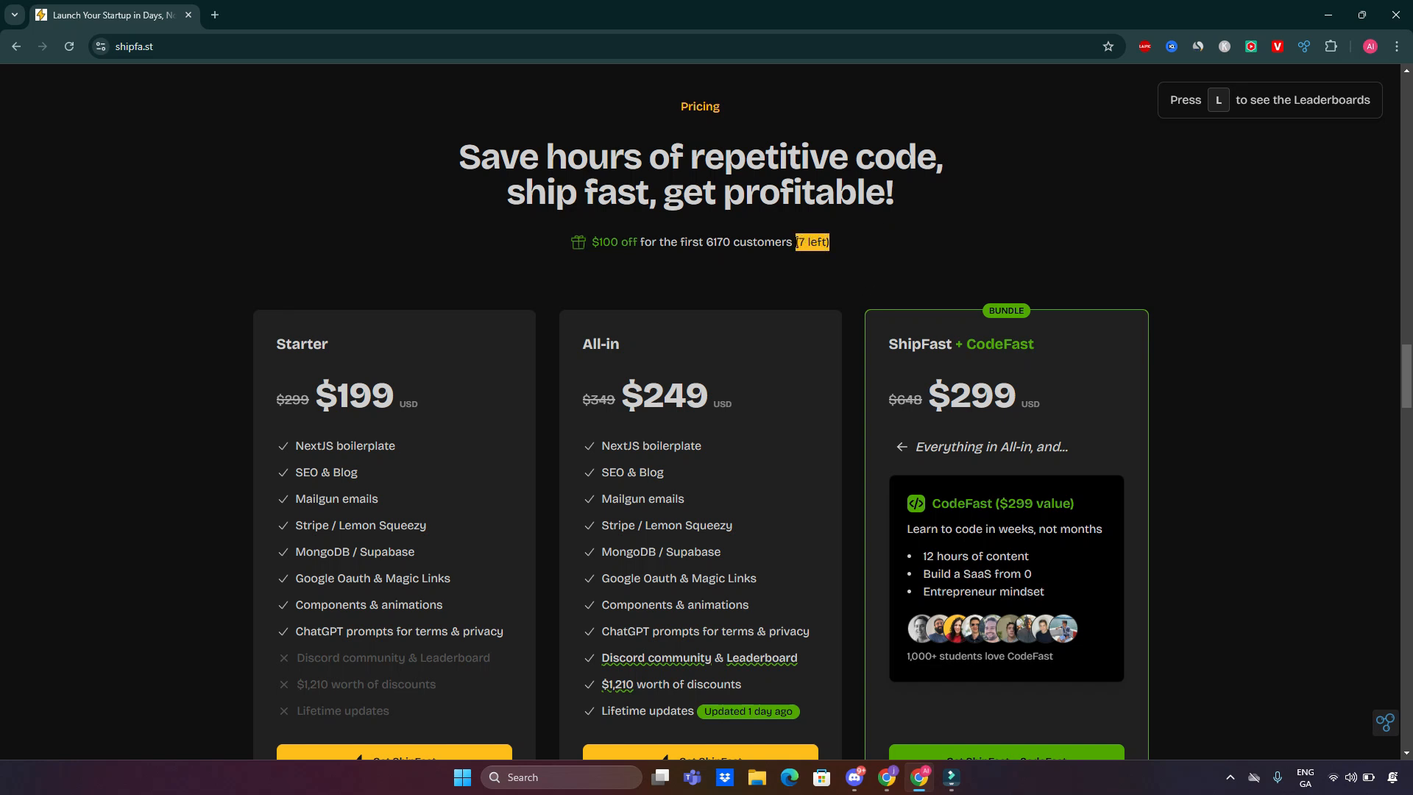
{"action": "scroll", "scroll_direction": "down", "scroll_amount": 3}
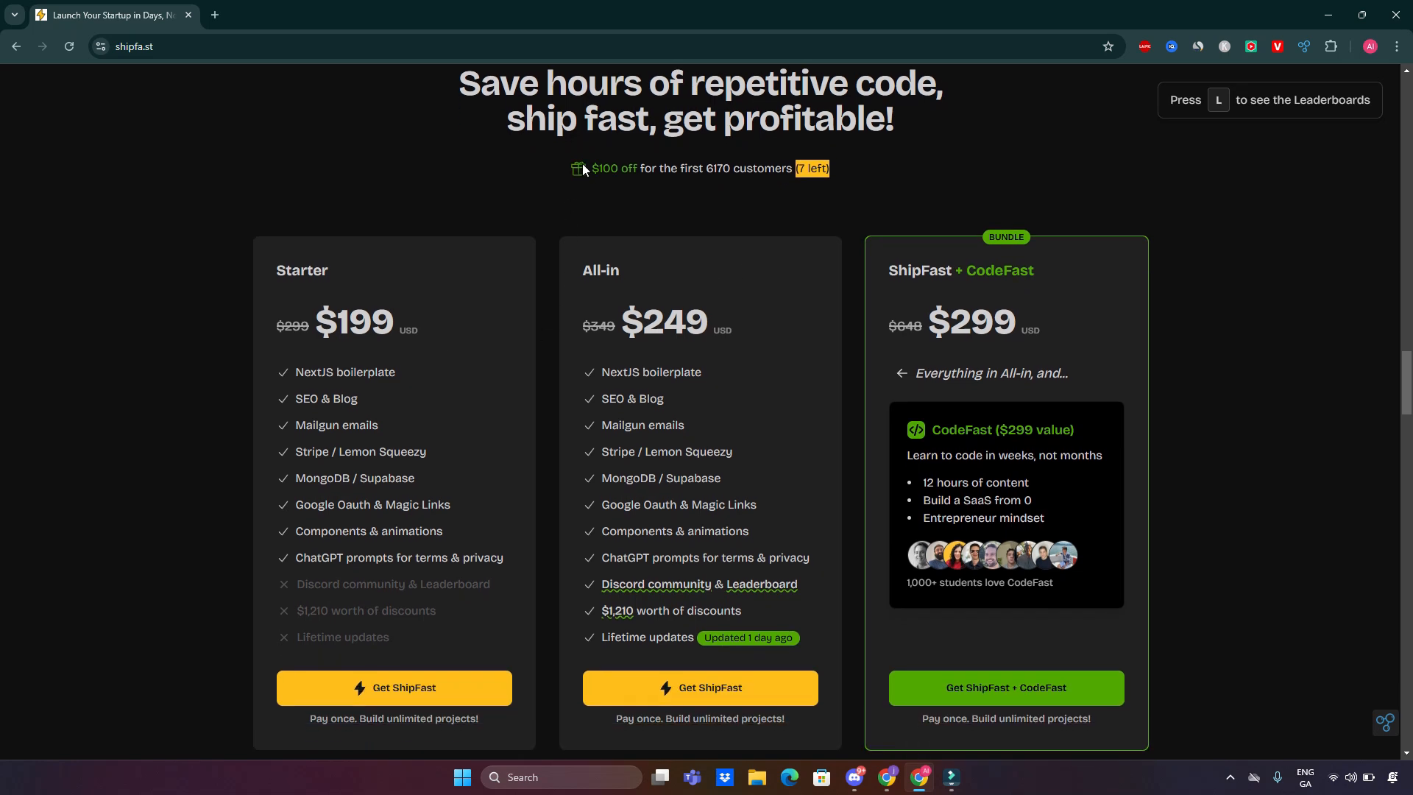
{"action": "mouse_move", "coordinate": [605, 185]}
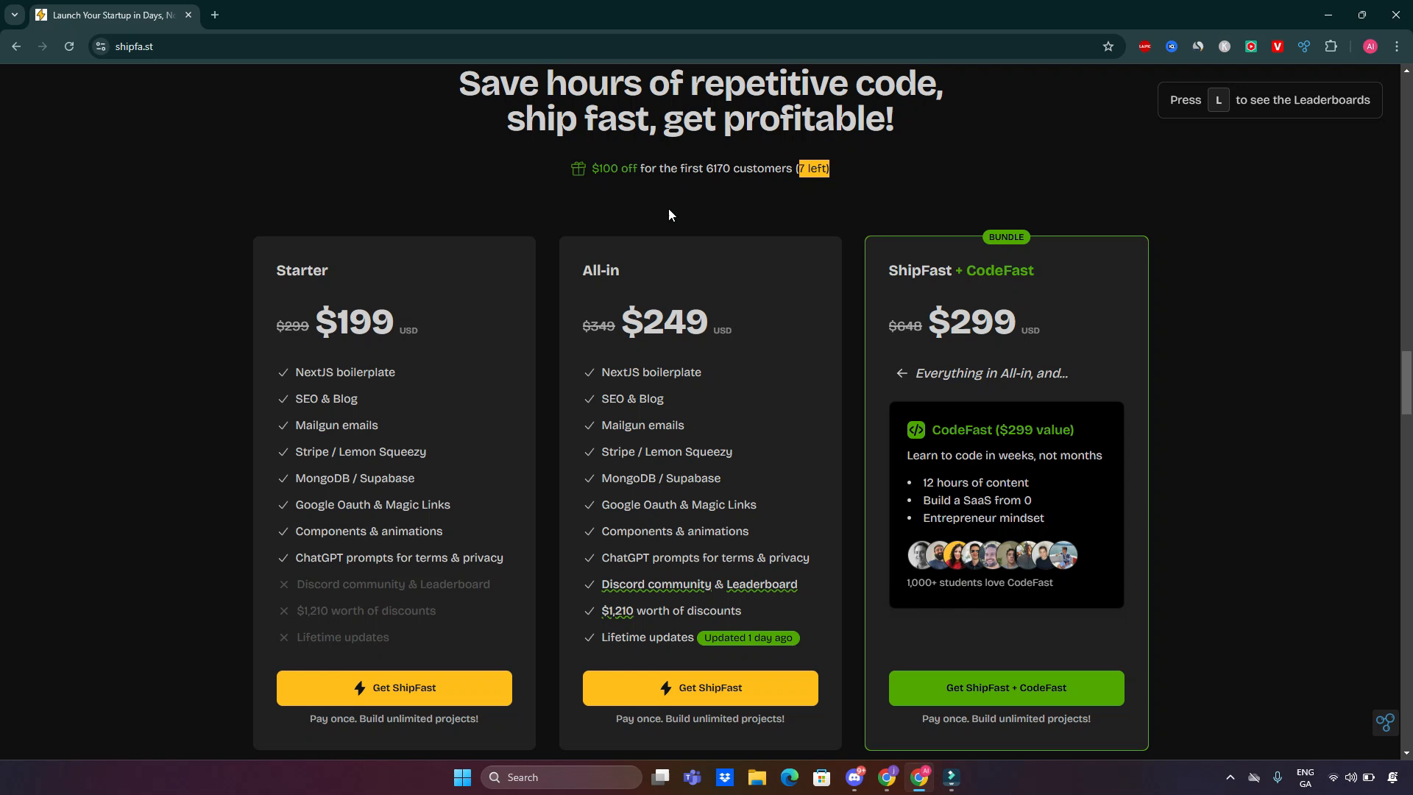
{"action": "mouse_move", "coordinate": [434, 326]}
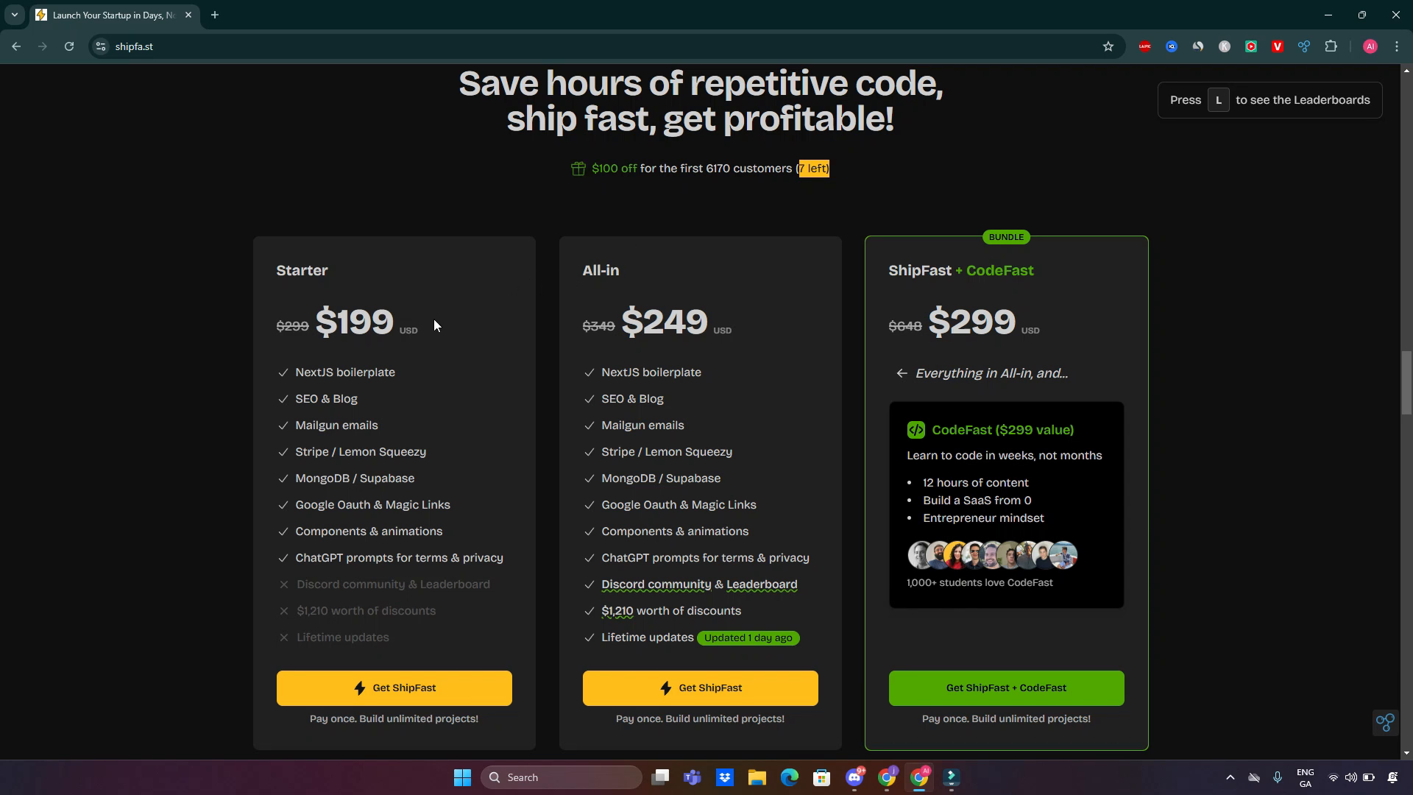
{"action": "mouse_move", "coordinate": [451, 299]}
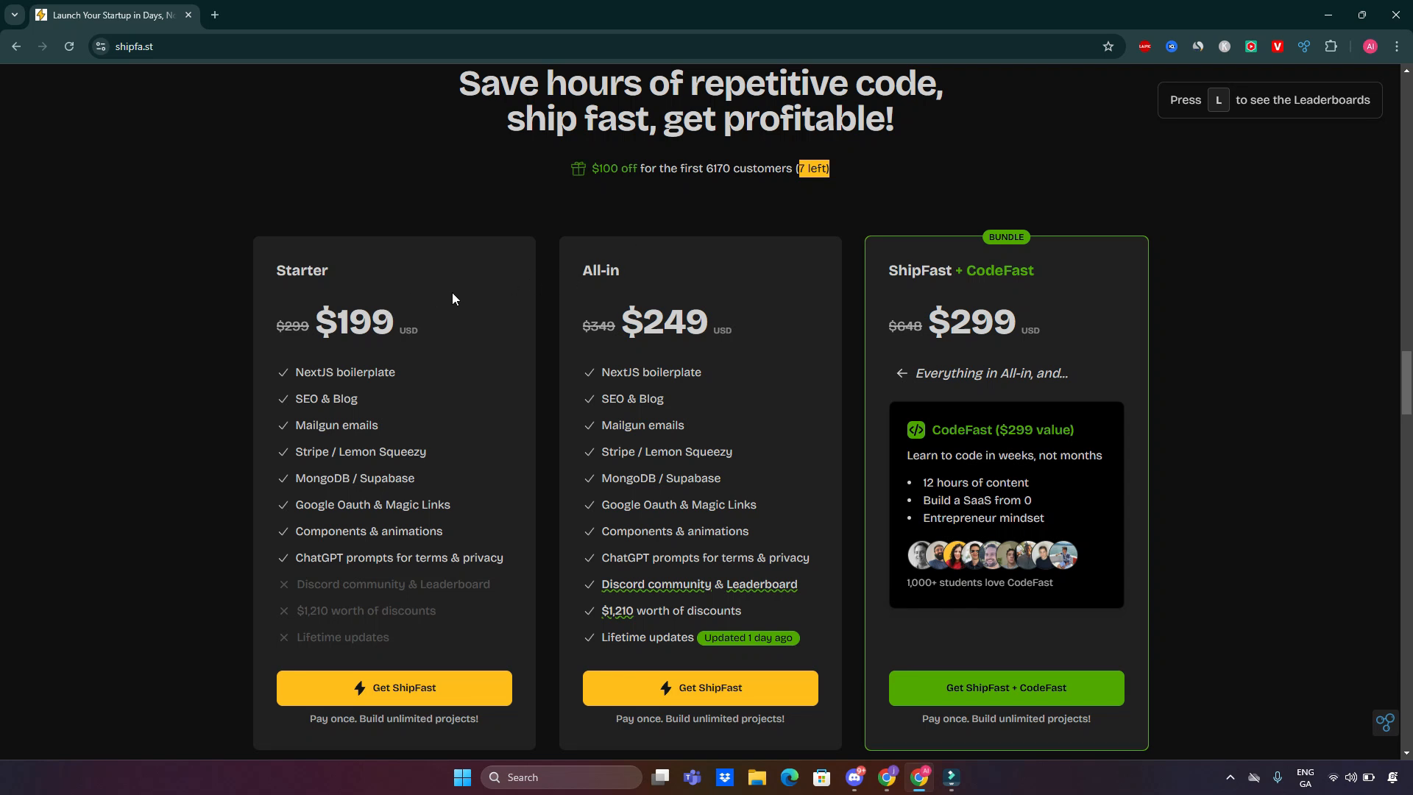
{"action": "scroll", "scroll_direction": "down", "scroll_amount": 3}
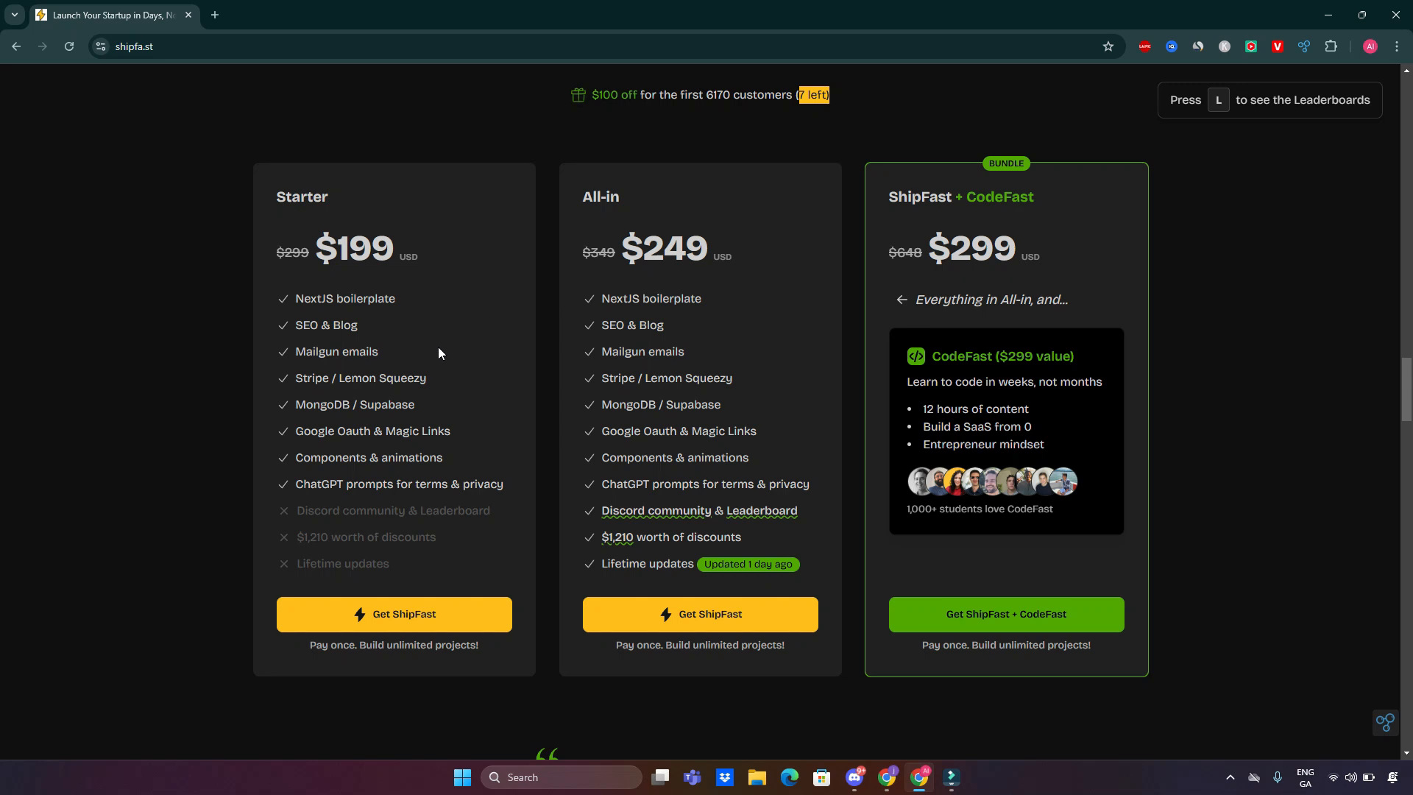
{"action": "mouse_move", "coordinate": [391, 366]}
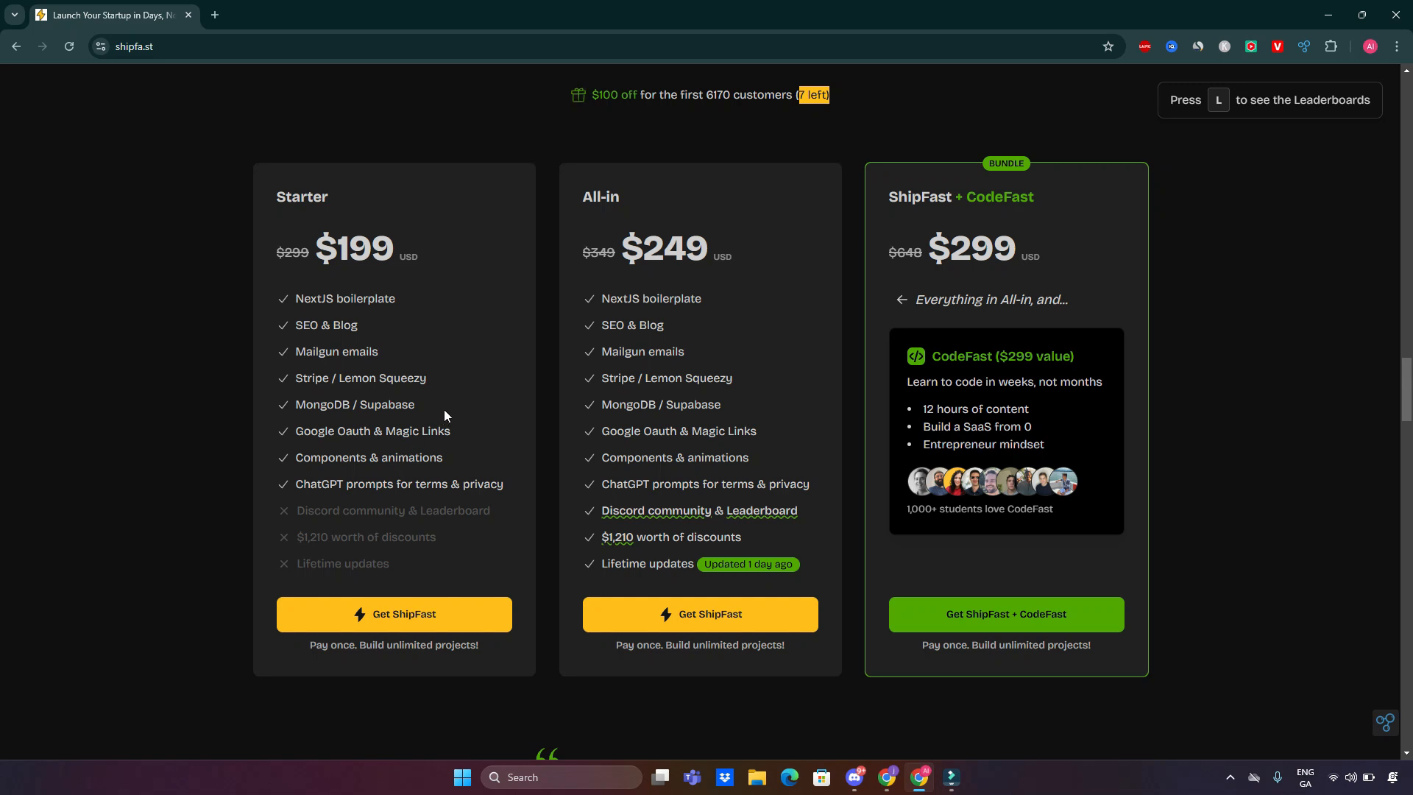
{"action": "mouse_move", "coordinate": [446, 408]}
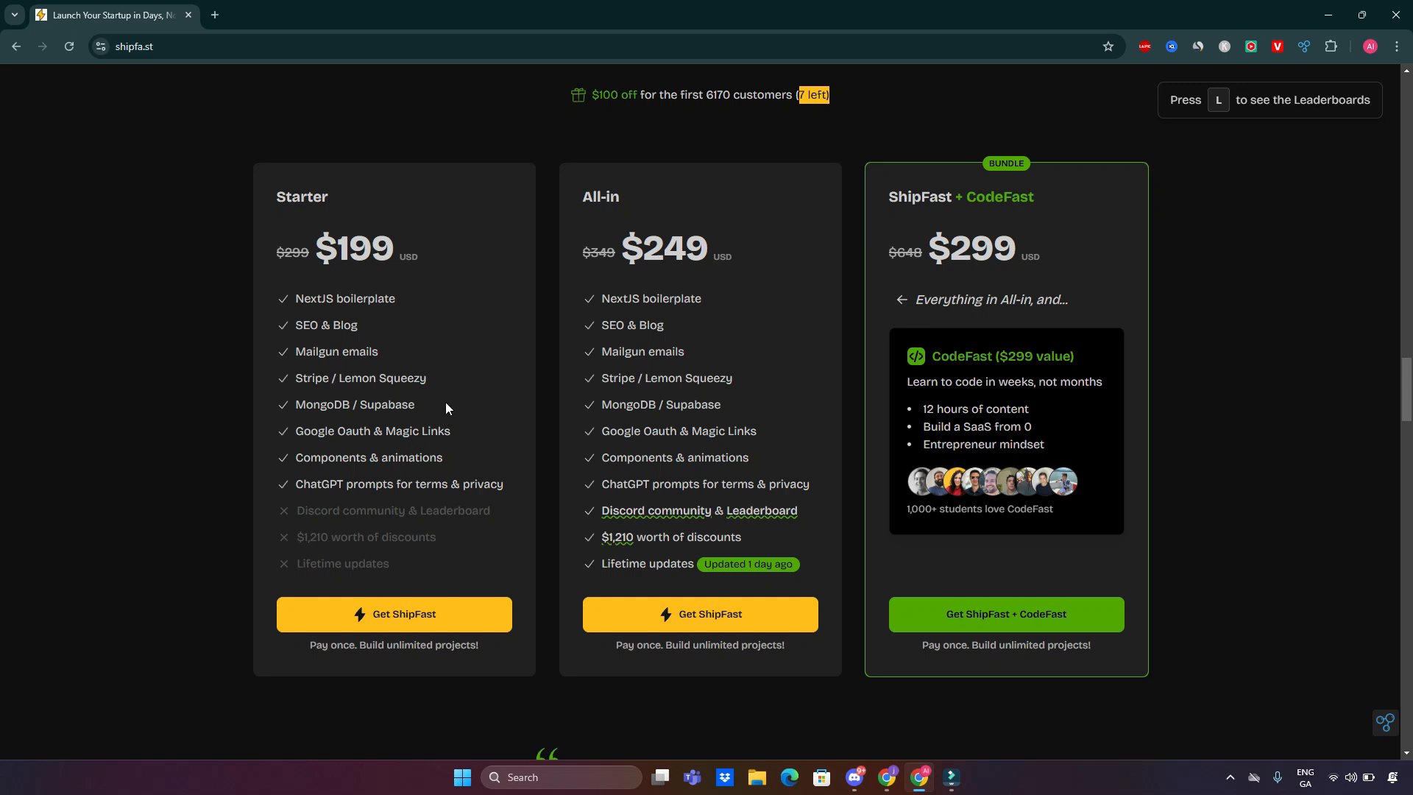
{"action": "mouse_move", "coordinate": [440, 452]}
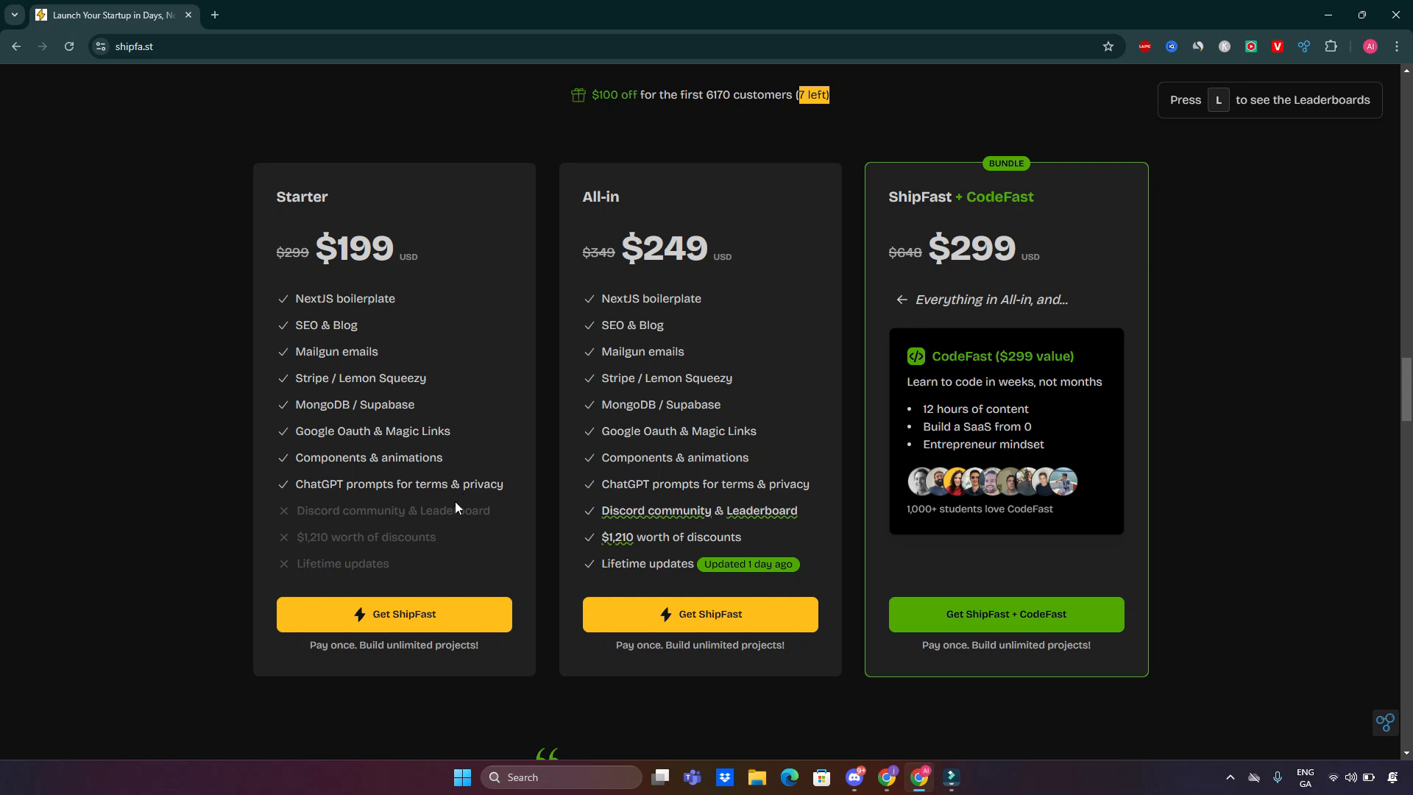
{"action": "mouse_move", "coordinate": [544, 555]}
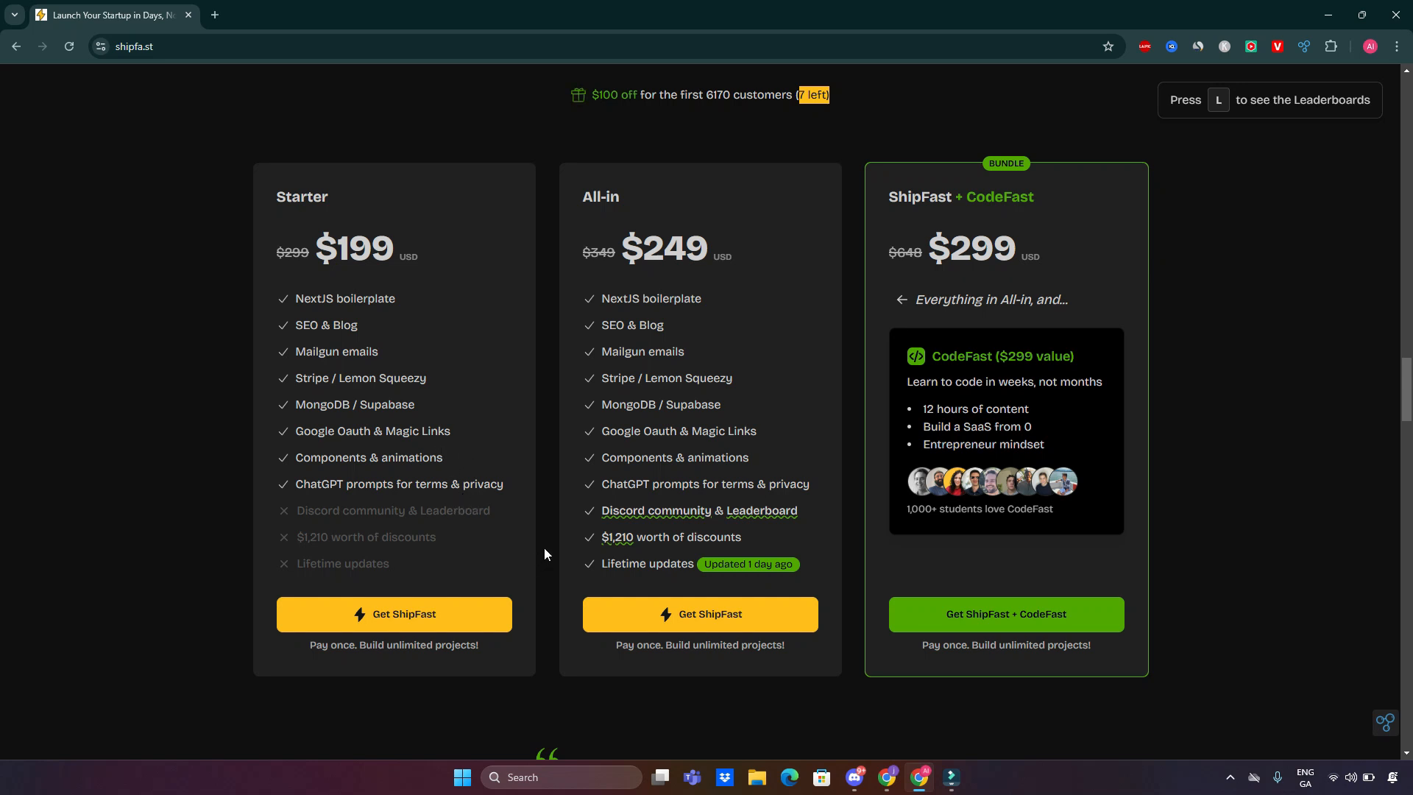
{"action": "mouse_move", "coordinate": [443, 485]}
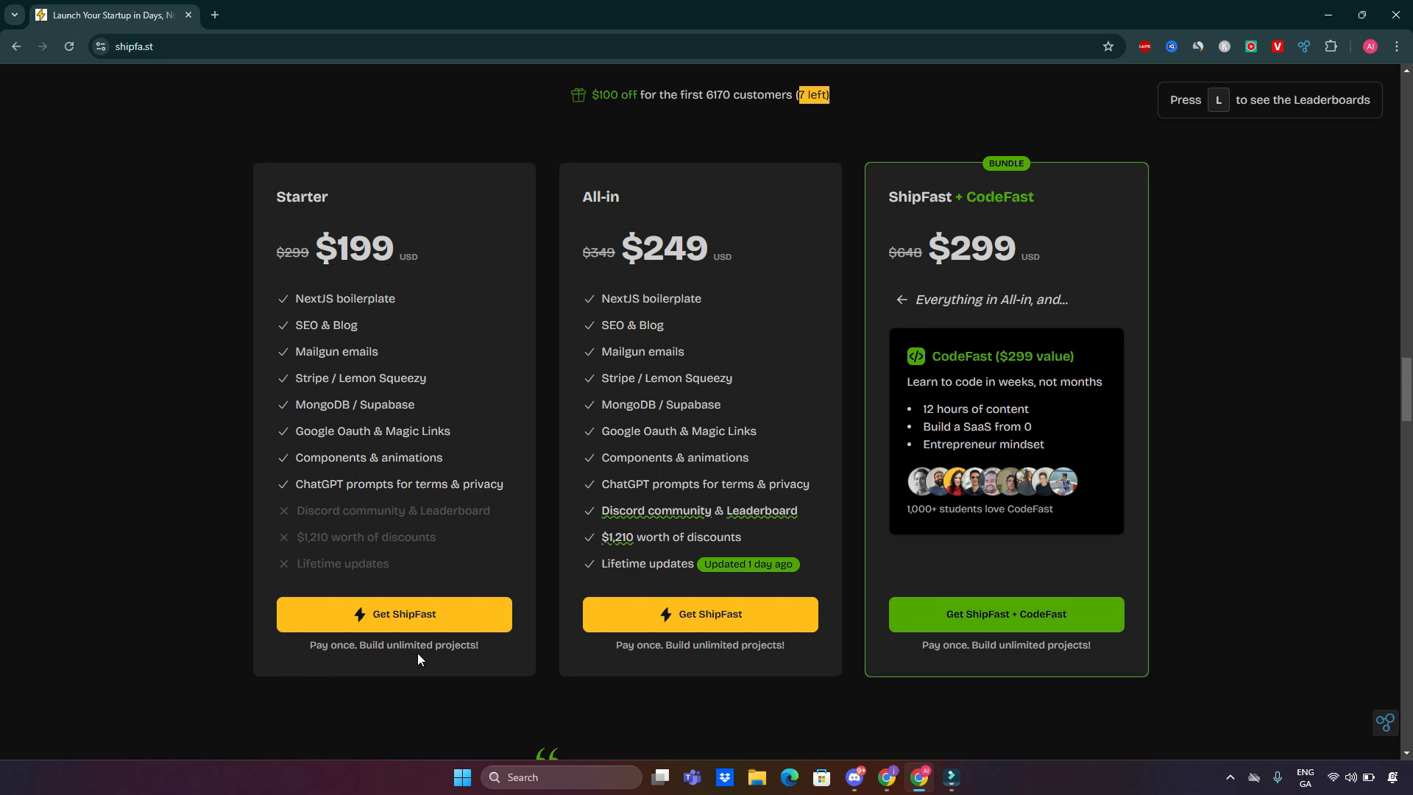
{"action": "mouse_move", "coordinate": [568, 378]}
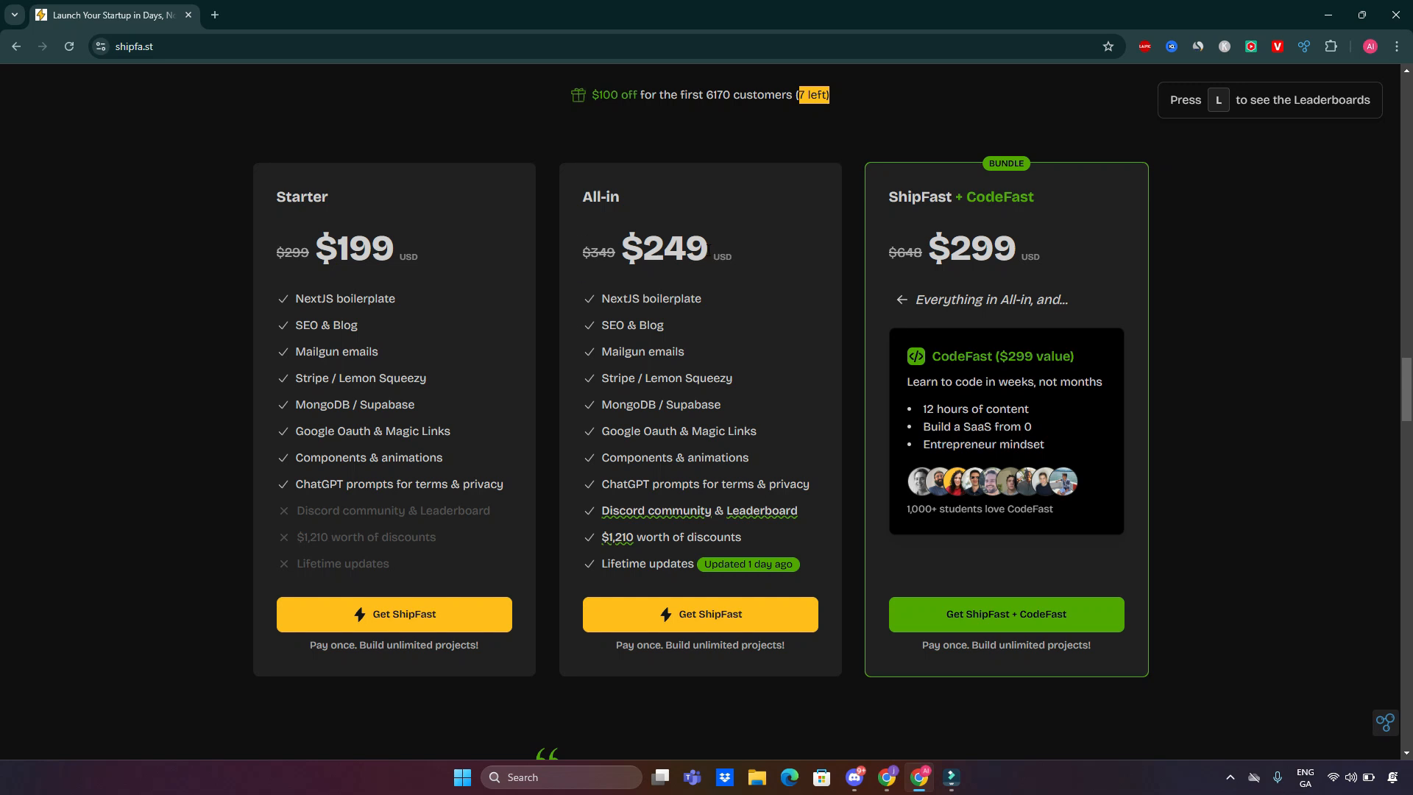
{"action": "mouse_move", "coordinate": [552, 386]}
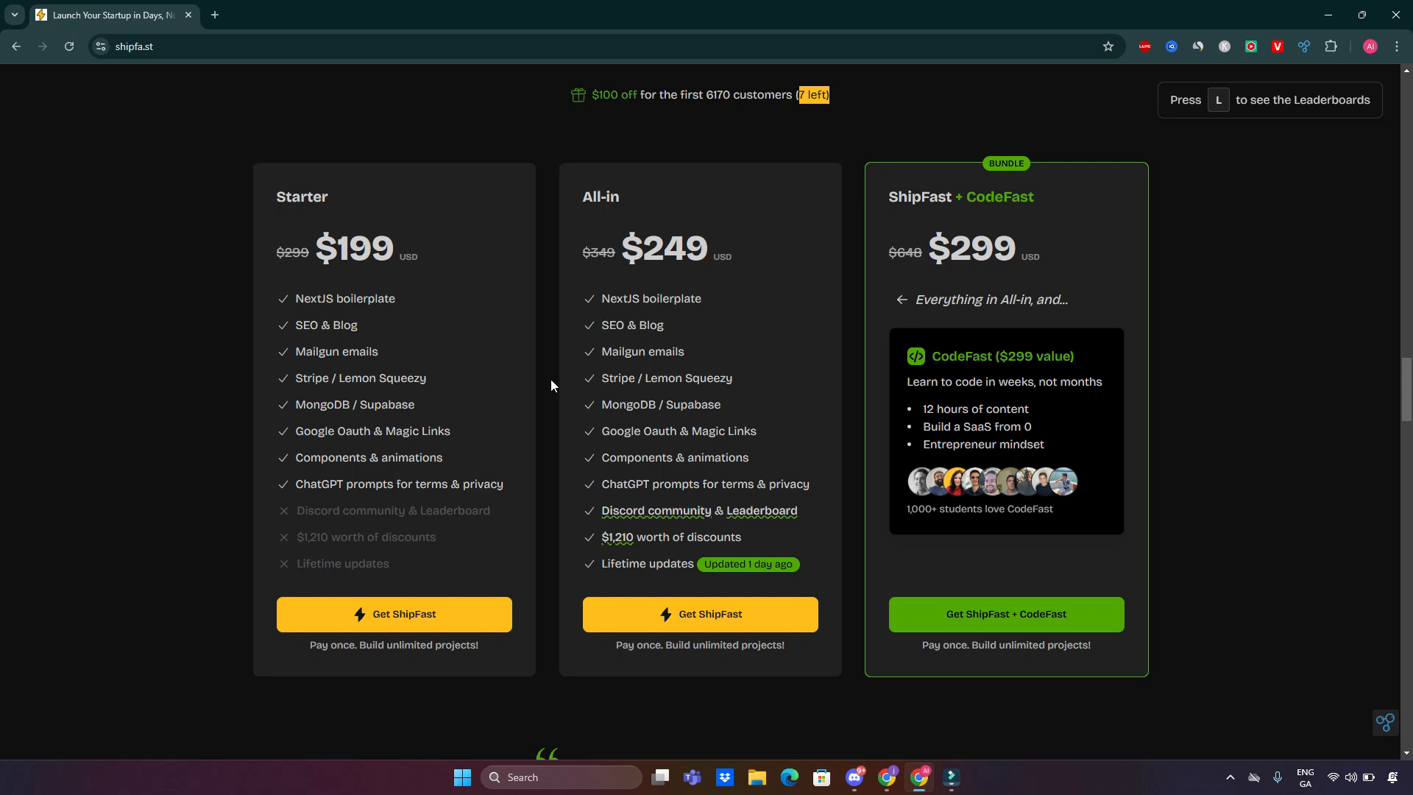
{"action": "mouse_move", "coordinate": [398, 315]}
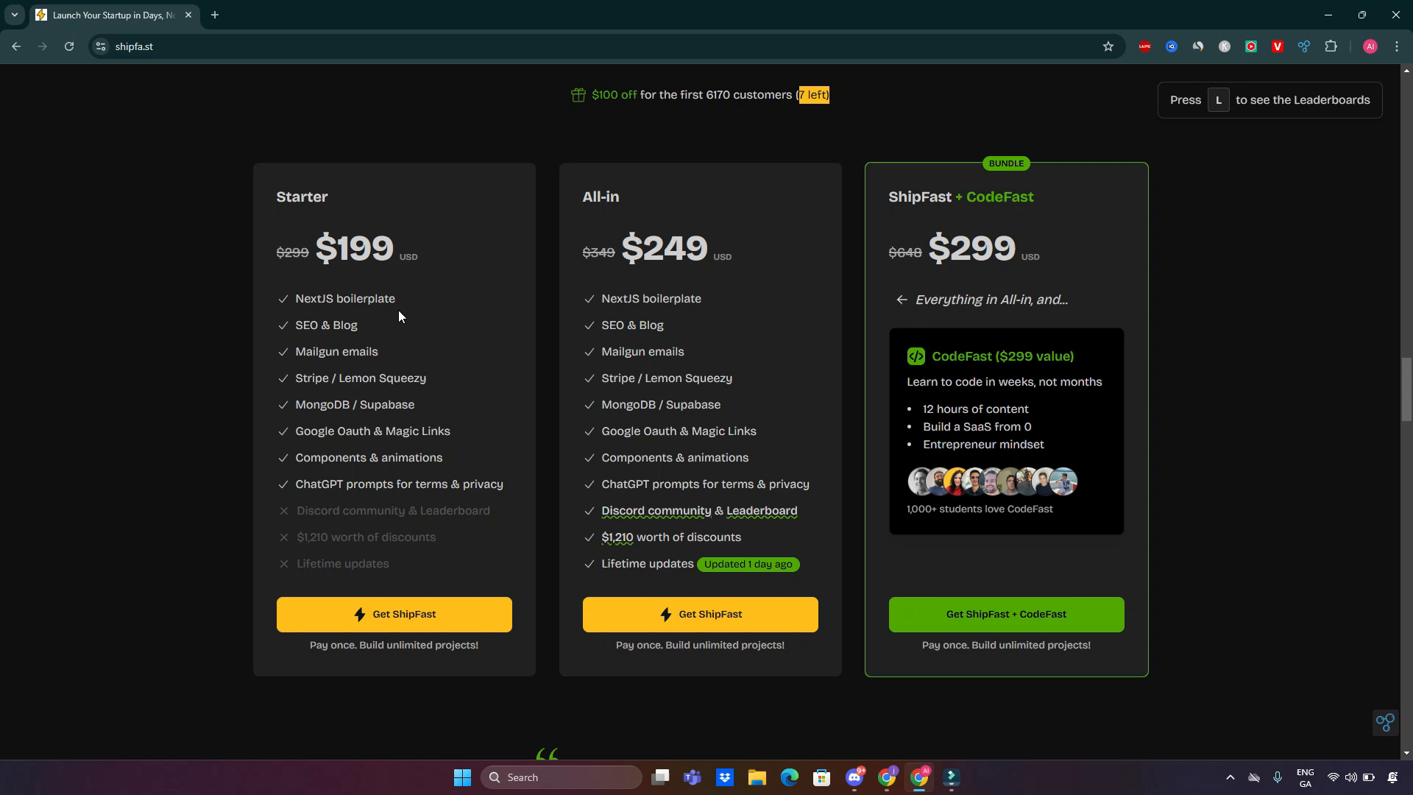
{"action": "mouse_move", "coordinate": [836, 497]}
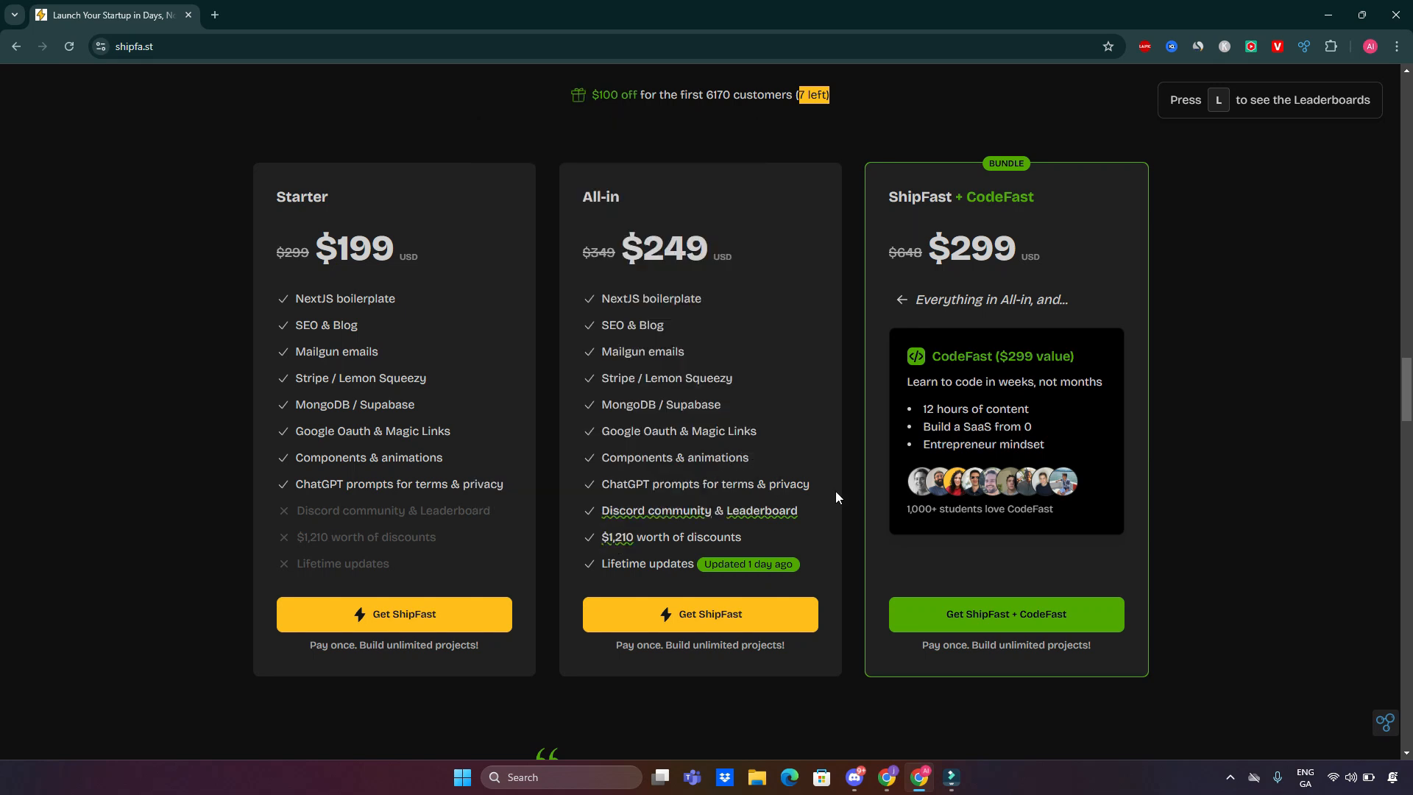
{"action": "mouse_move", "coordinate": [782, 484]}
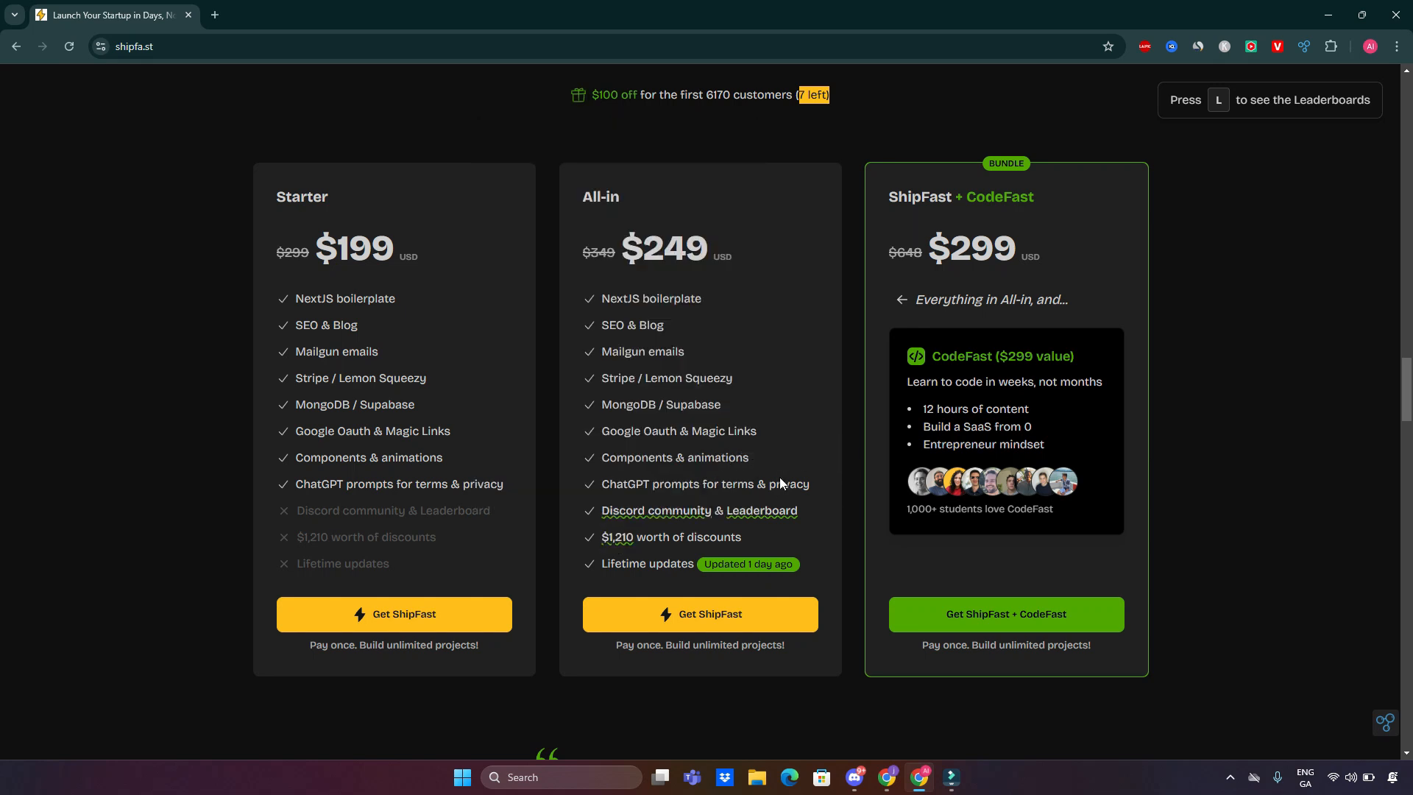
{"action": "mouse_move", "coordinate": [793, 527]}
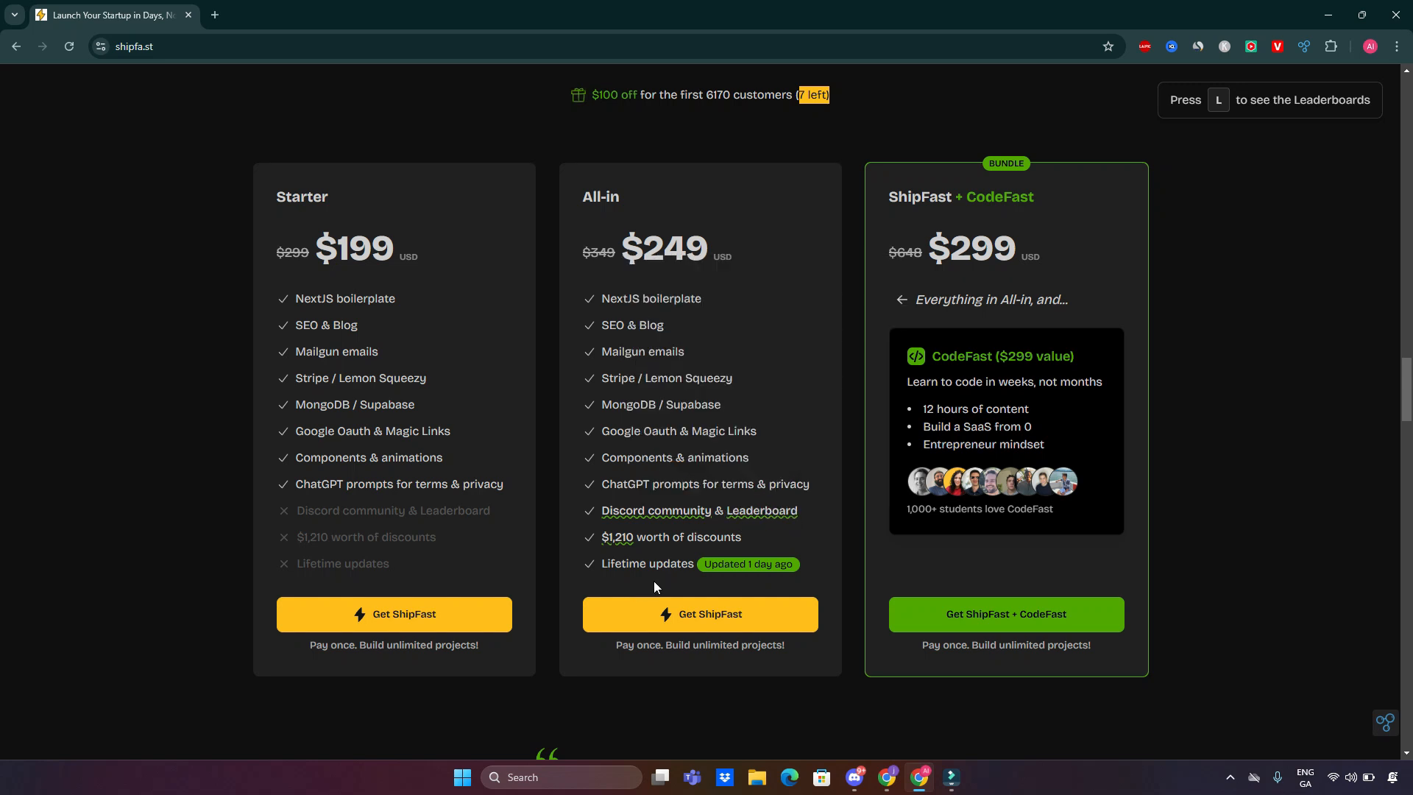
{"action": "mouse_move", "coordinate": [764, 580]}
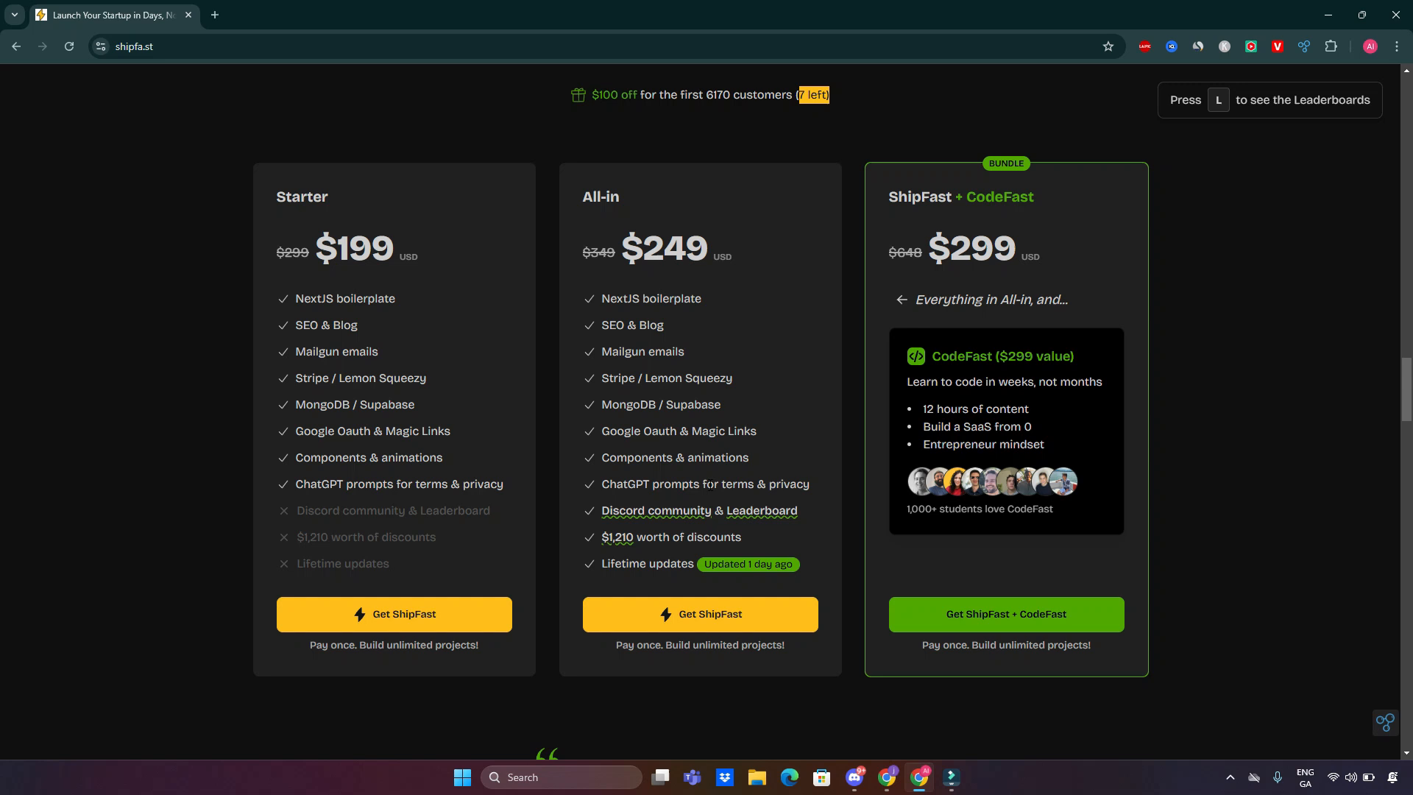
{"action": "mouse_move", "coordinate": [621, 660]}
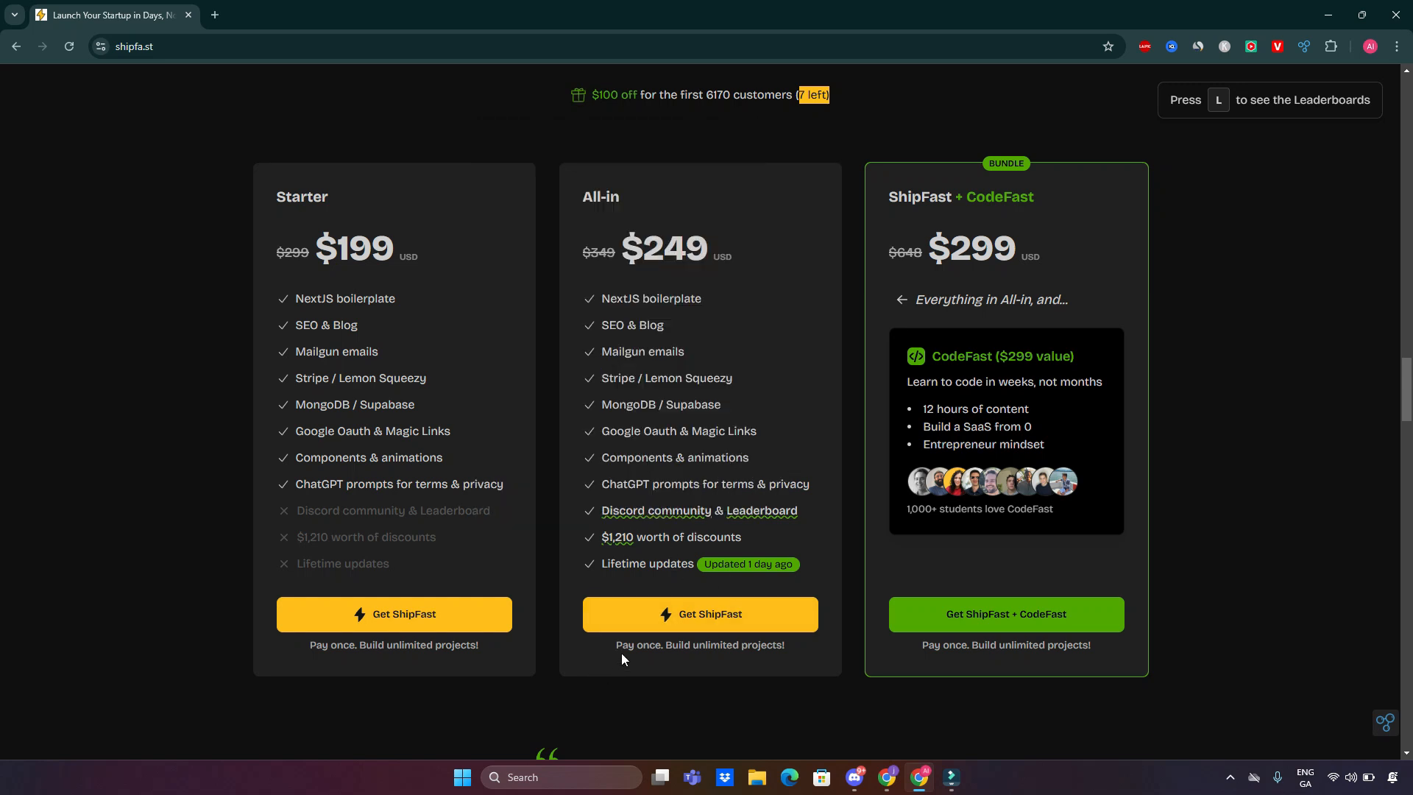
{"action": "mouse_move", "coordinate": [853, 664]}
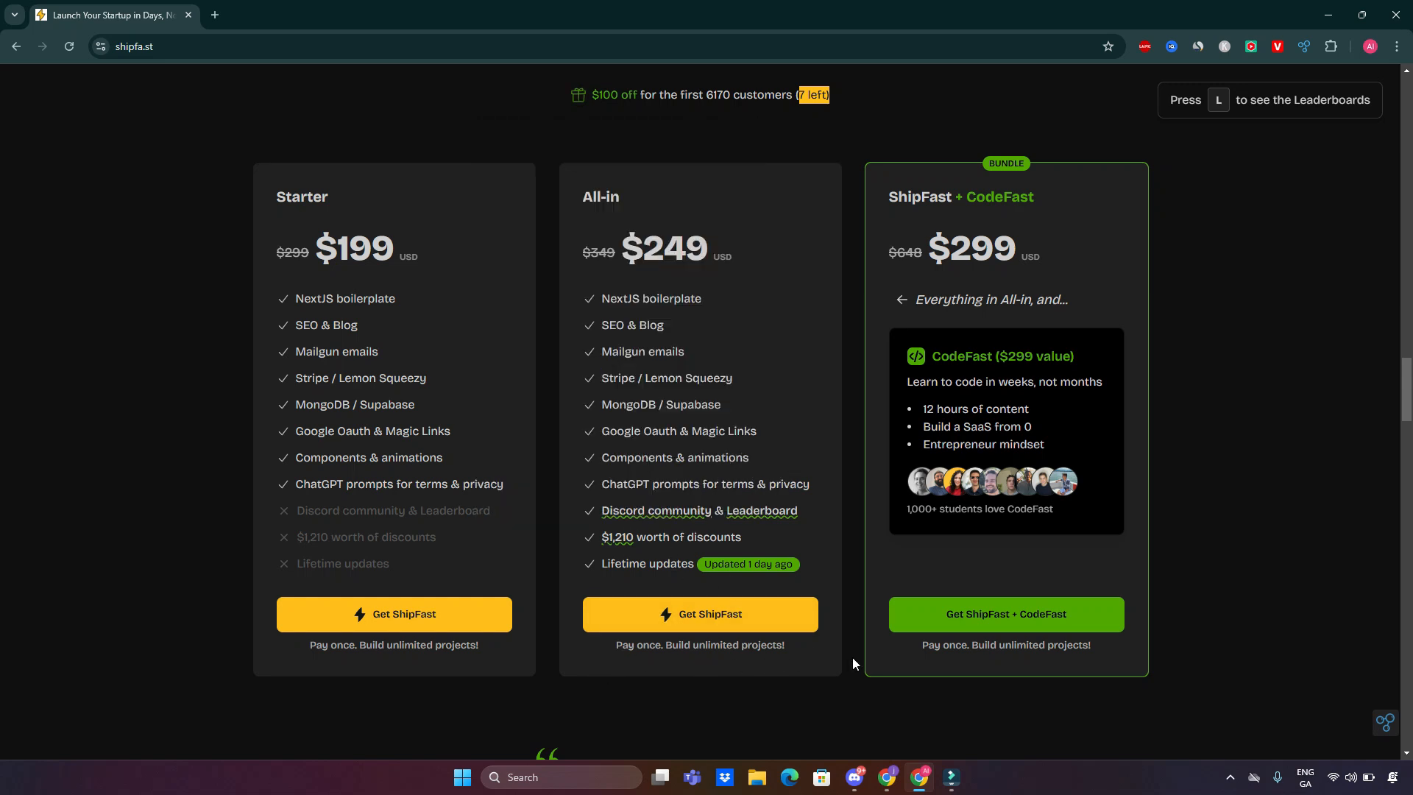
{"action": "mouse_move", "coordinate": [1205, 271]}
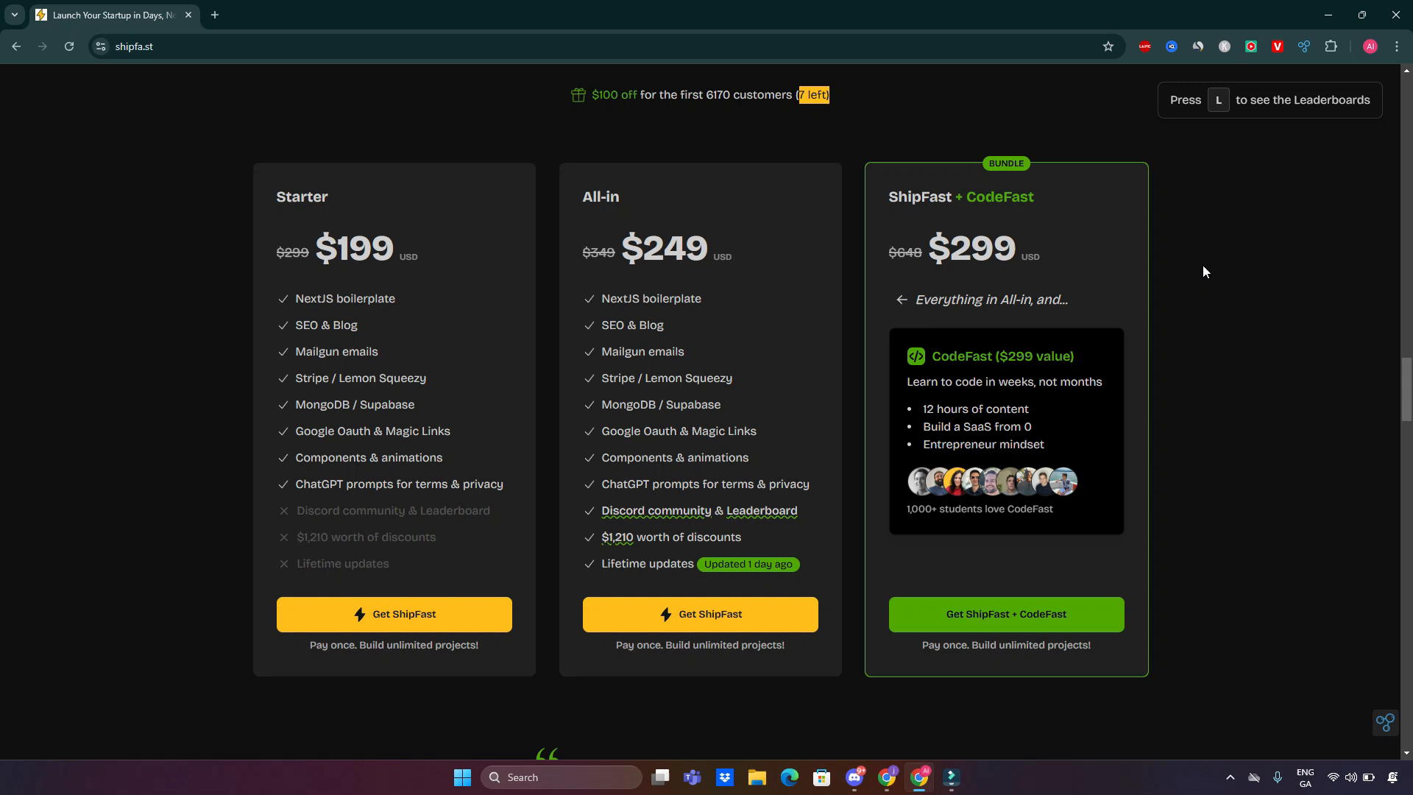
{"action": "mouse_move", "coordinate": [201, 181]}
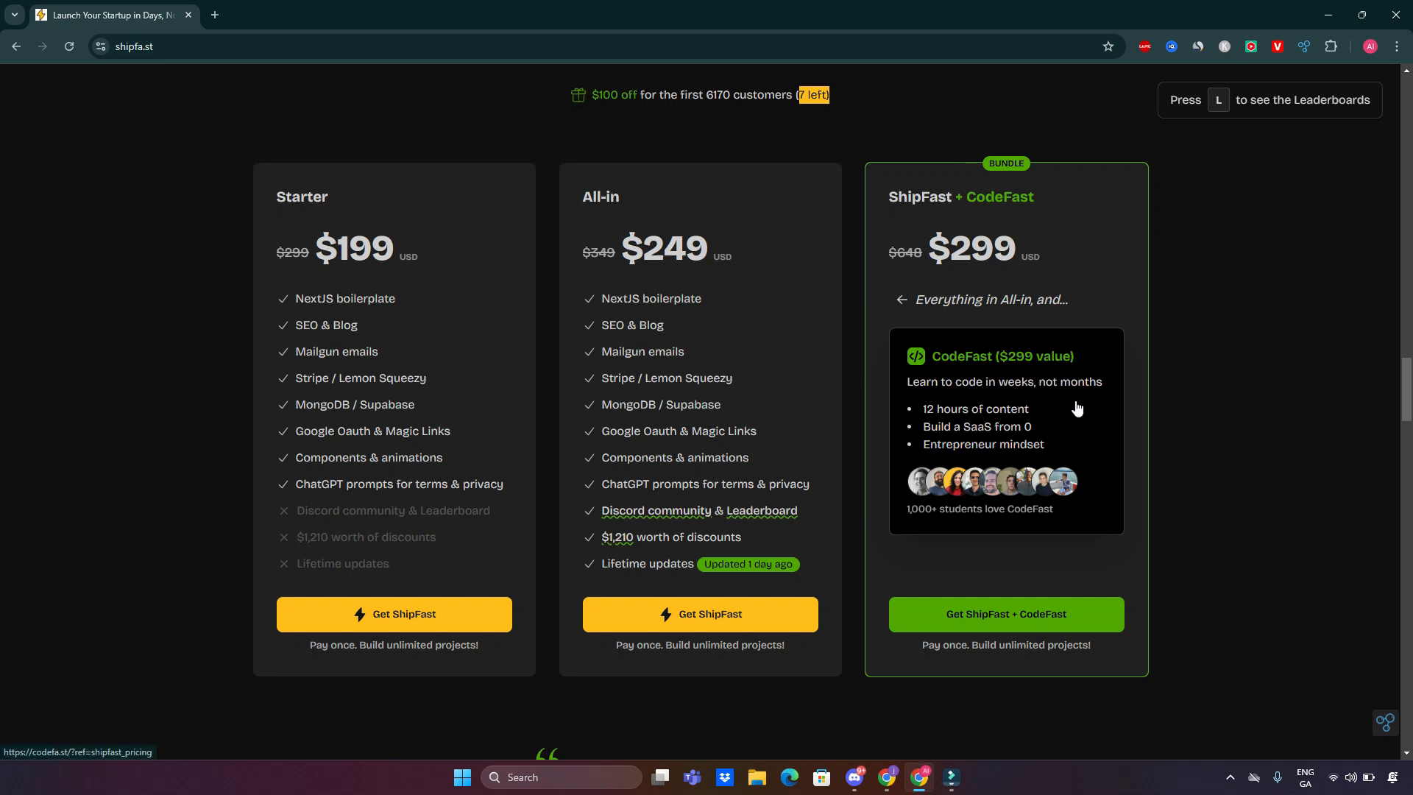
{"action": "mouse_move", "coordinate": [940, 443]}
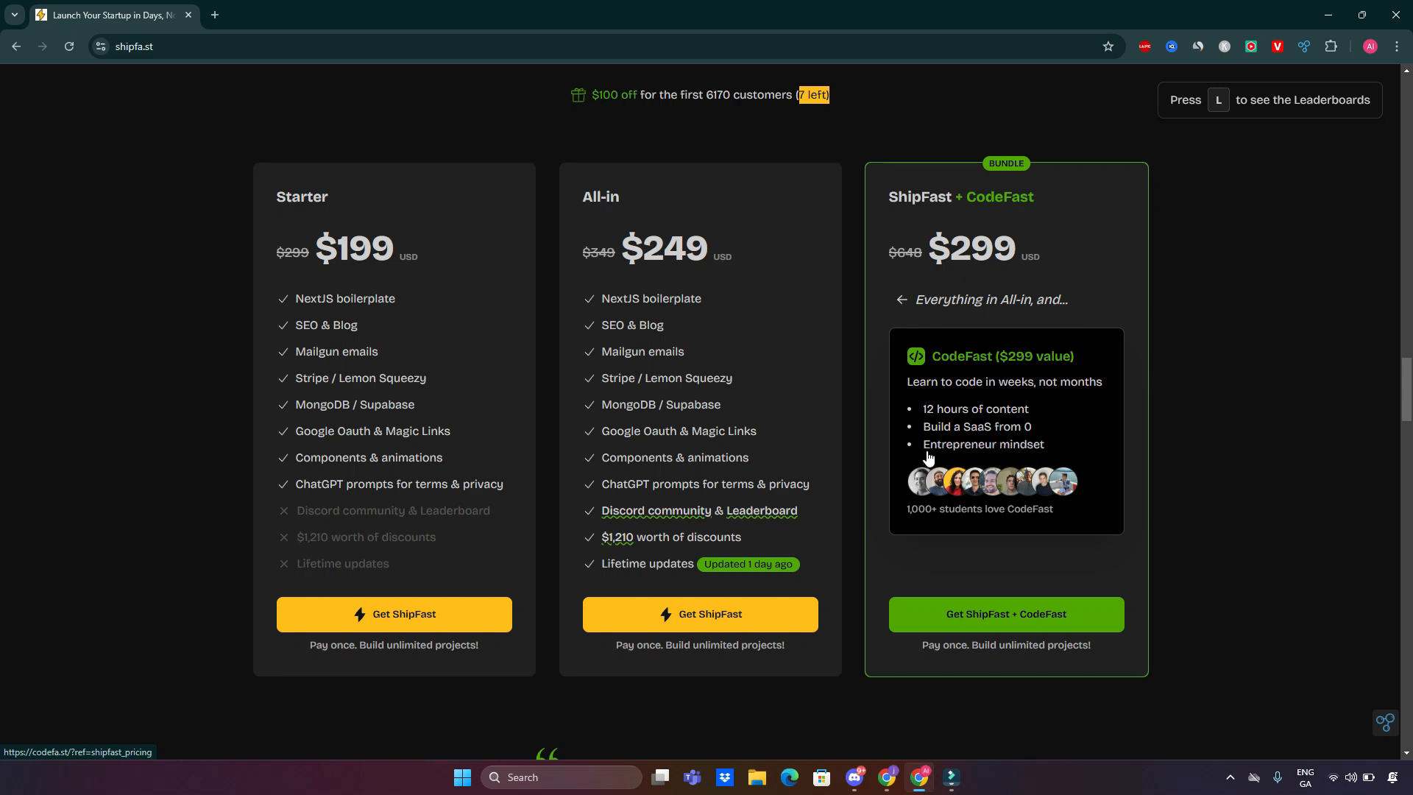
{"action": "mouse_move", "coordinate": [928, 531]}
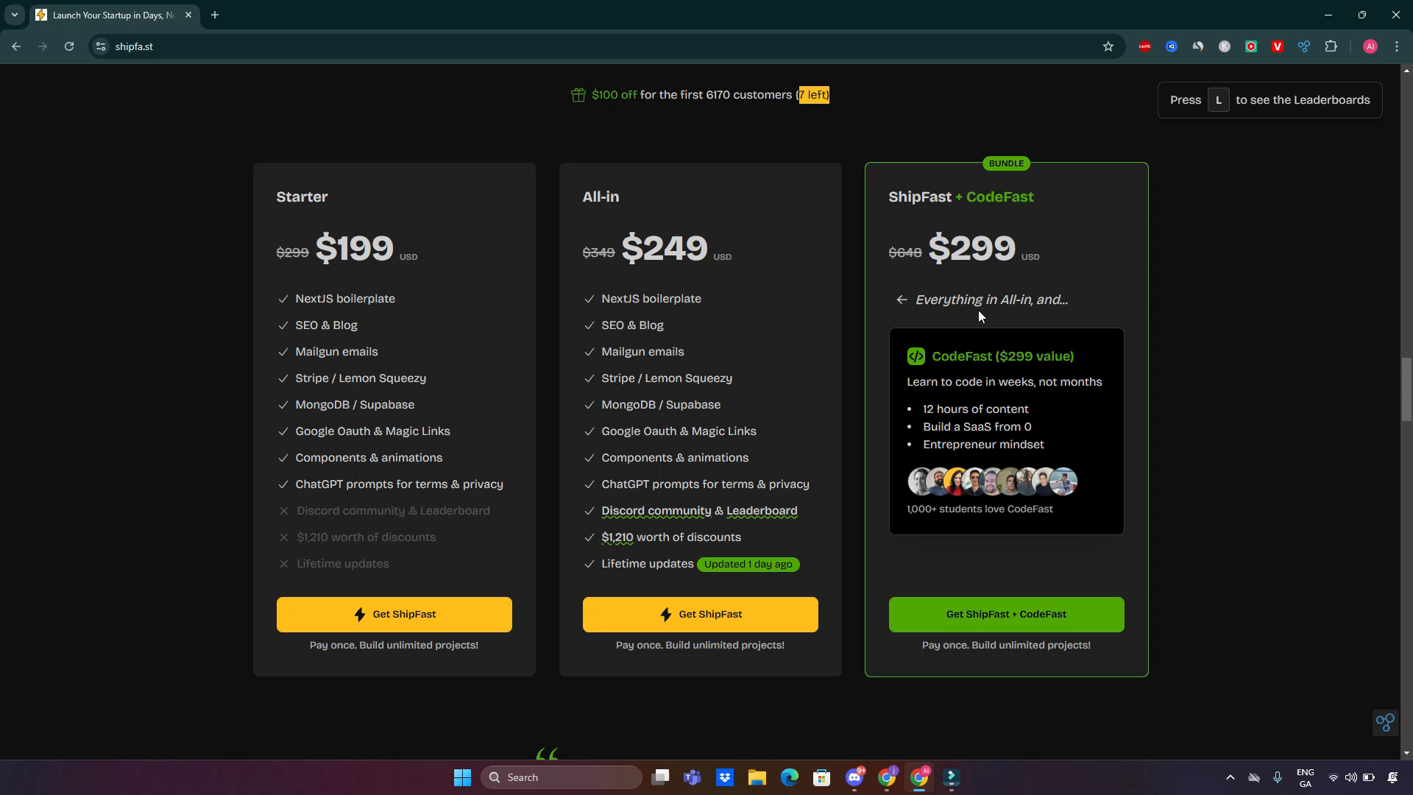
{"action": "mouse_move", "coordinate": [1178, 364]}
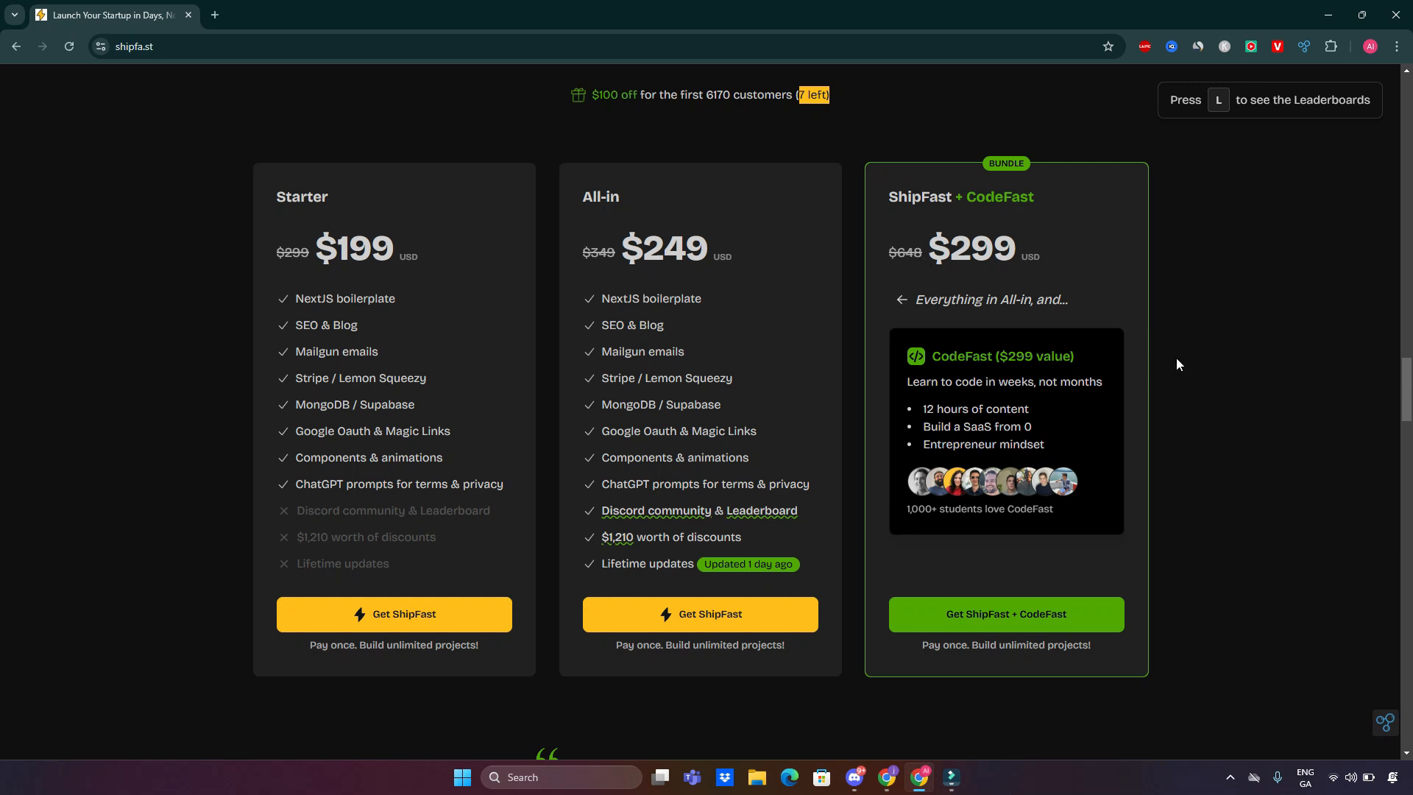
Step: Scroll past the pricing cards and Mateus De Nardo testimonial to the Frequently Asked Questions list
{"action": "scroll", "scroll_direction": "down", "scroll_amount": 3}
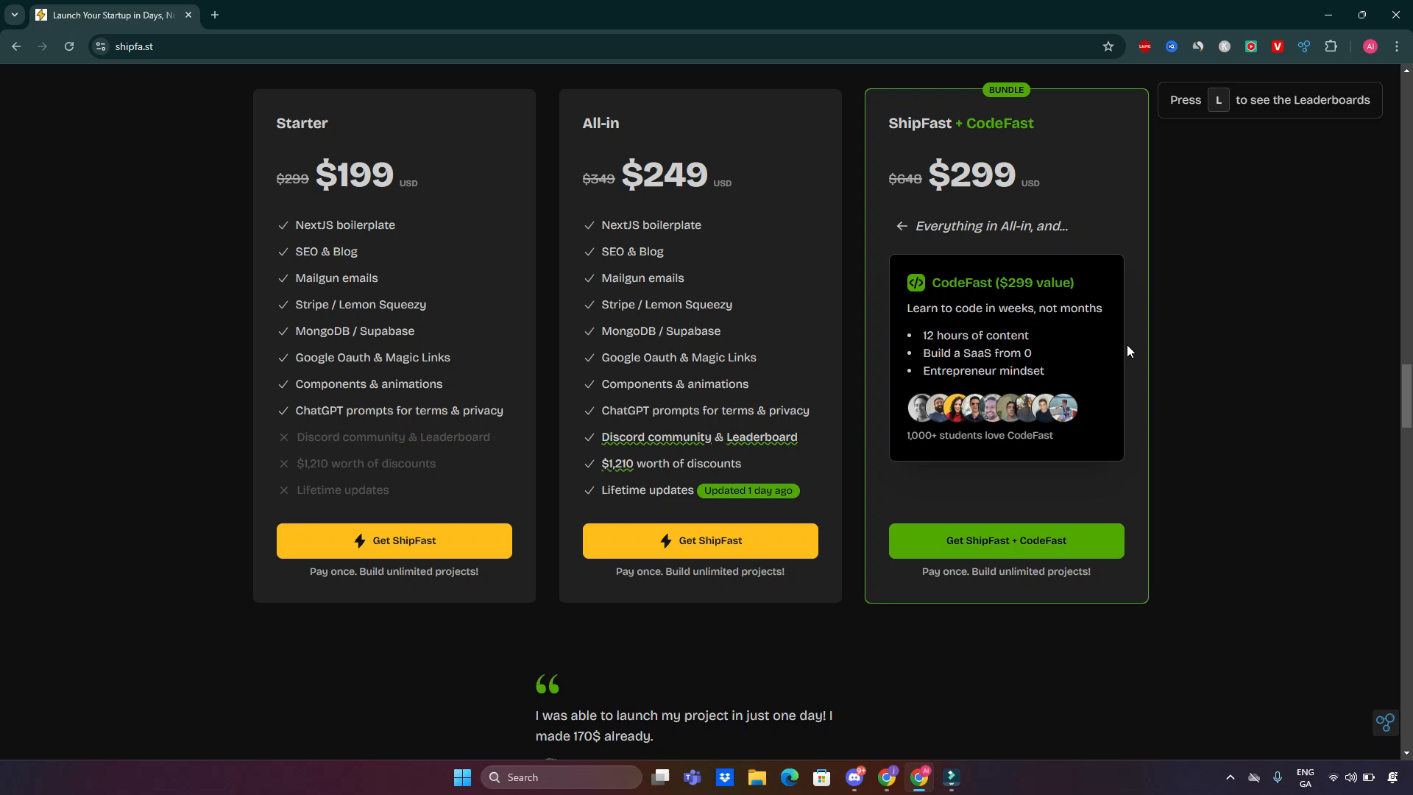
{"action": "scroll", "scroll_direction": "down", "scroll_amount": 3}
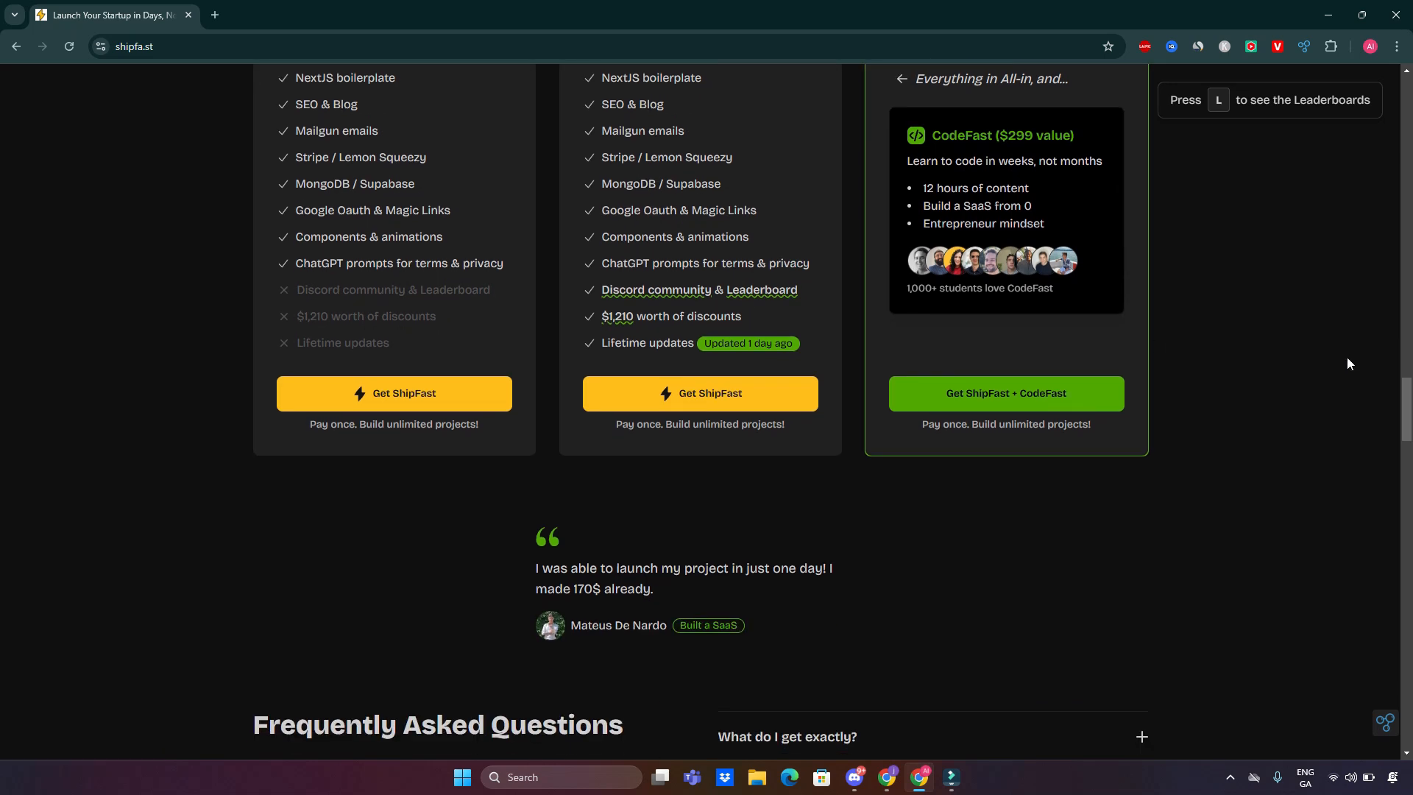
{"action": "mouse_move", "coordinate": [976, 454]}
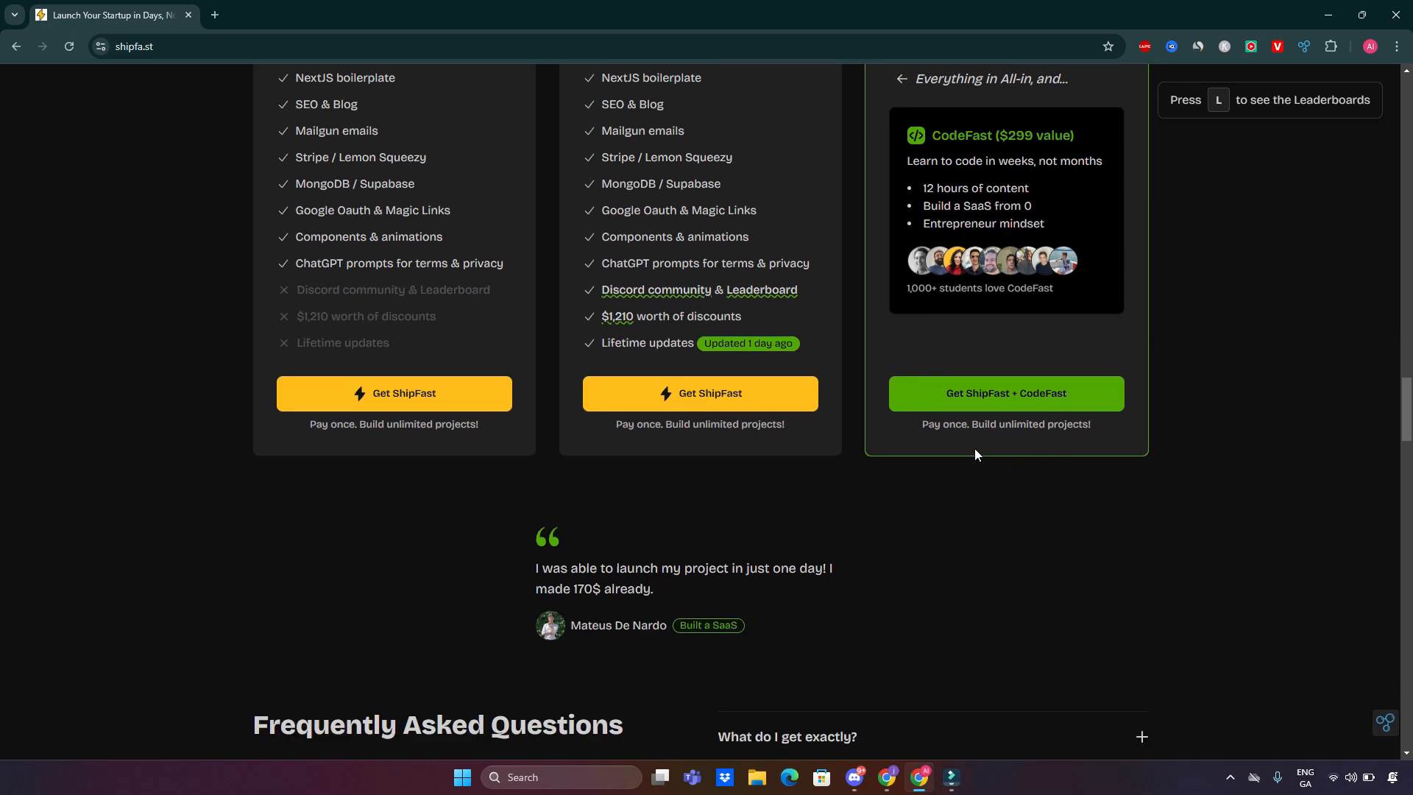
{"action": "scroll", "scroll_direction": "down", "scroll_amount": 3}
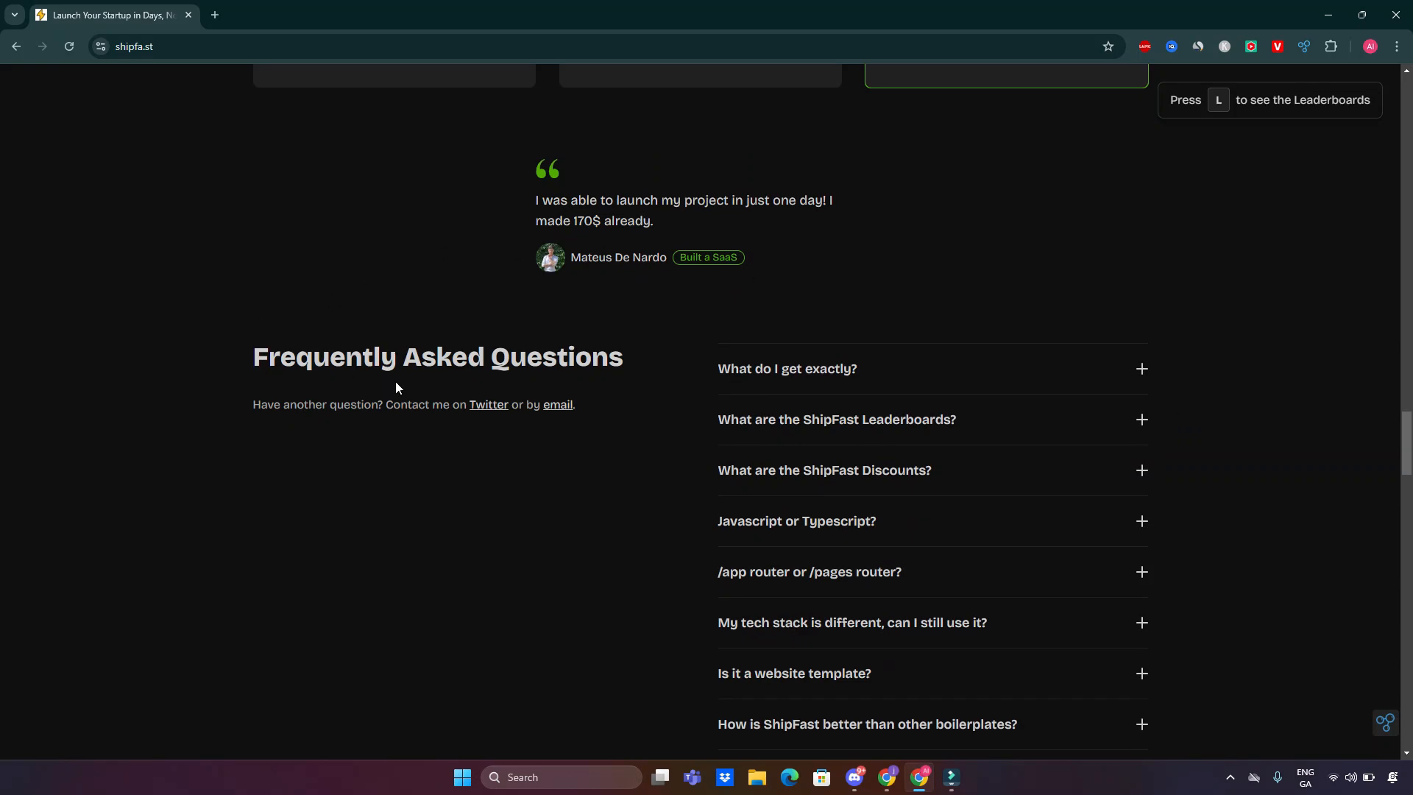
Step: Expand 'What do I get exactly?' and read its answer, scrolling to the questions below like other costs
{"action": "left_click", "coordinate": [786, 368]}
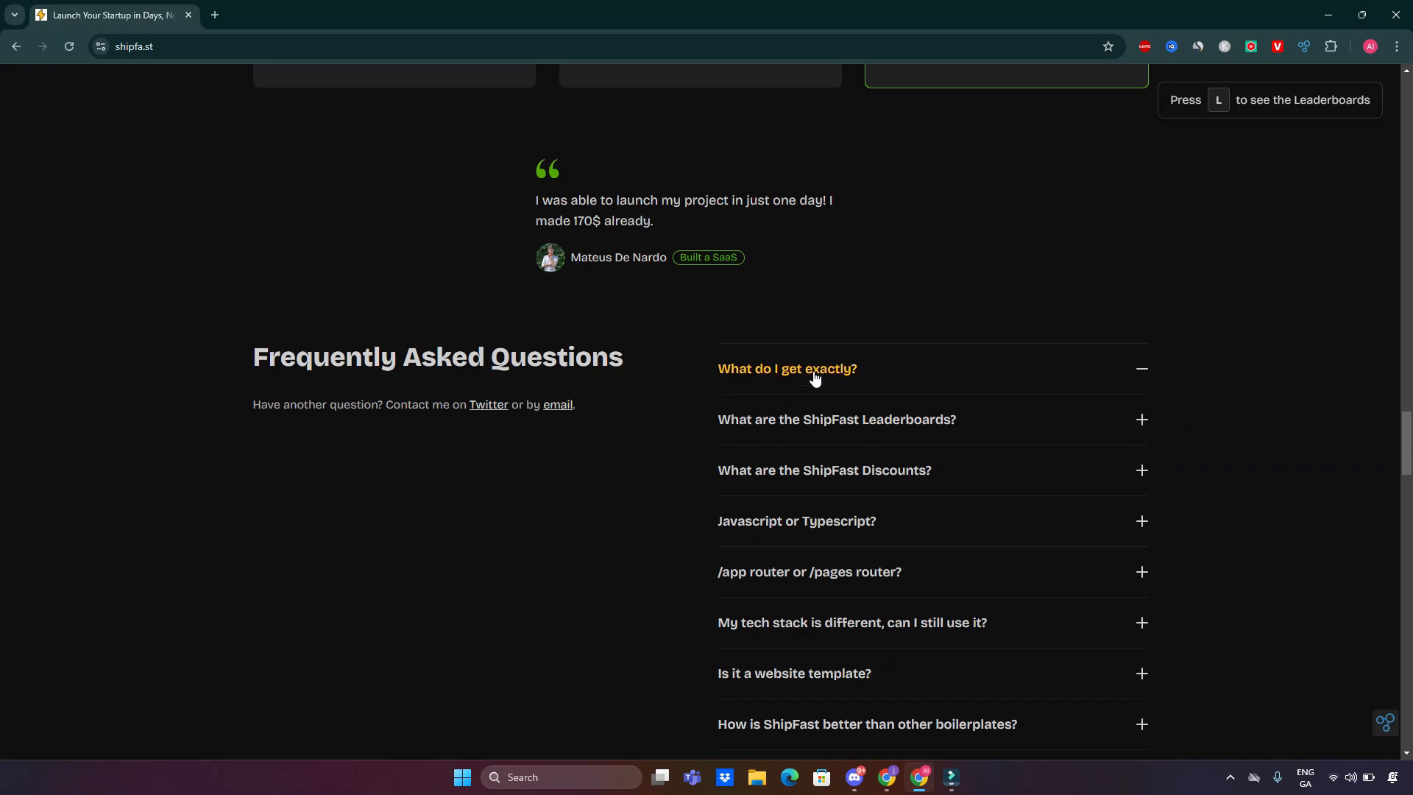
{"action": "left_click", "coordinate": [785, 368]}
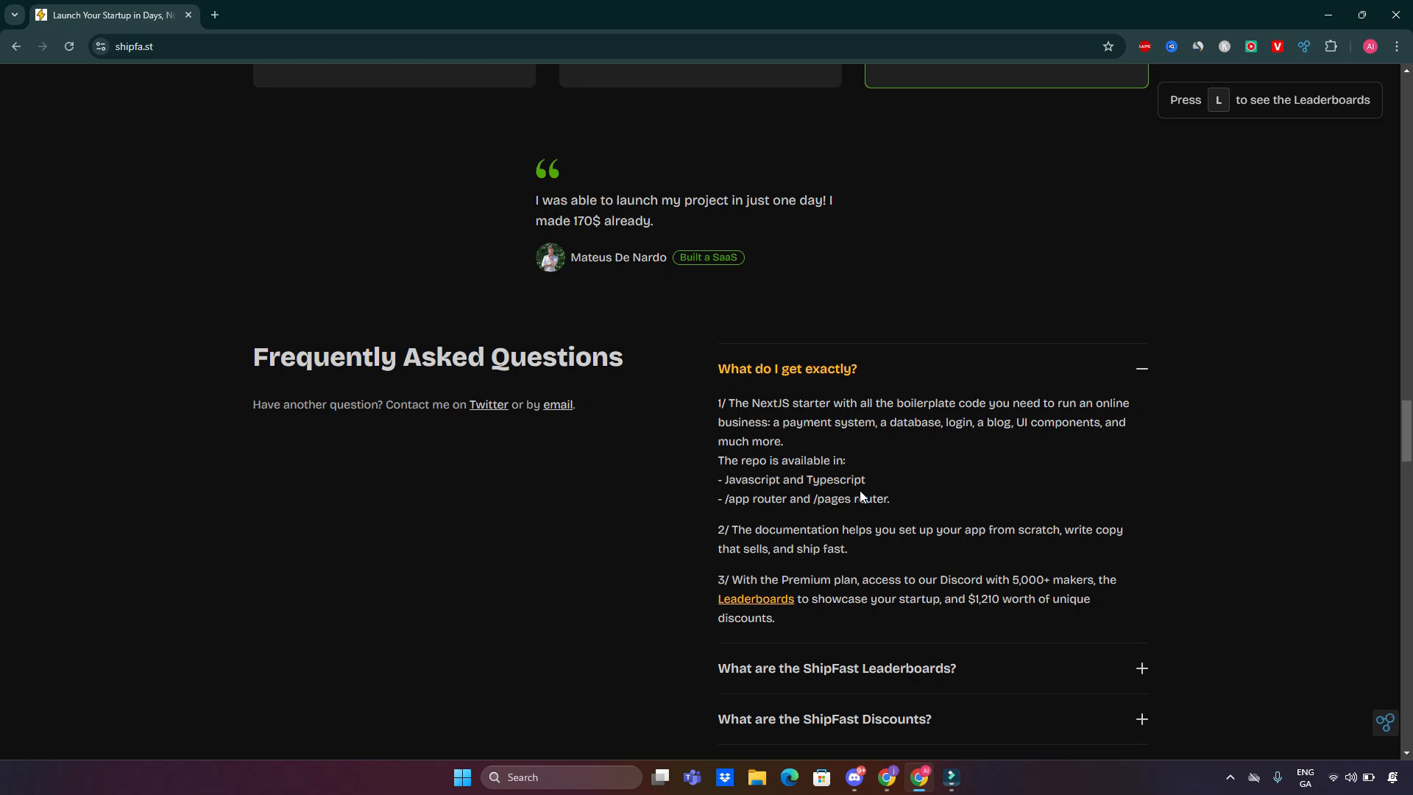
{"action": "mouse_move", "coordinate": [800, 527]}
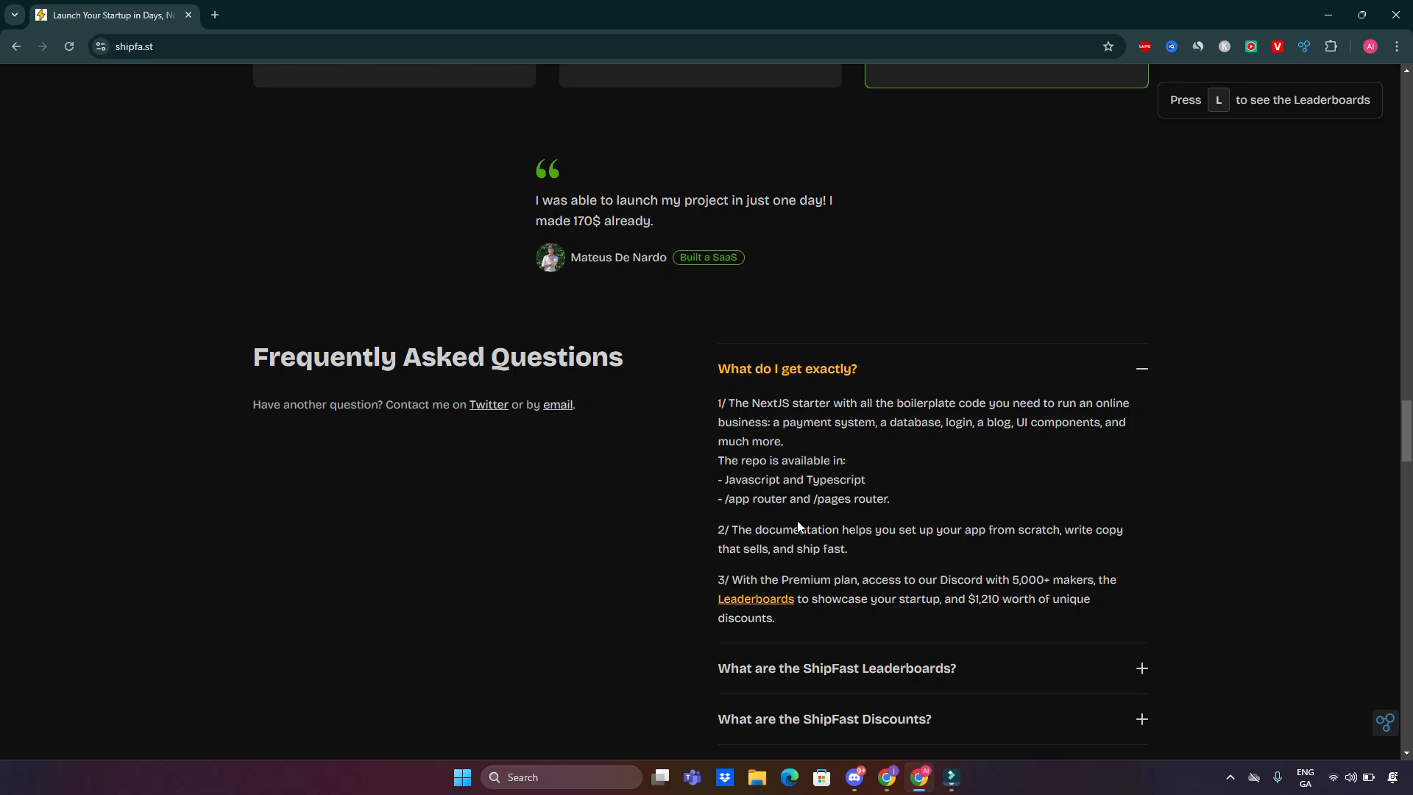
{"action": "scroll", "scroll_direction": "down", "scroll_amount": 3}
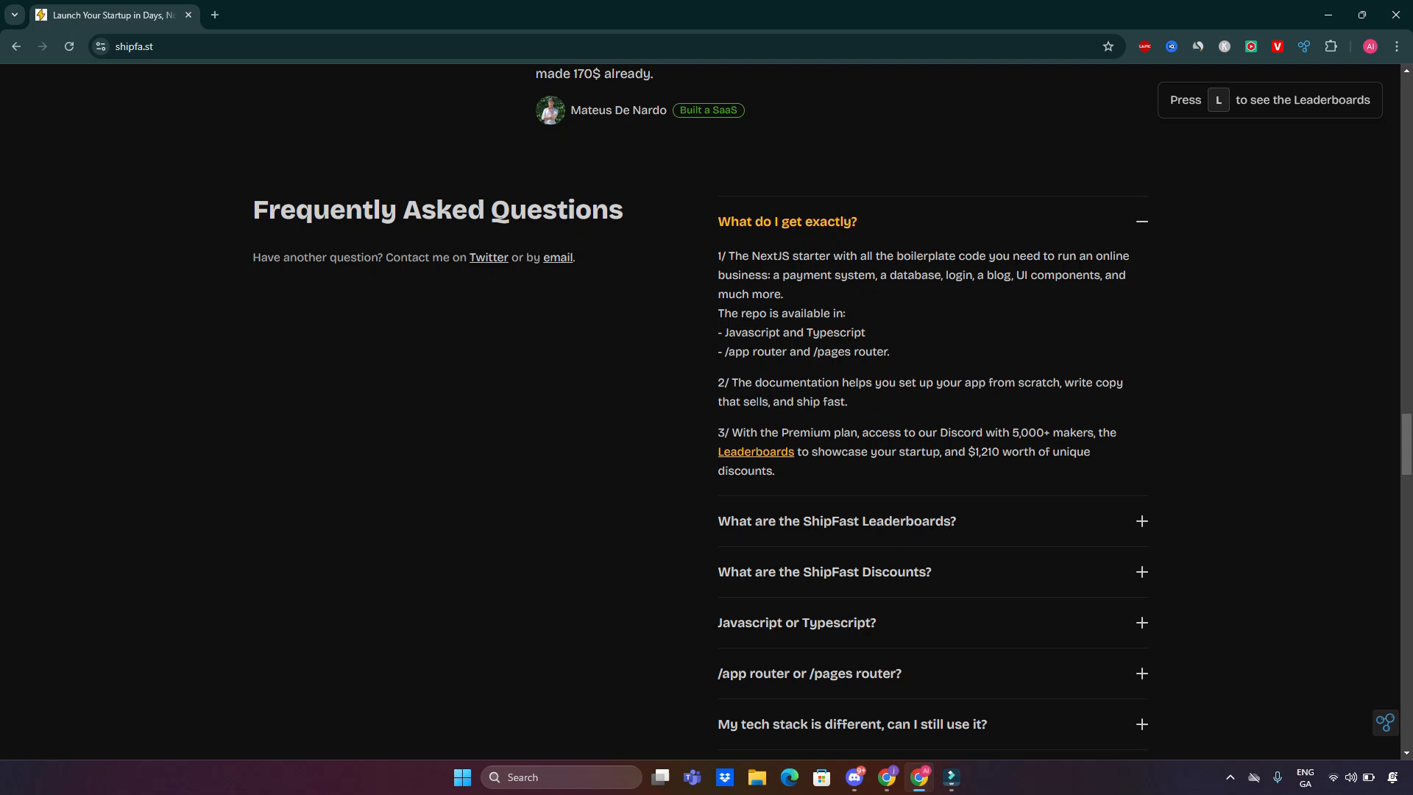
{"action": "mouse_move", "coordinate": [942, 408]}
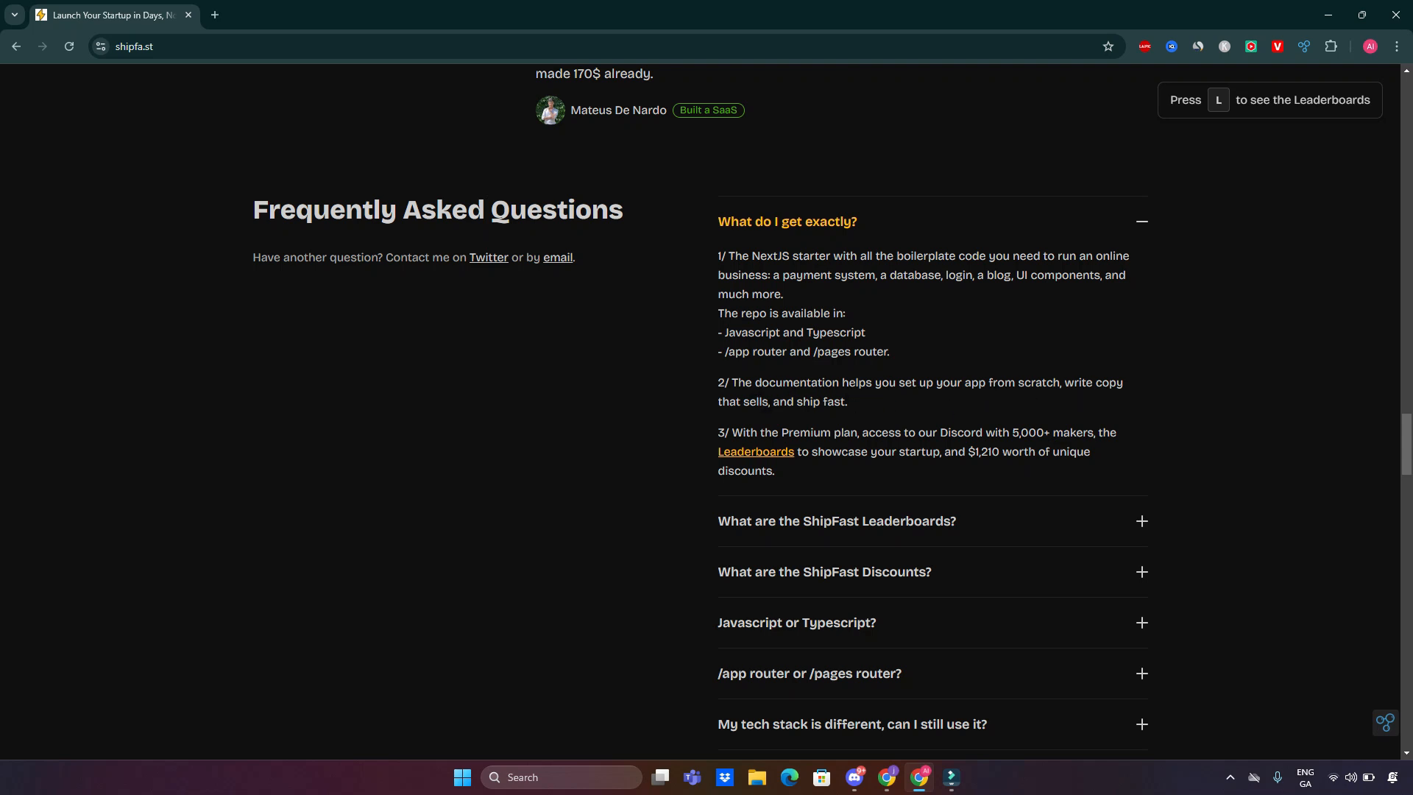
{"action": "mouse_move", "coordinate": [772, 424]}
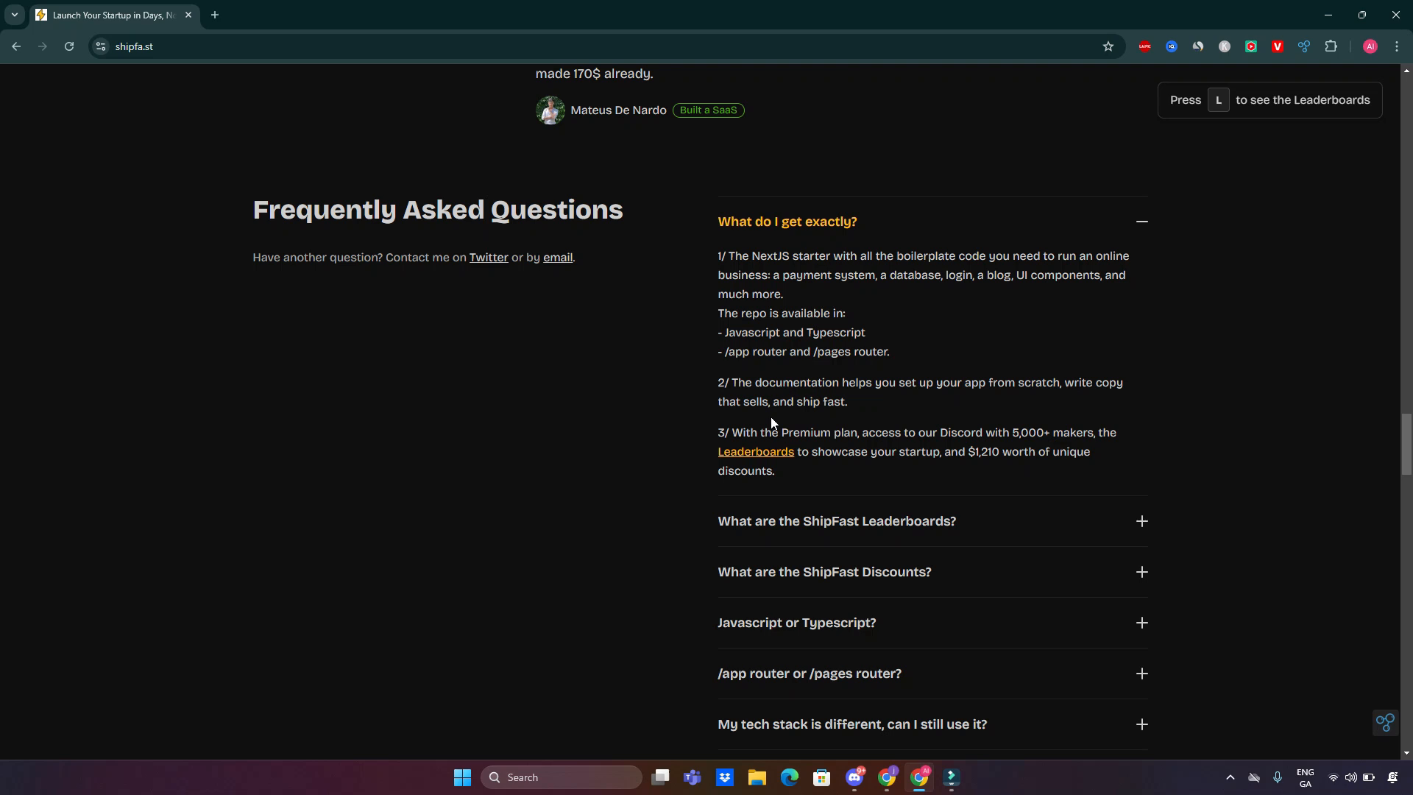
{"action": "mouse_move", "coordinate": [880, 449]}
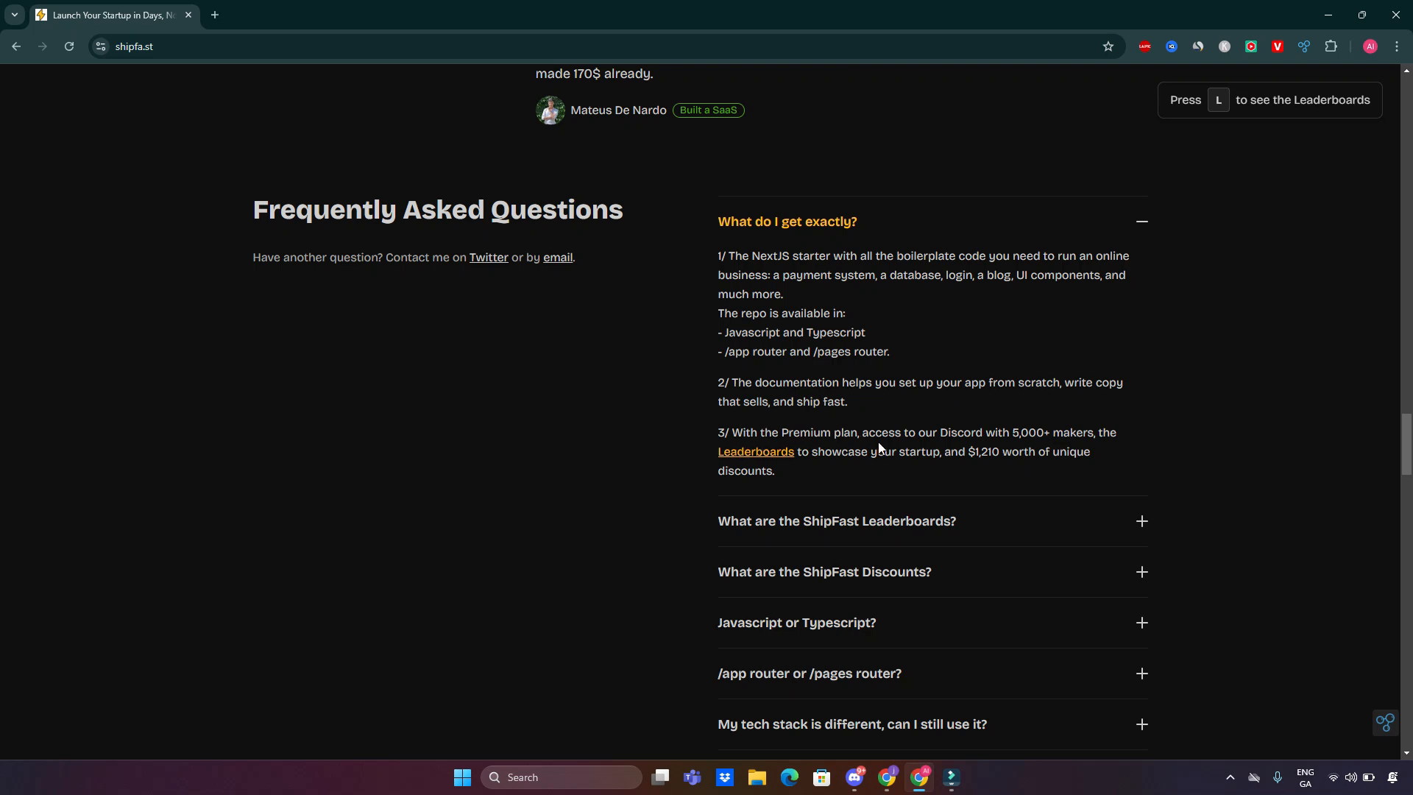
{"action": "mouse_move", "coordinate": [1035, 446]}
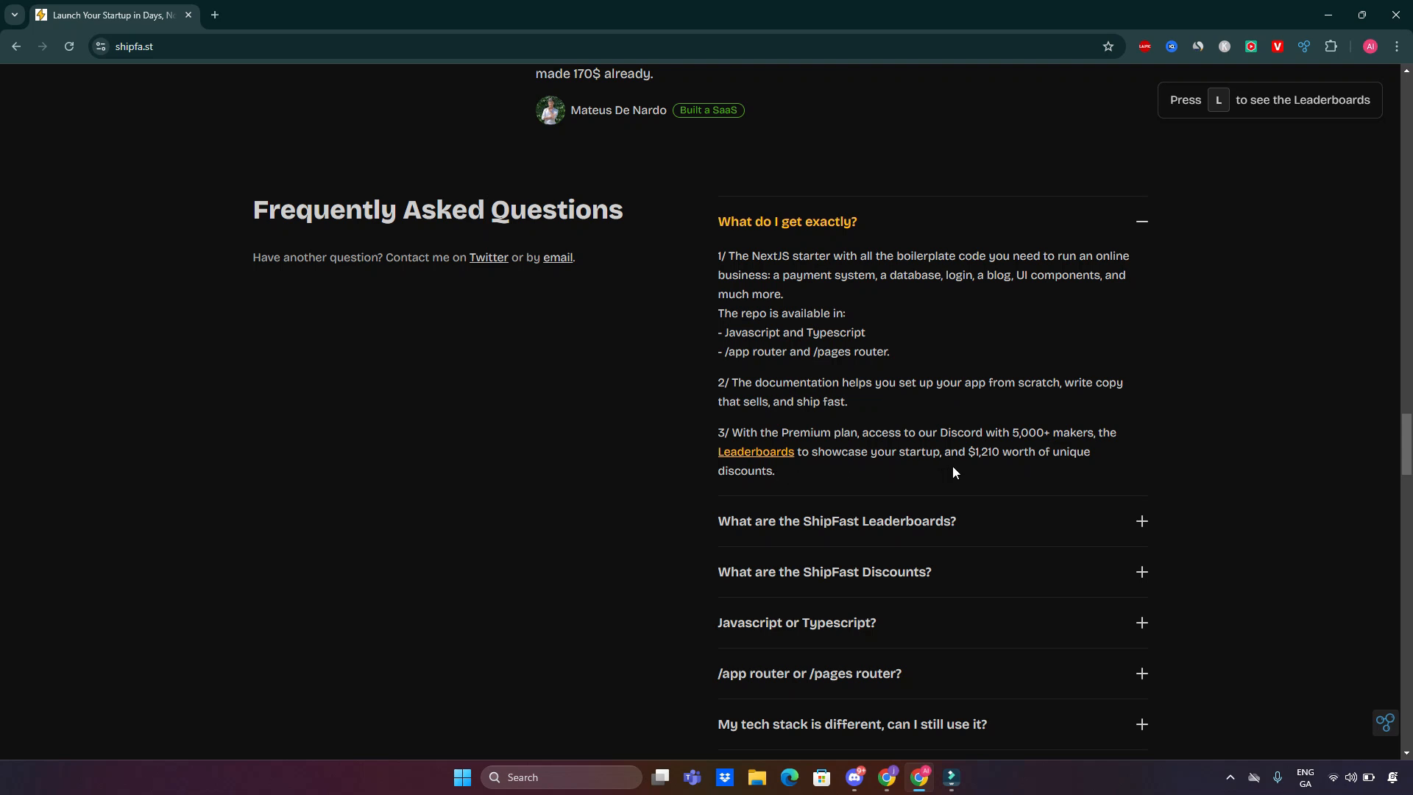
{"action": "mouse_move", "coordinate": [1081, 478]}
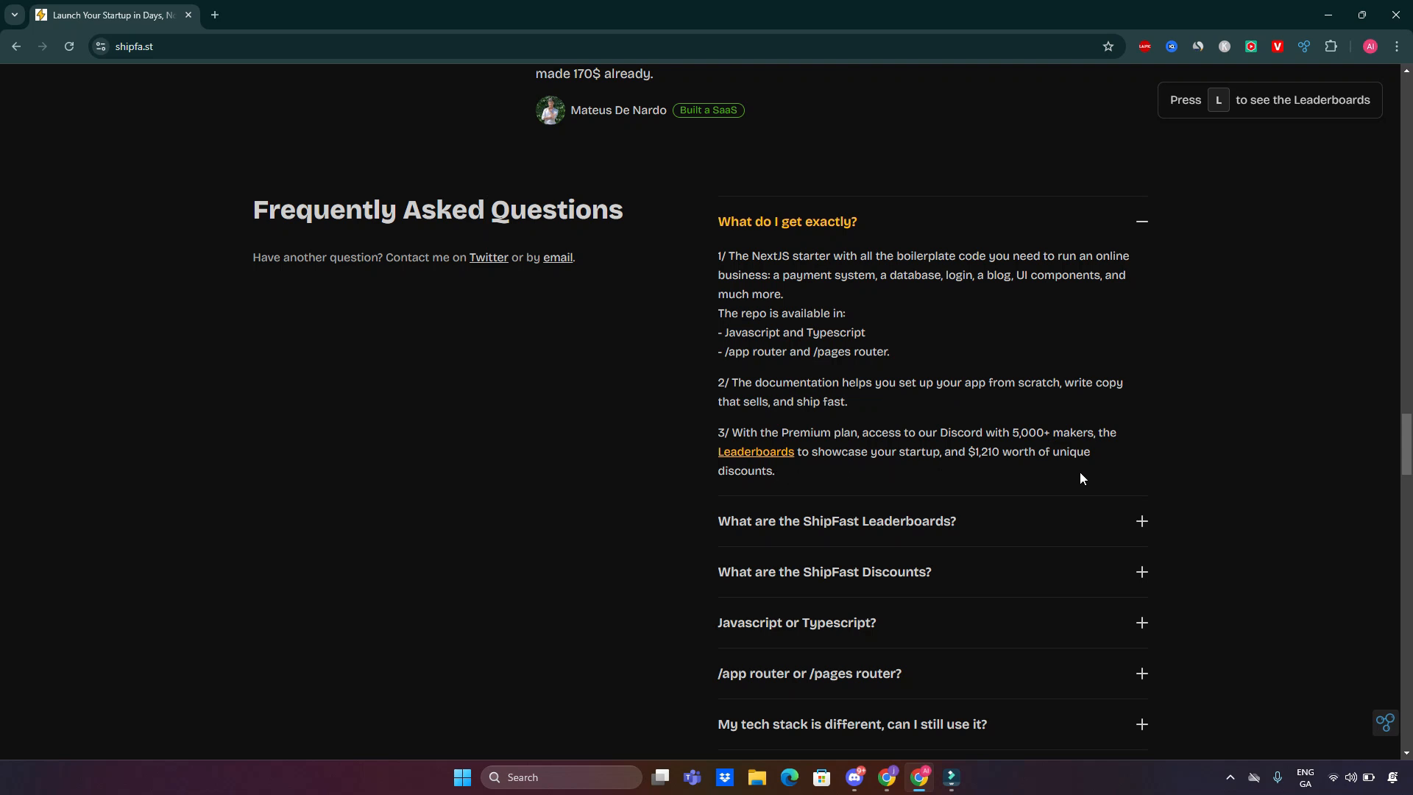
{"action": "scroll", "scroll_direction": "down", "scroll_amount": 3}
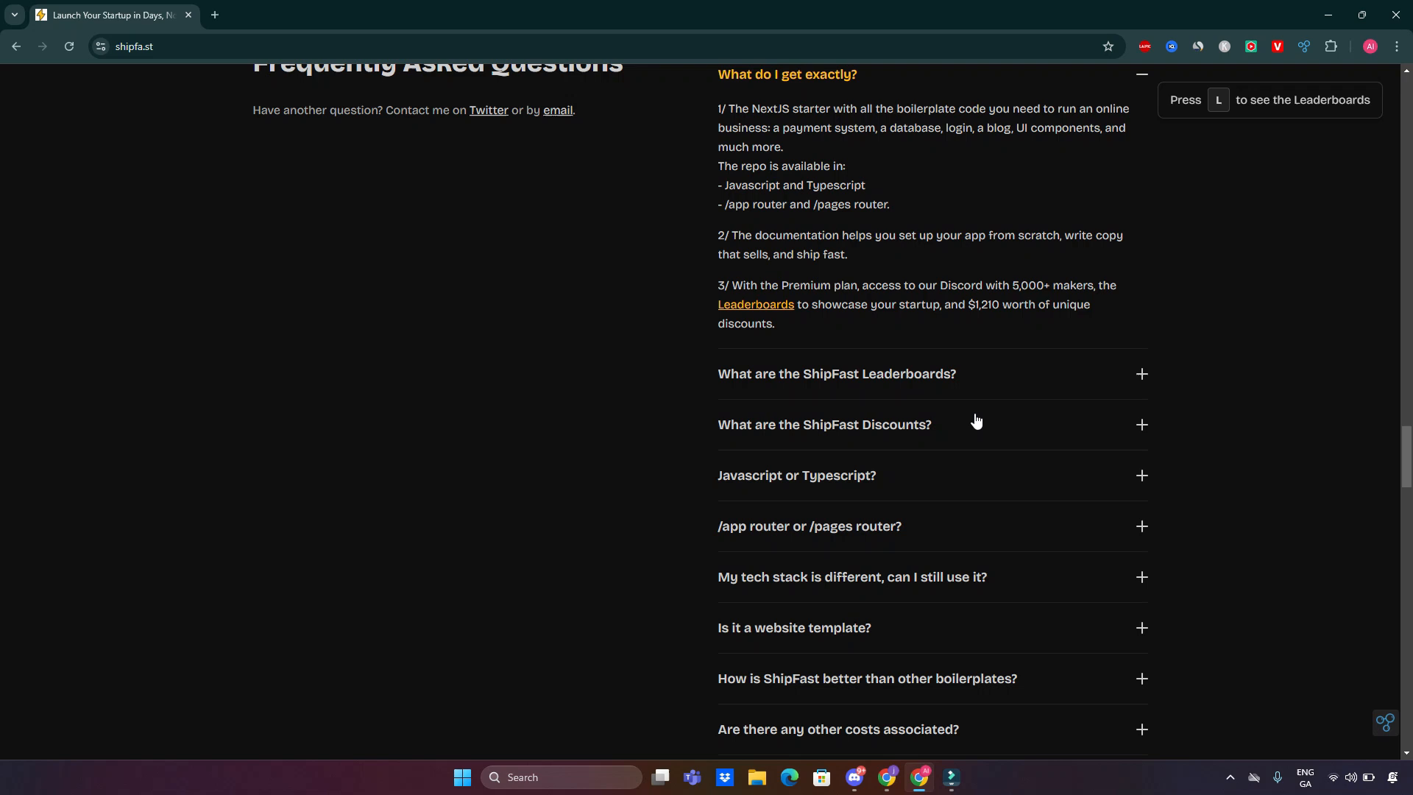
{"action": "mouse_move", "coordinate": [883, 387]}
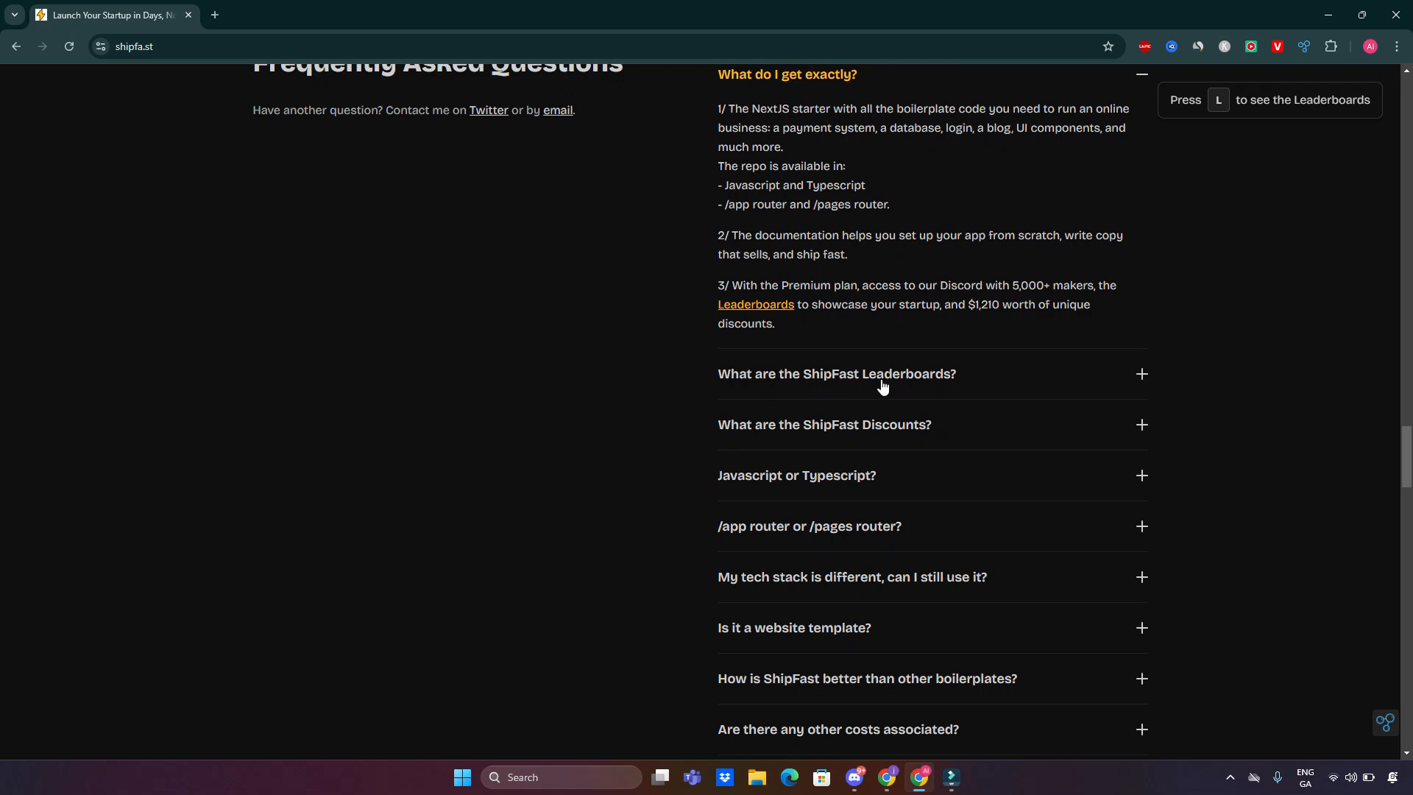
{"action": "mouse_move", "coordinate": [783, 493]}
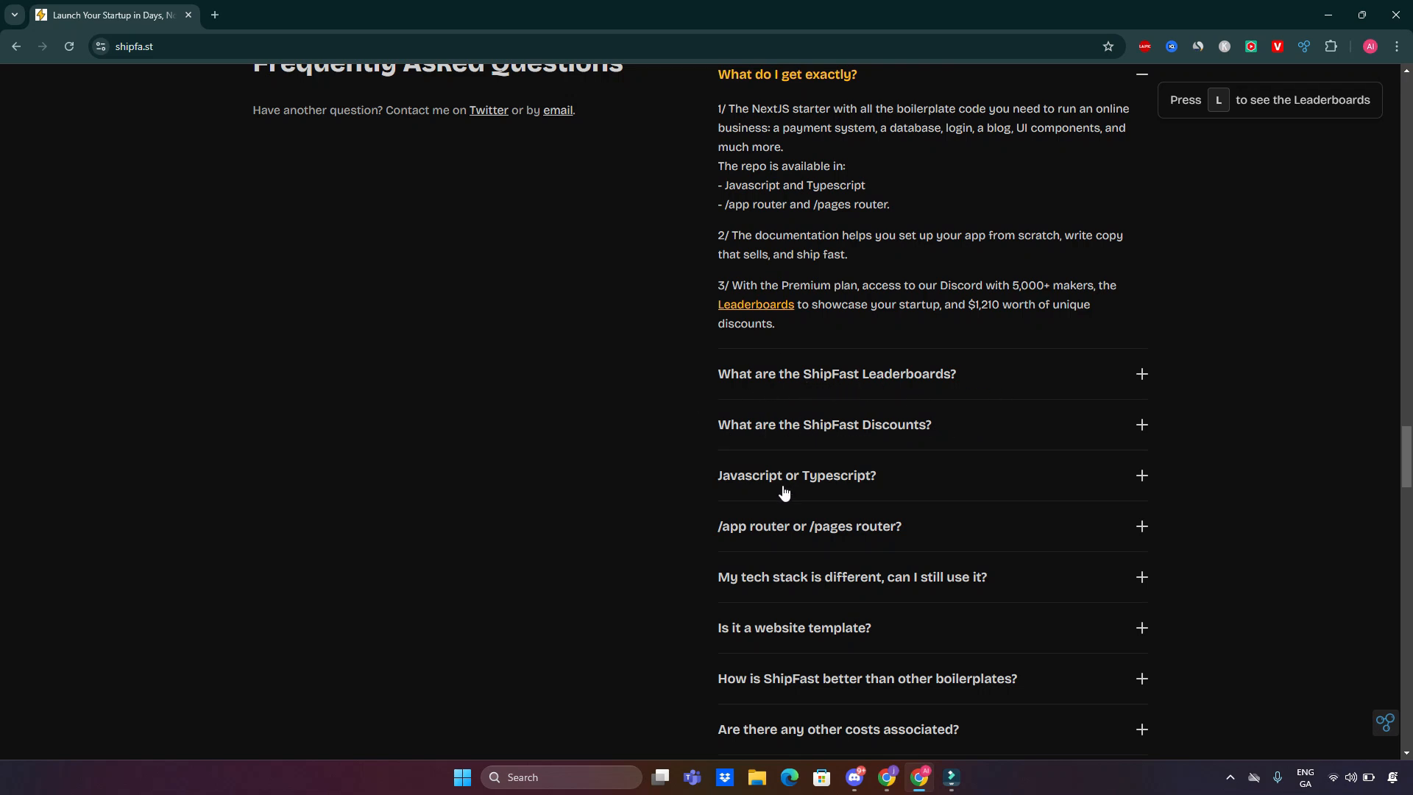
Step: Scroll through the maker testimonials to the footer, then view the Similarweb traffic panel for shipfa.st
{"action": "scroll", "scroll_direction": "down", "scroll_amount": 3}
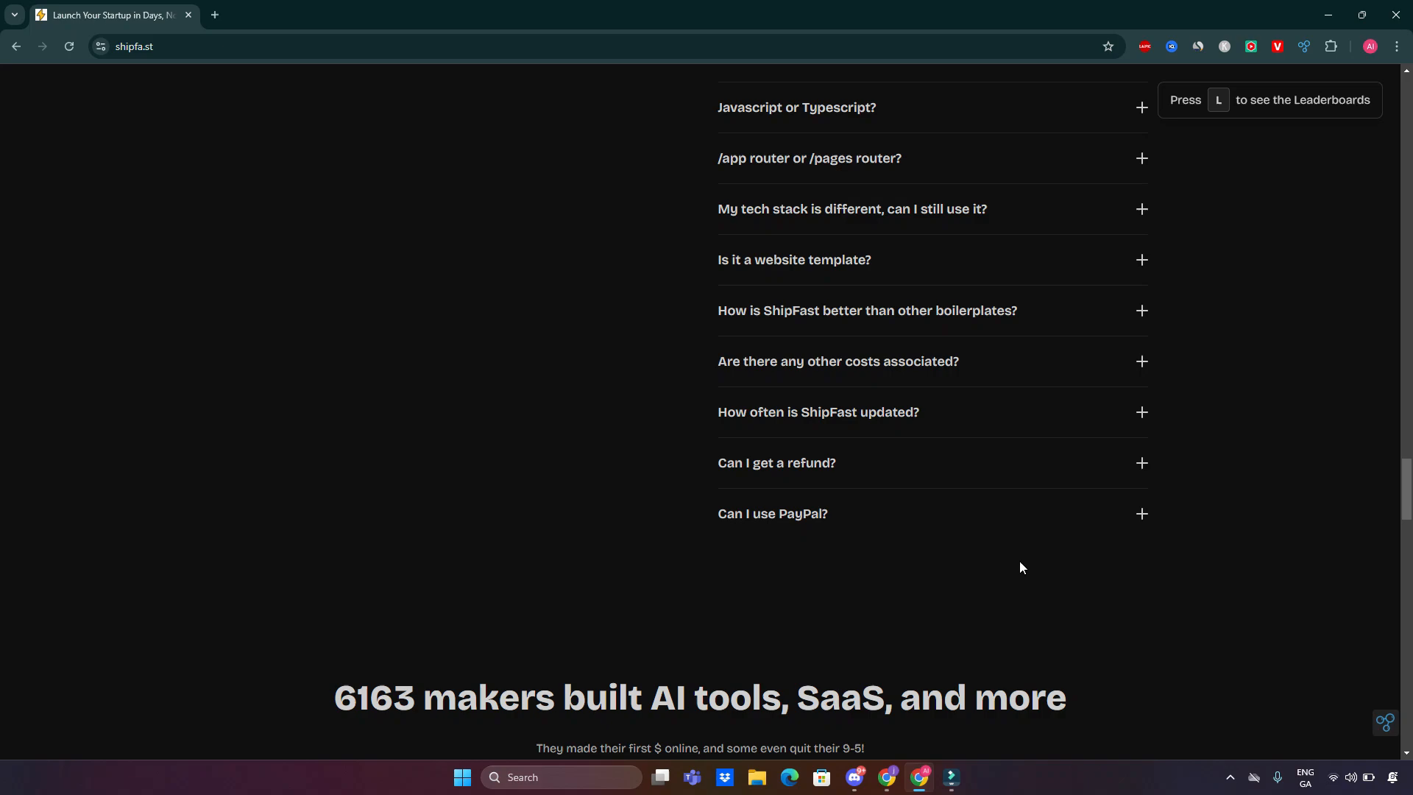
{"action": "scroll", "scroll_direction": "down", "scroll_amount": 3}
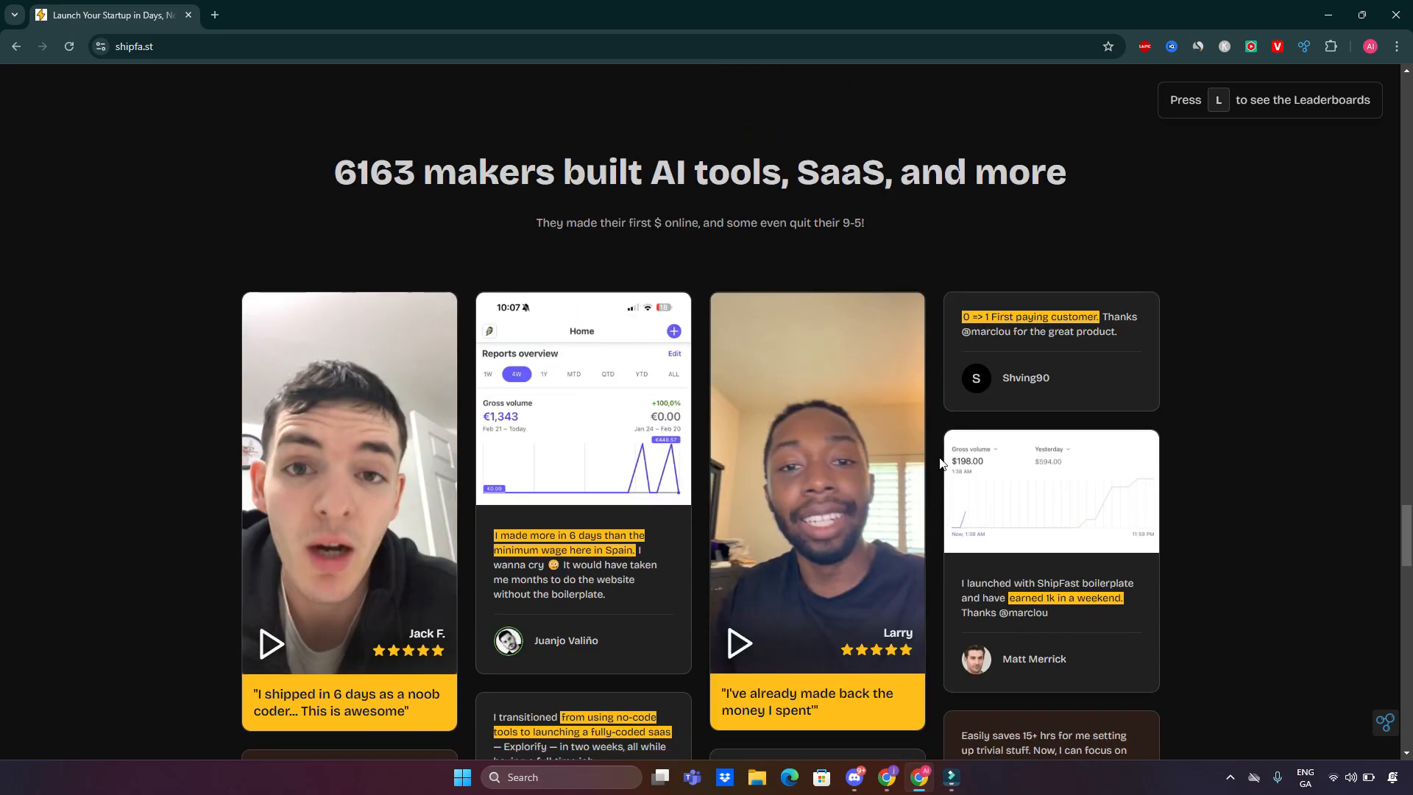
{"action": "scroll", "scroll_direction": "down", "scroll_amount": 3}
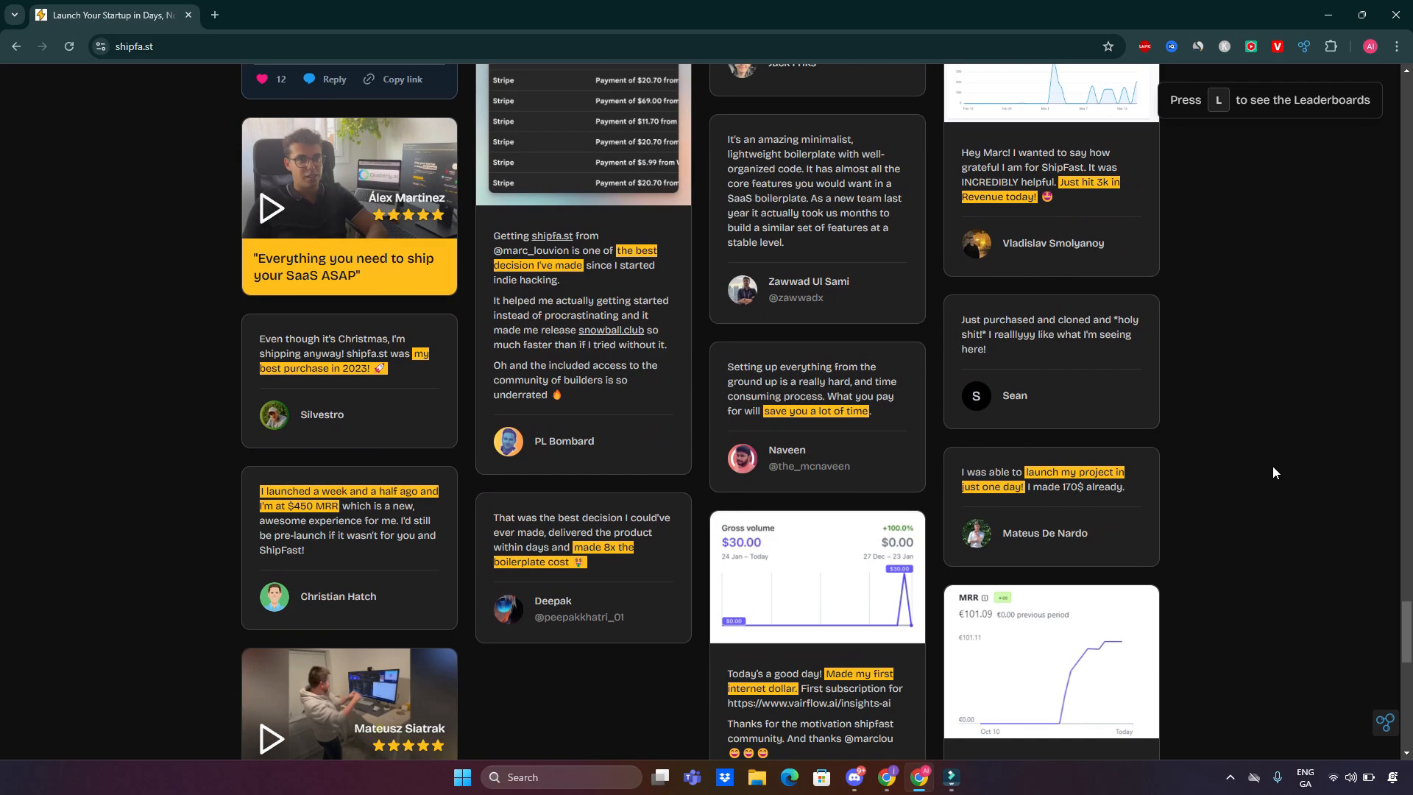
{"action": "scroll", "scroll_direction": "down", "scroll_amount": 3}
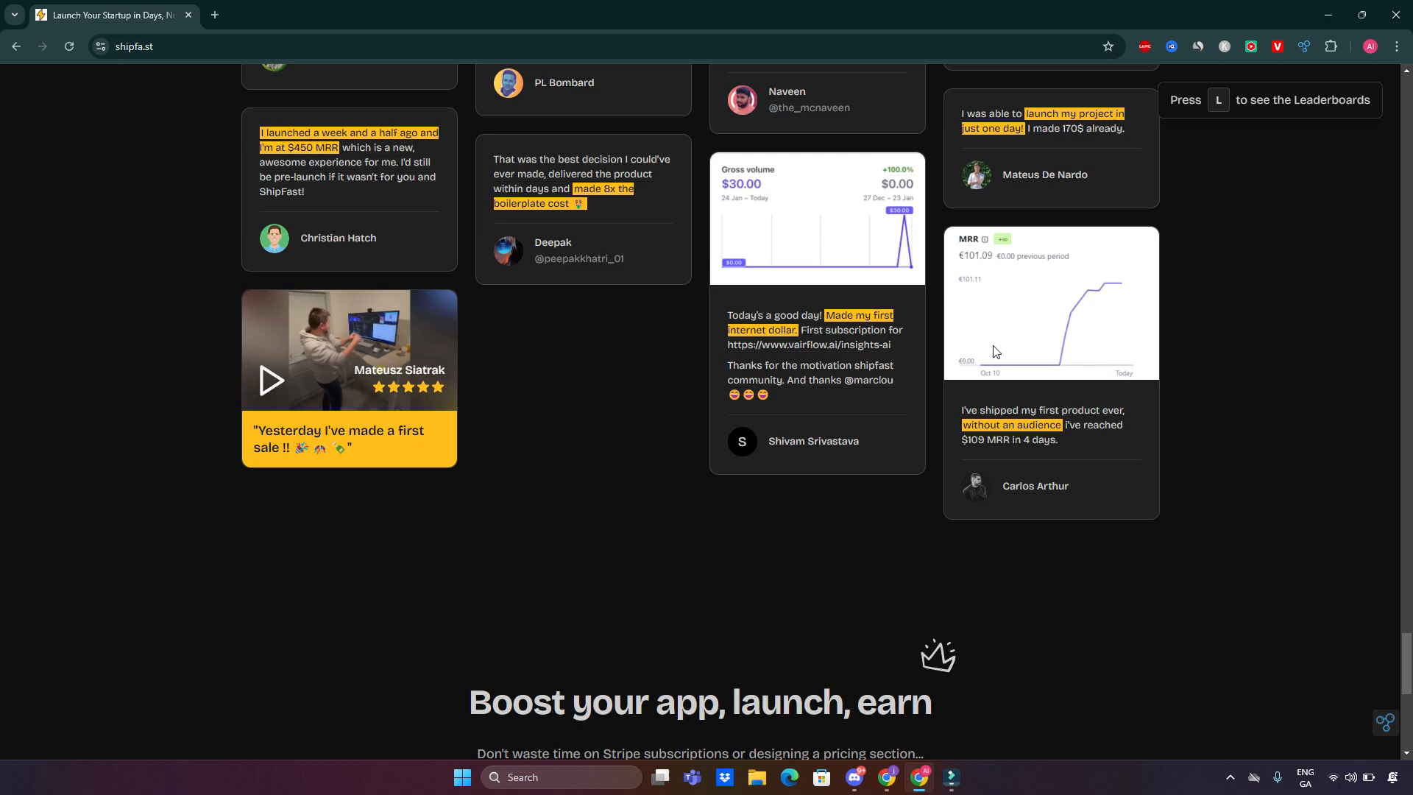
{"action": "scroll", "scroll_direction": "down", "scroll_amount": 3}
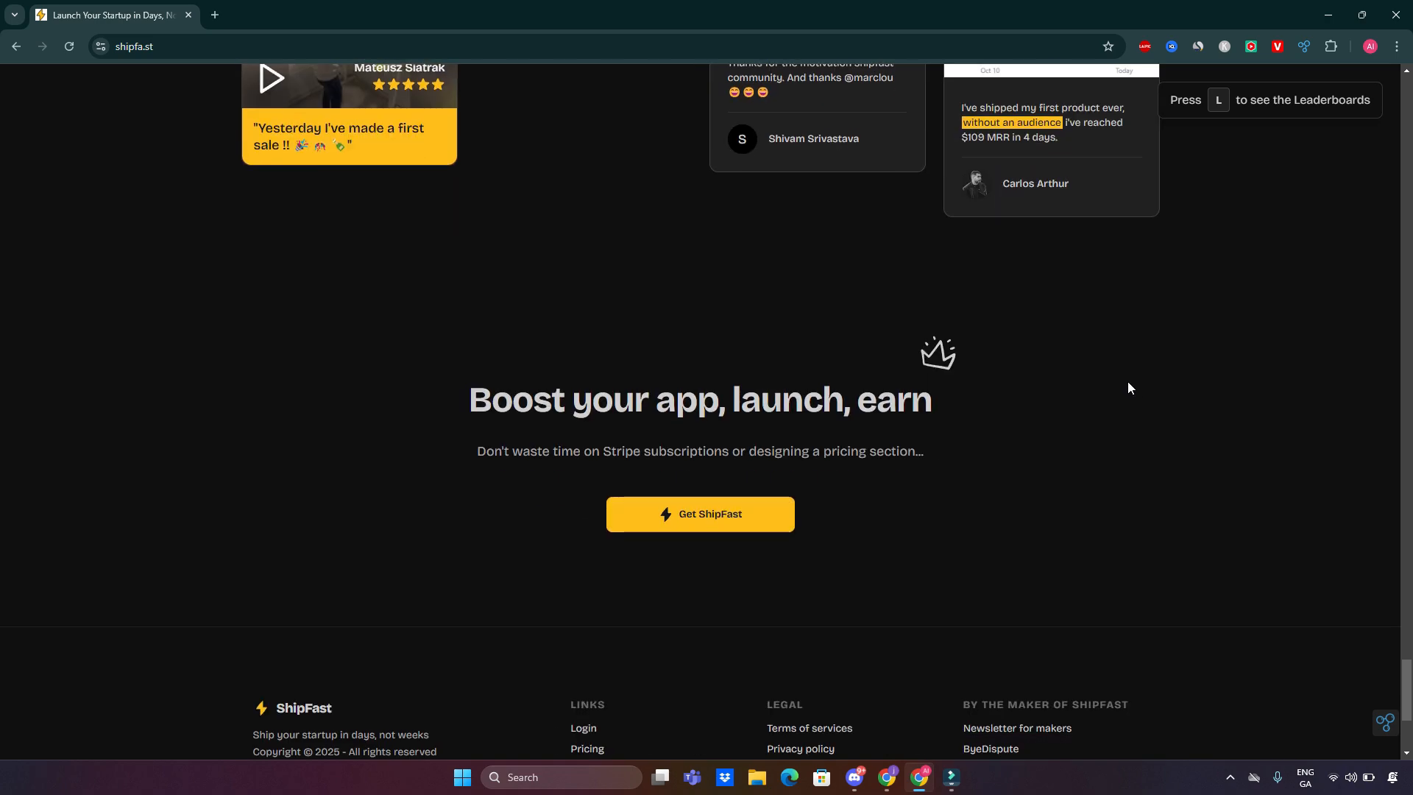
{"action": "scroll", "scroll_direction": "down", "scroll_amount": 3}
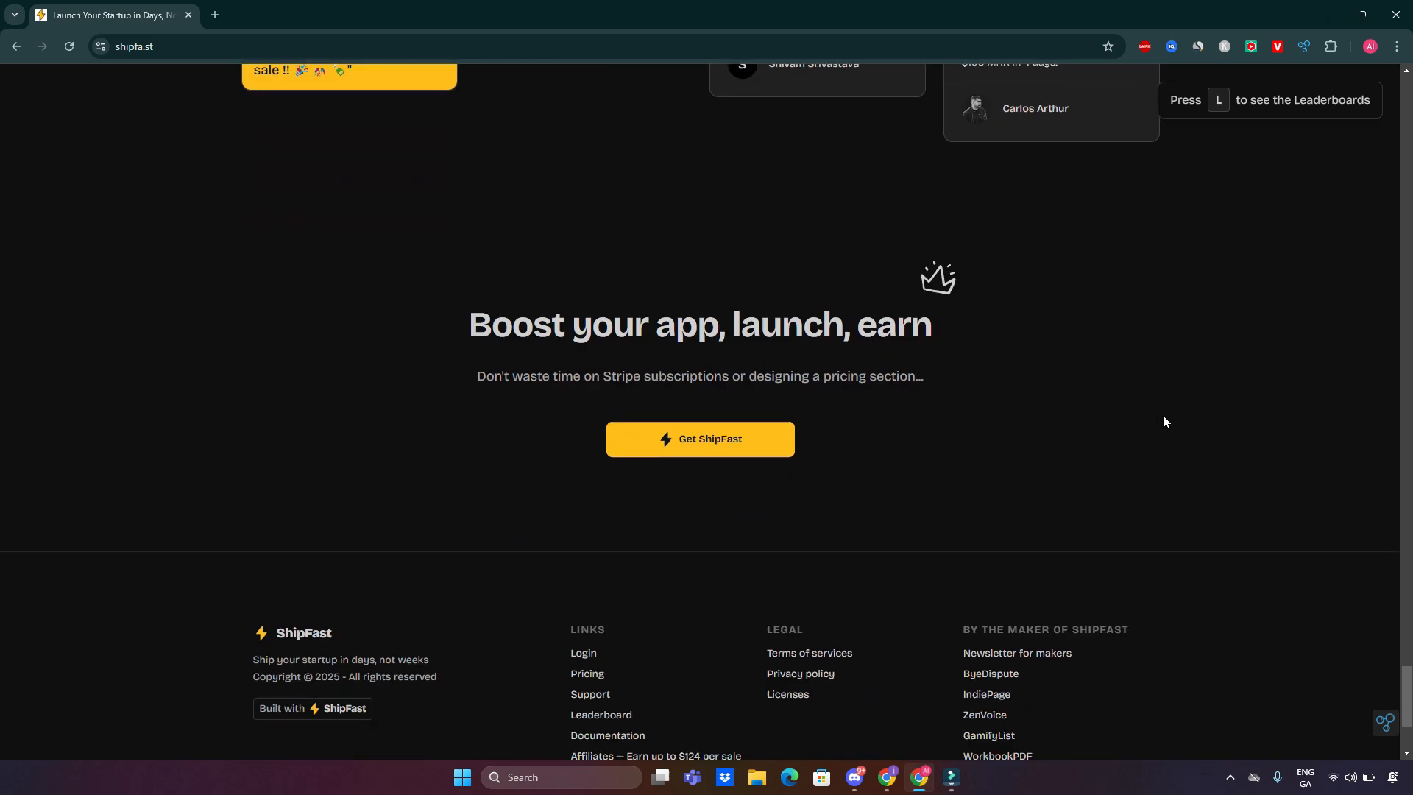
{"action": "scroll", "scroll_direction": "down", "scroll_amount": 3}
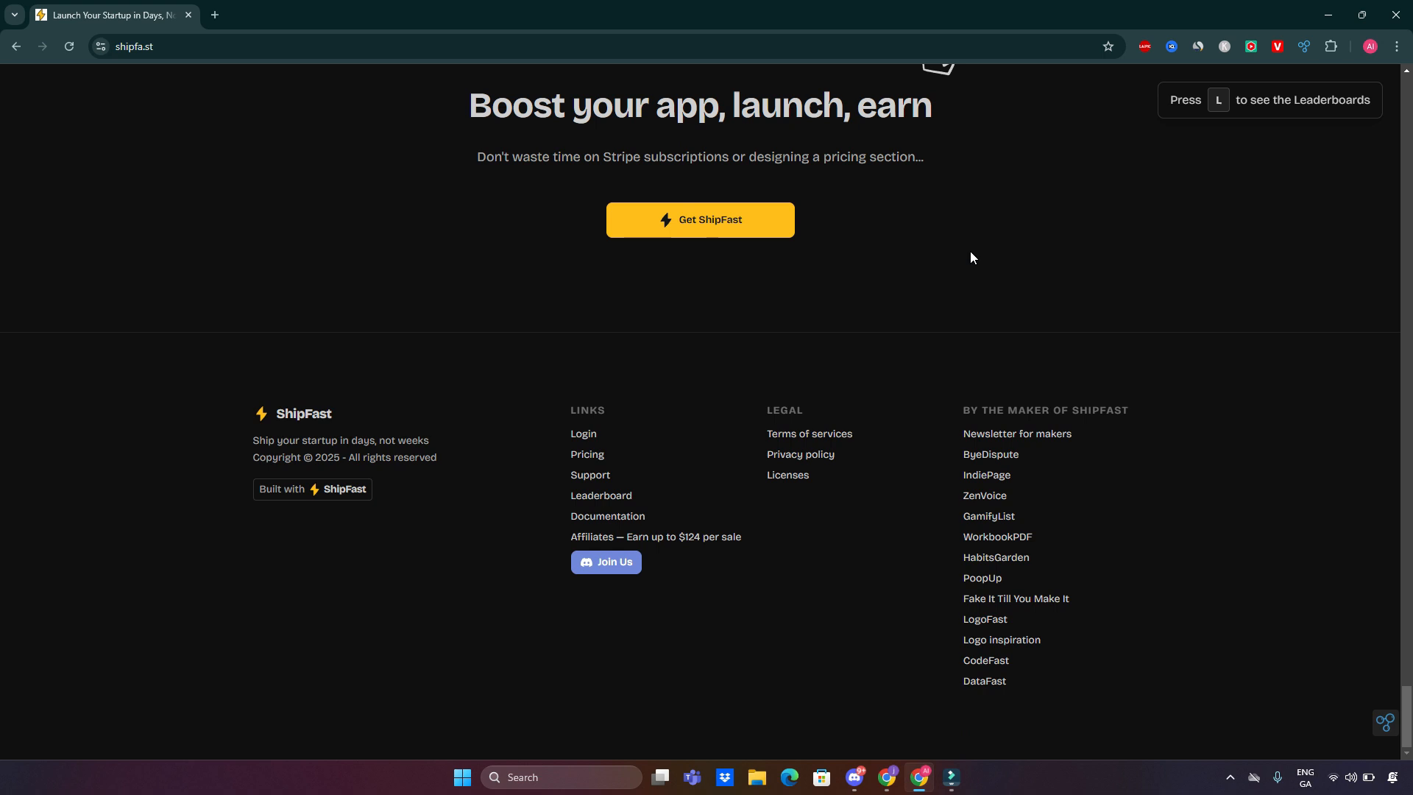
{"action": "left_click", "coordinate": [1198, 46]}
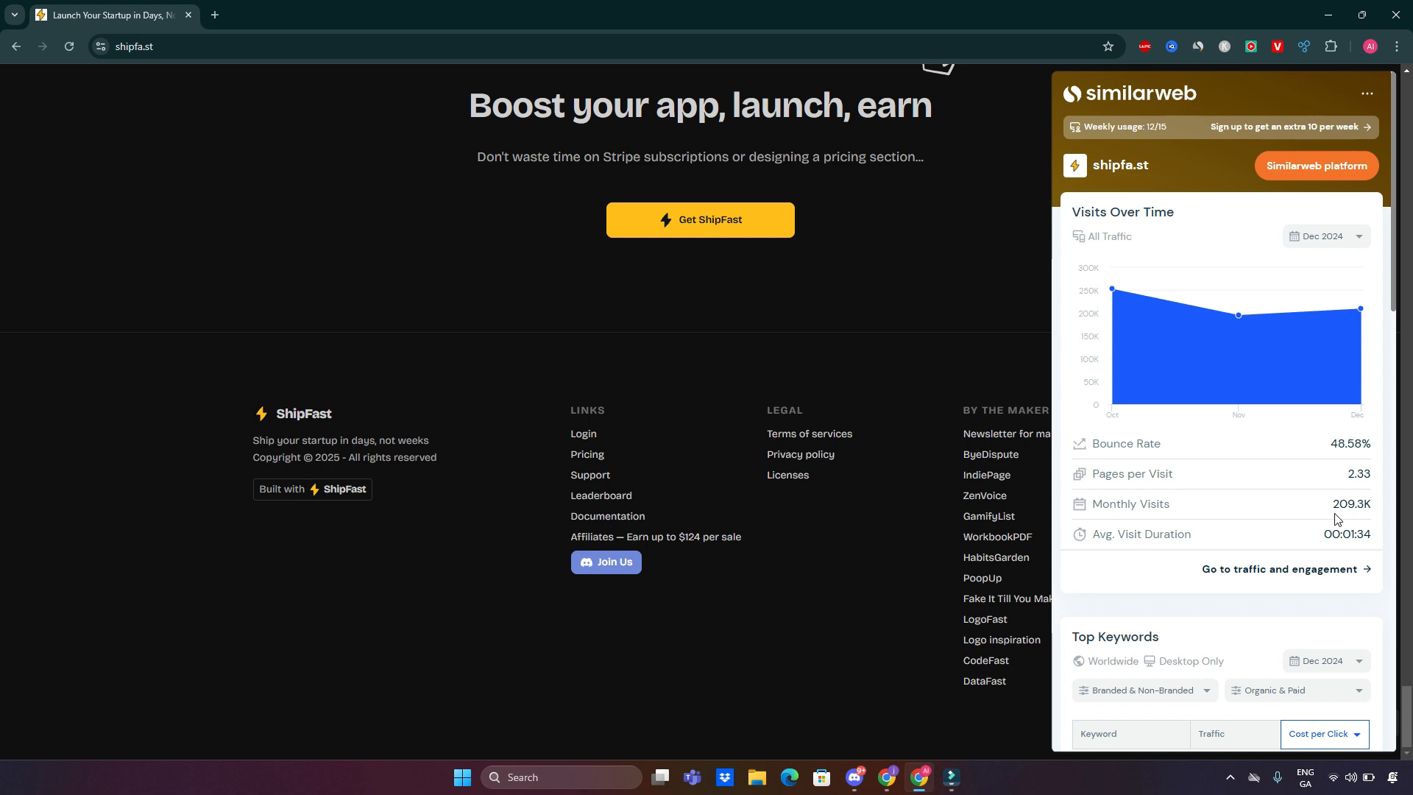
{"action": "mouse_move", "coordinate": [366, 195]}
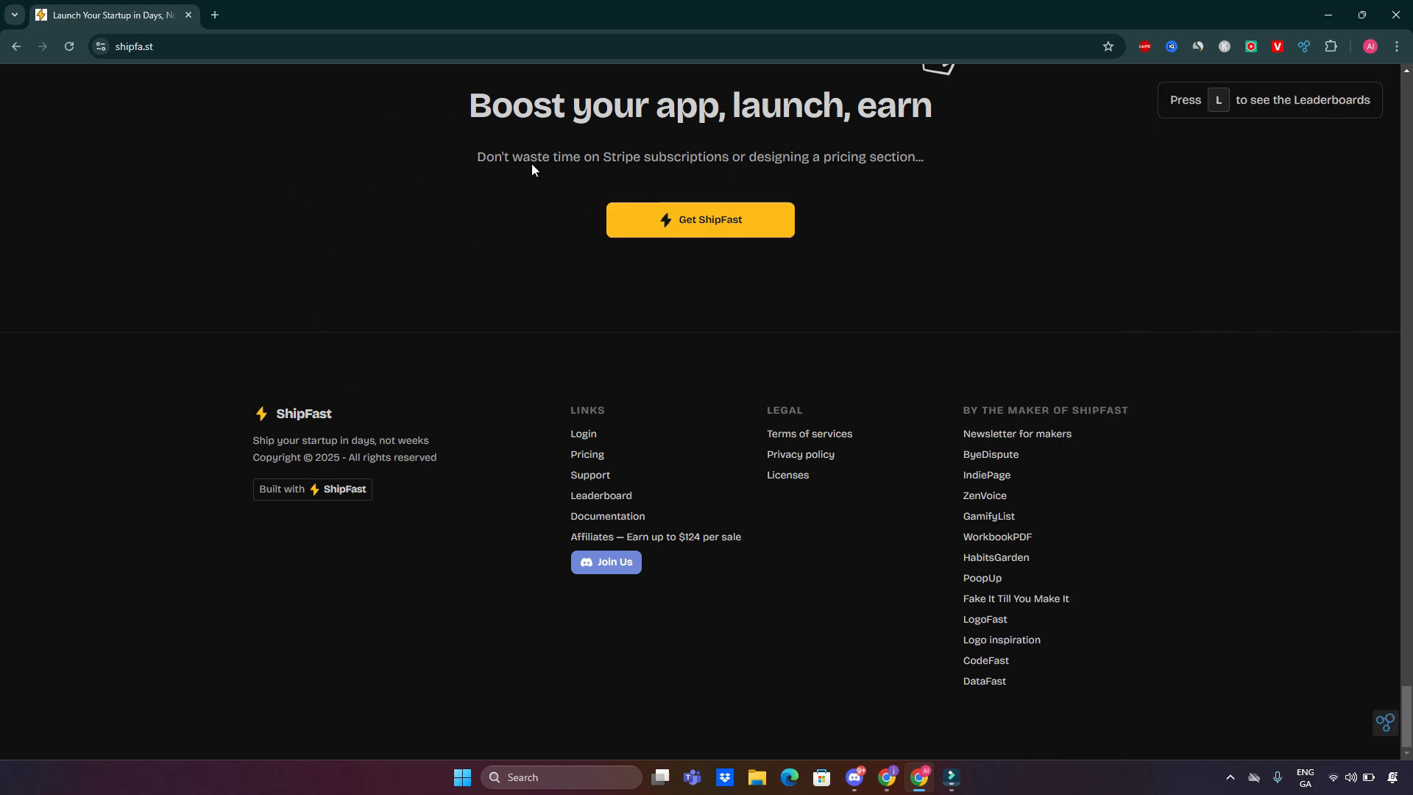
{"action": "mouse_move", "coordinate": [688, 417]}
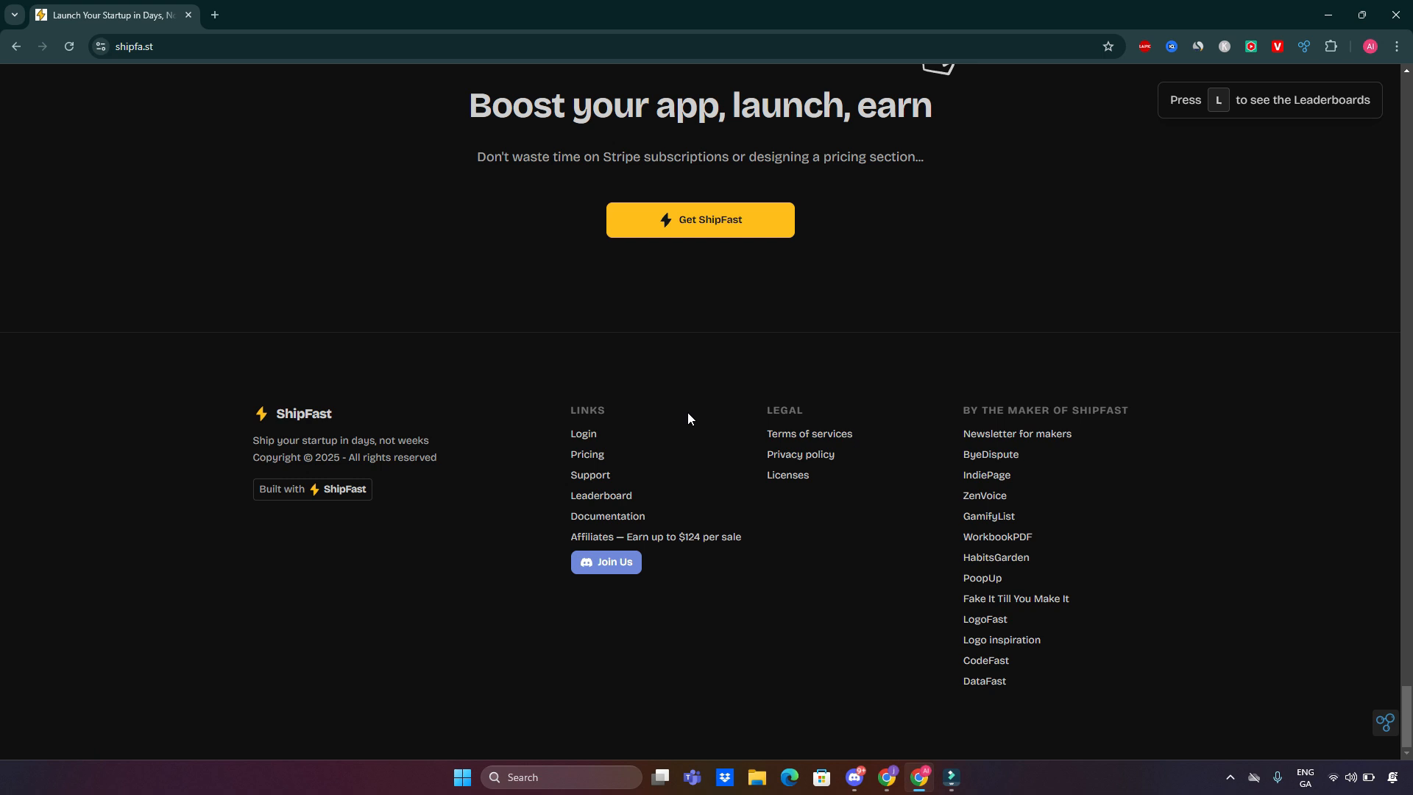
{"action": "mouse_move", "coordinate": [608, 516]}
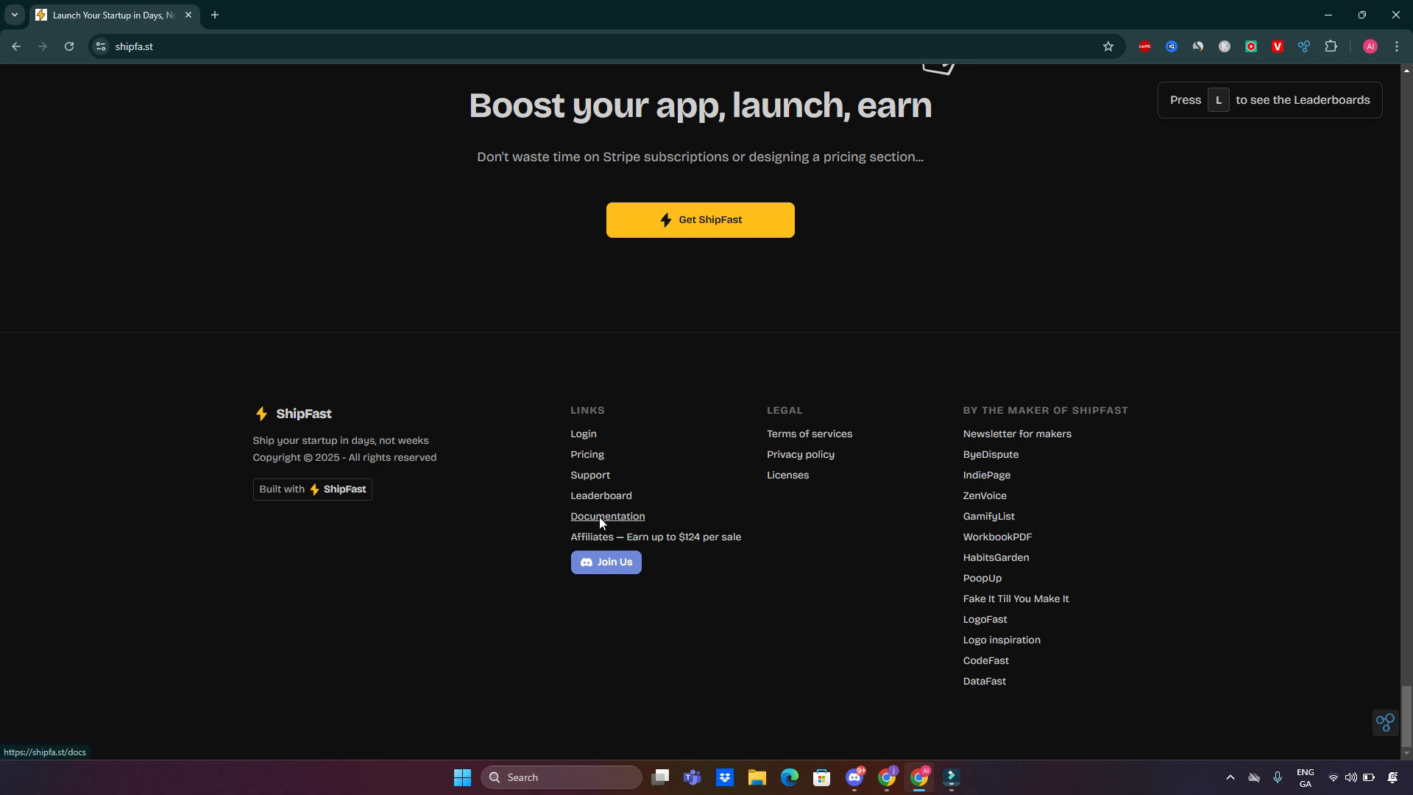
Step: Open the documentation from the footer to the Get started page with its local server setup commands
{"action": "left_click", "coordinate": [607, 517]}
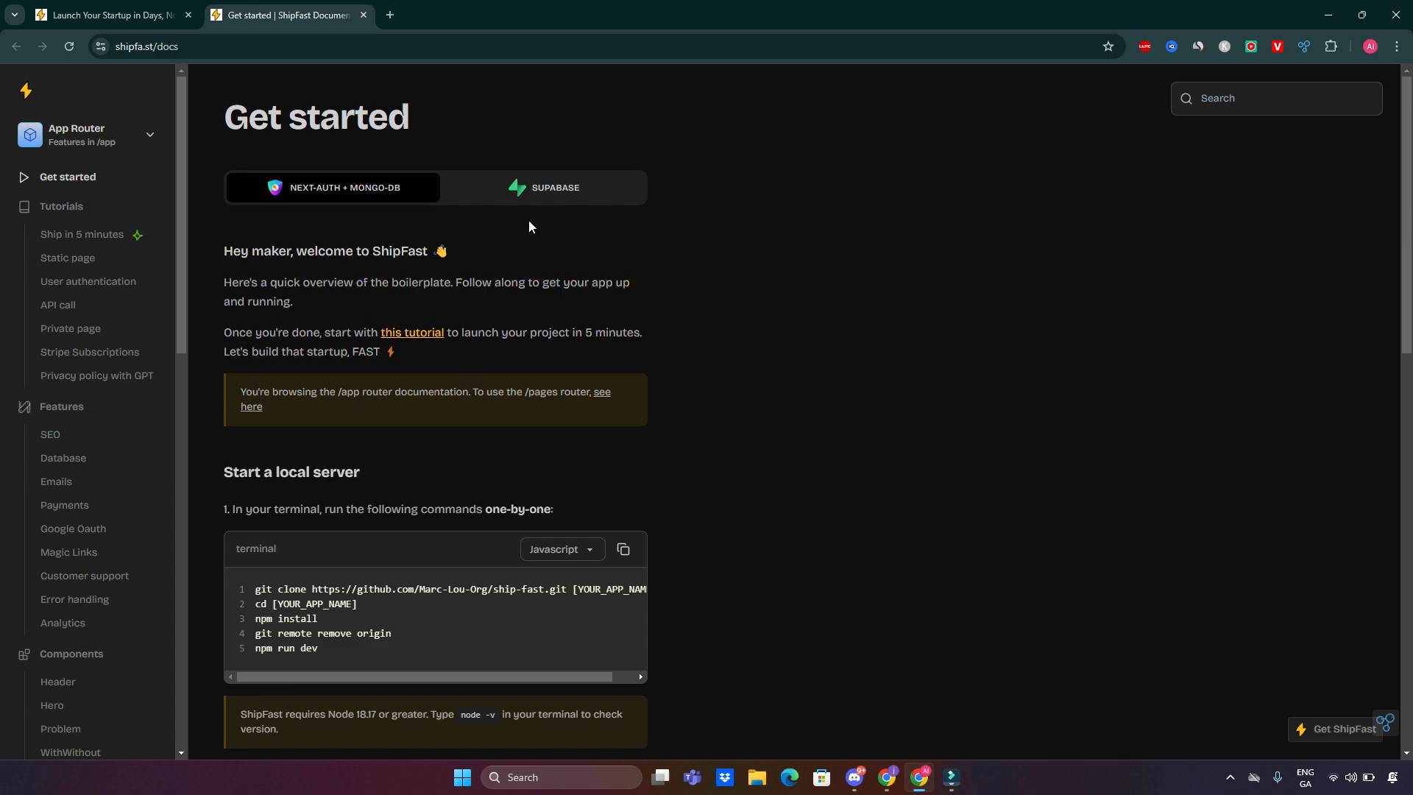
{"action": "scroll", "scroll_direction": "down", "scroll_amount": 3}
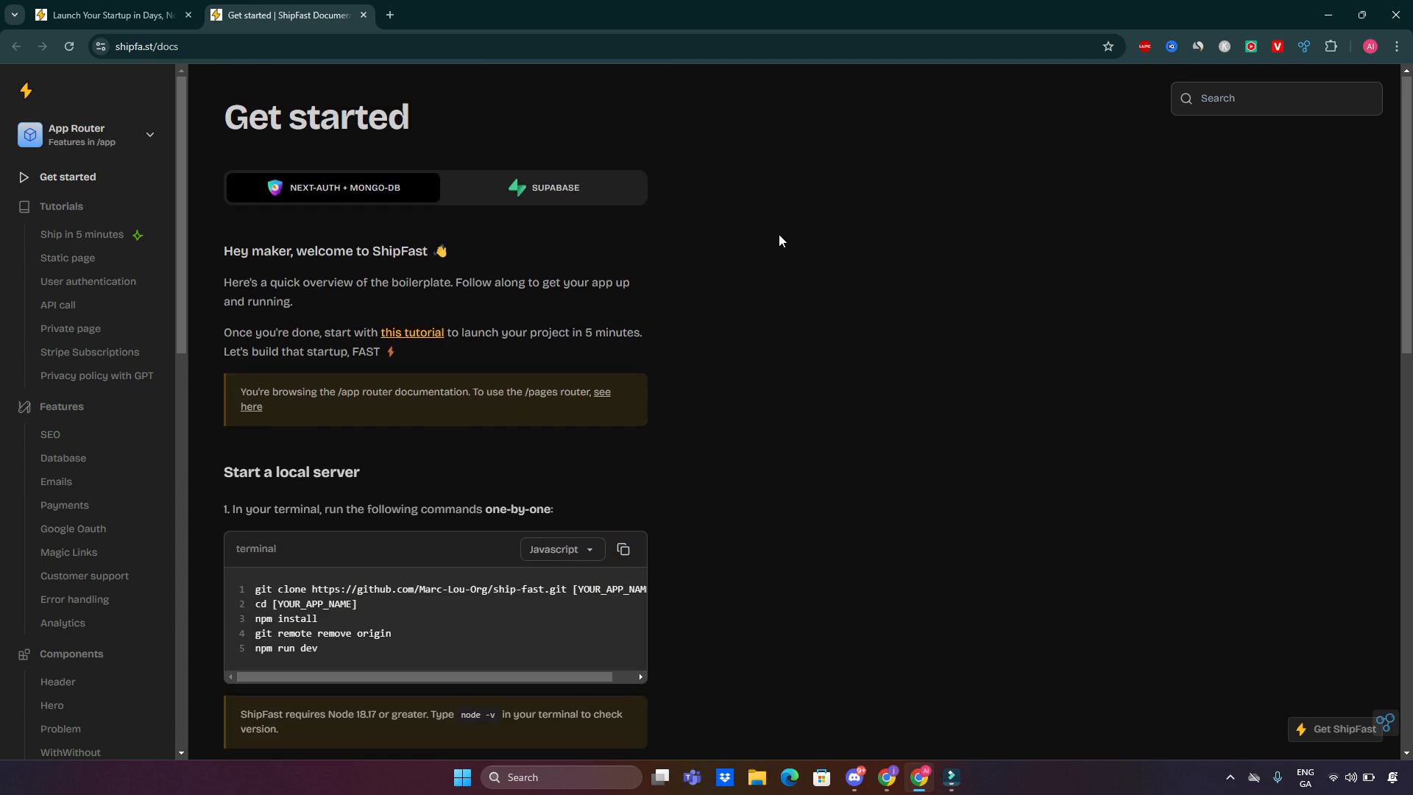
{"action": "mouse_move", "coordinate": [227, 271]}
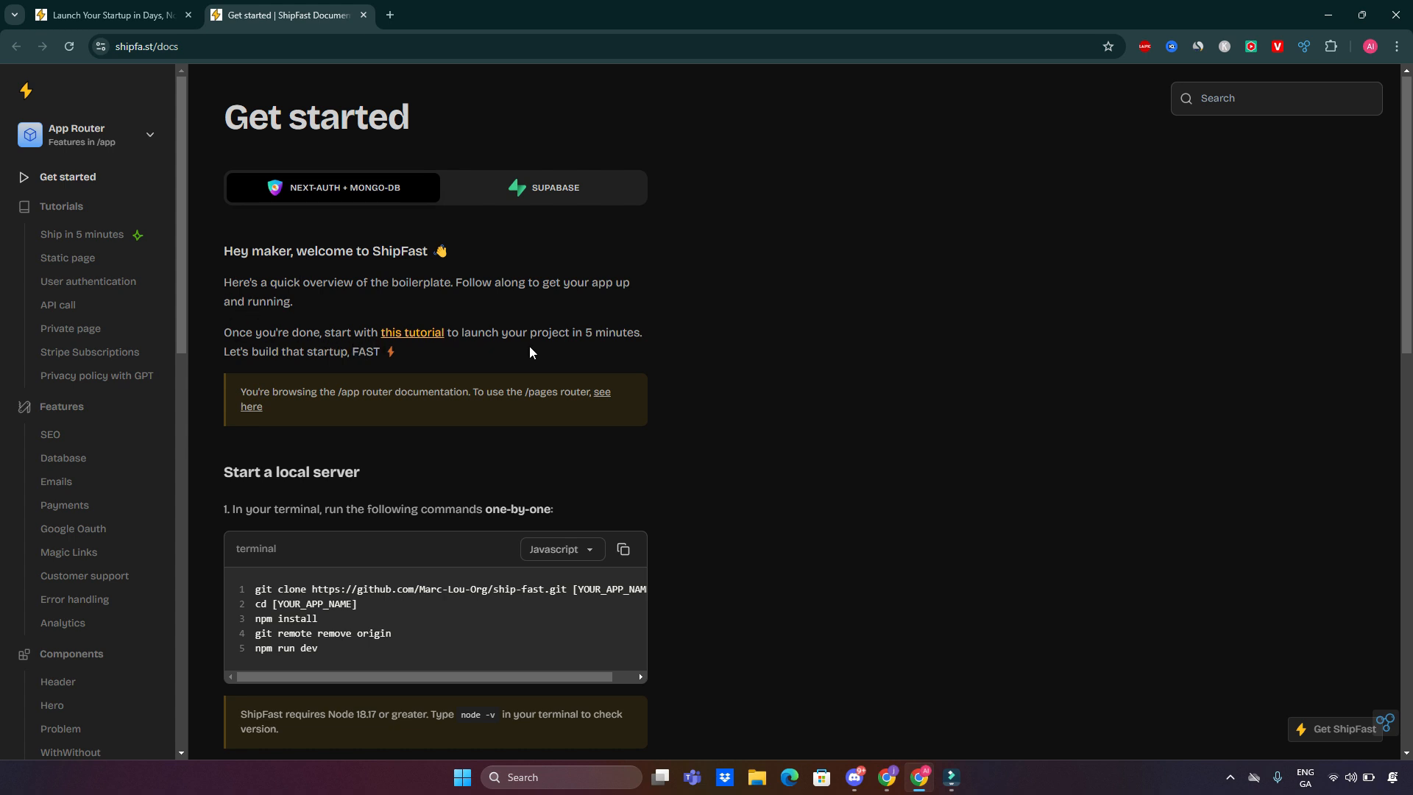
{"action": "mouse_move", "coordinate": [315, 366]}
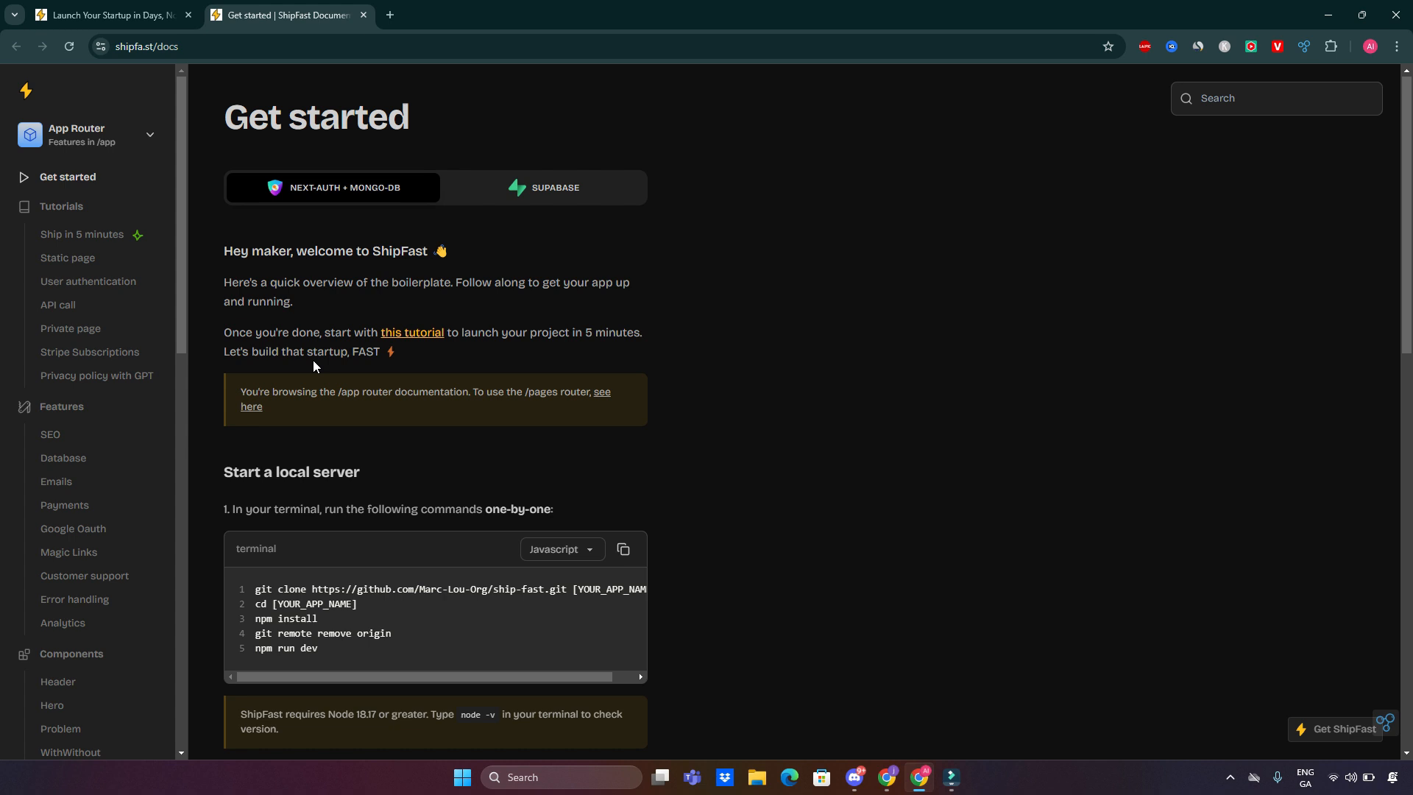
{"action": "mouse_move", "coordinate": [426, 347]}
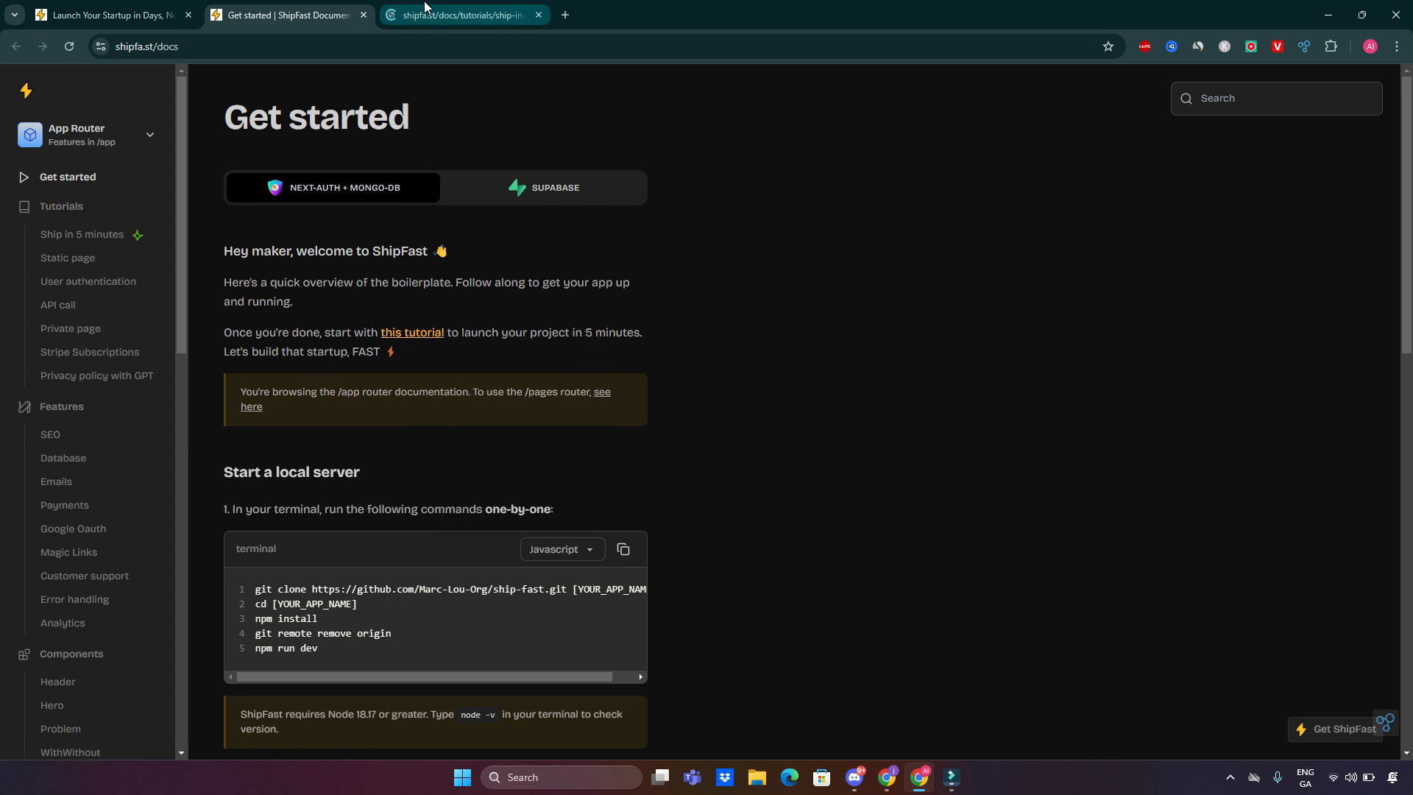
Step: Compare the Ship in 5 minutes tutorial with the Get started page by switching between their tabs
{"action": "left_click", "coordinate": [463, 14]}
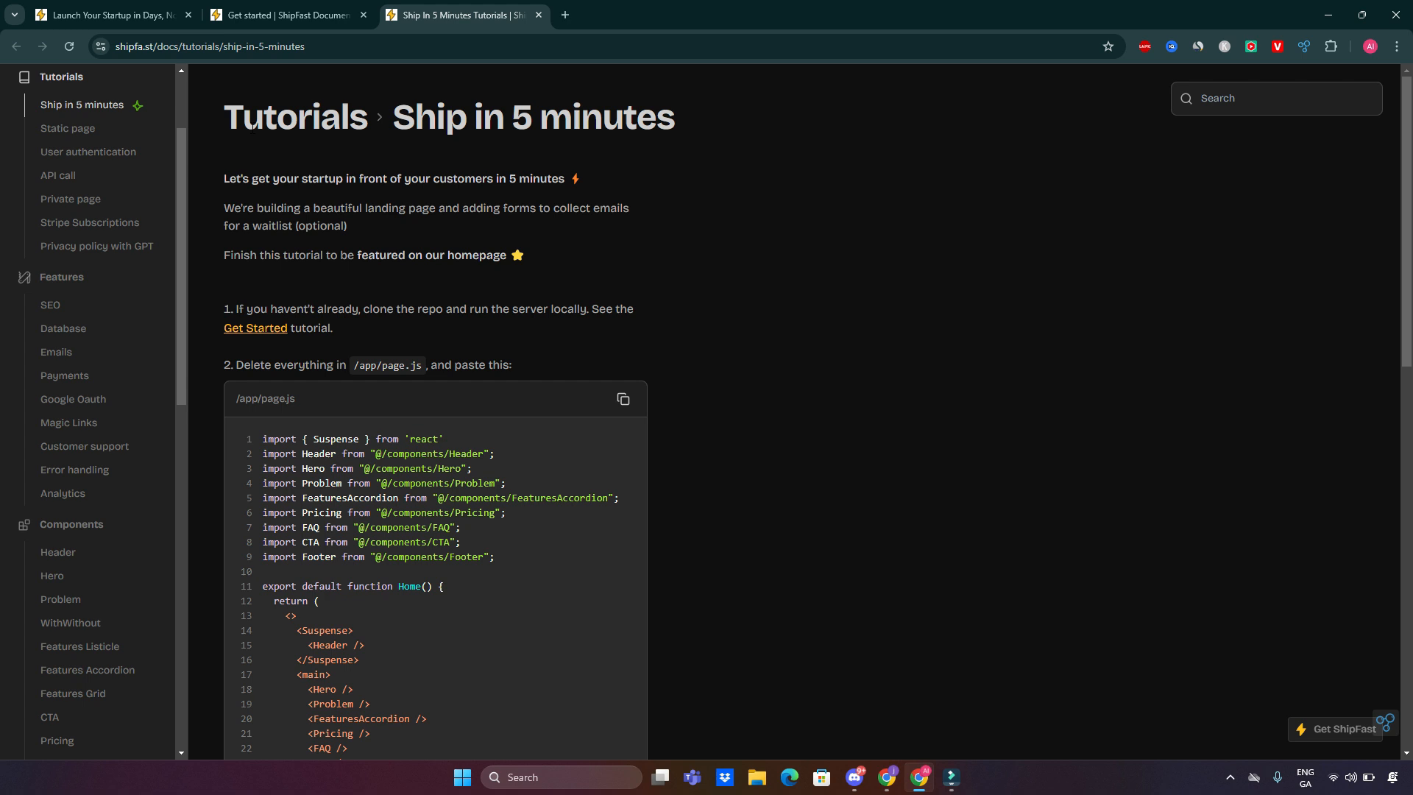
{"action": "scroll", "scroll_direction": "down", "scroll_amount": 3}
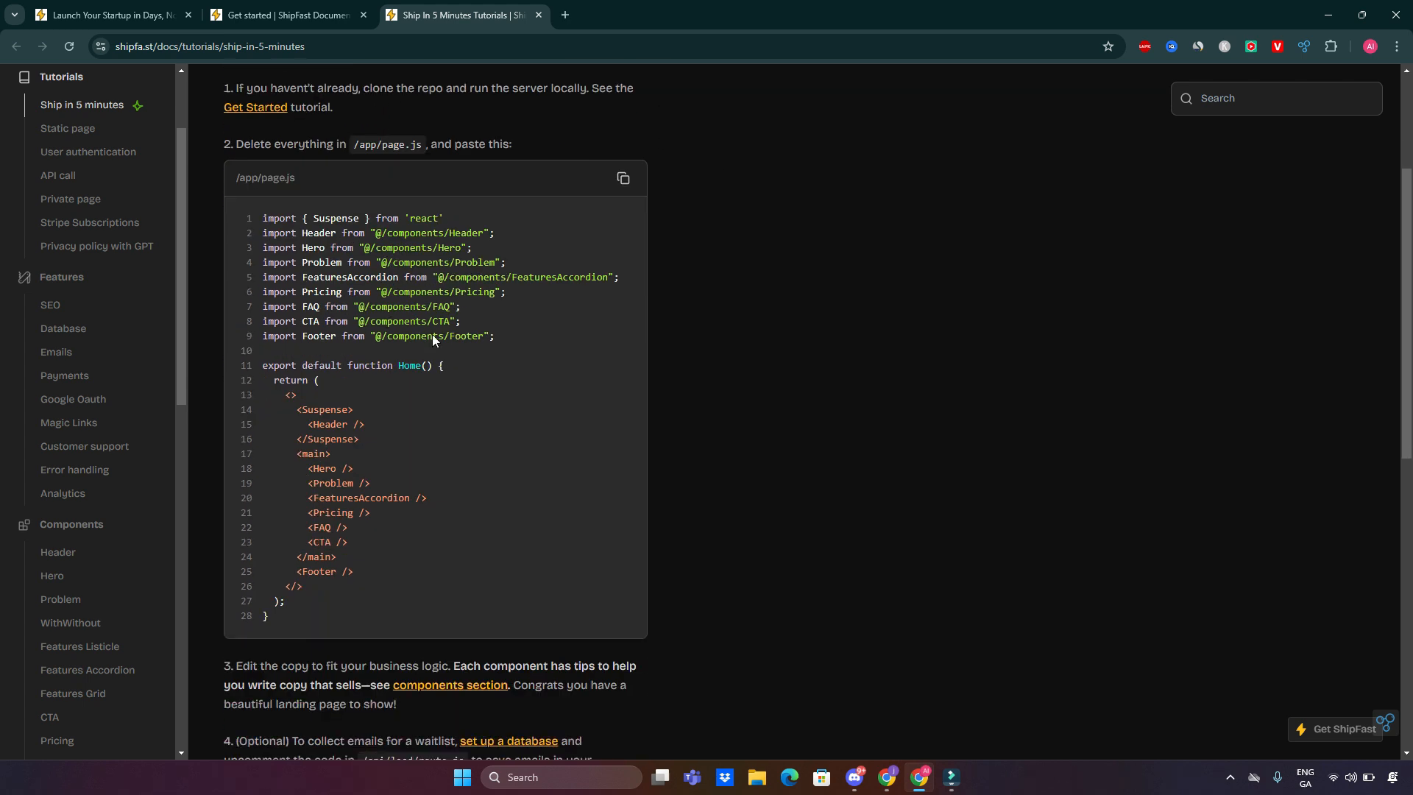
{"action": "scroll", "scroll_direction": "down", "scroll_amount": 3}
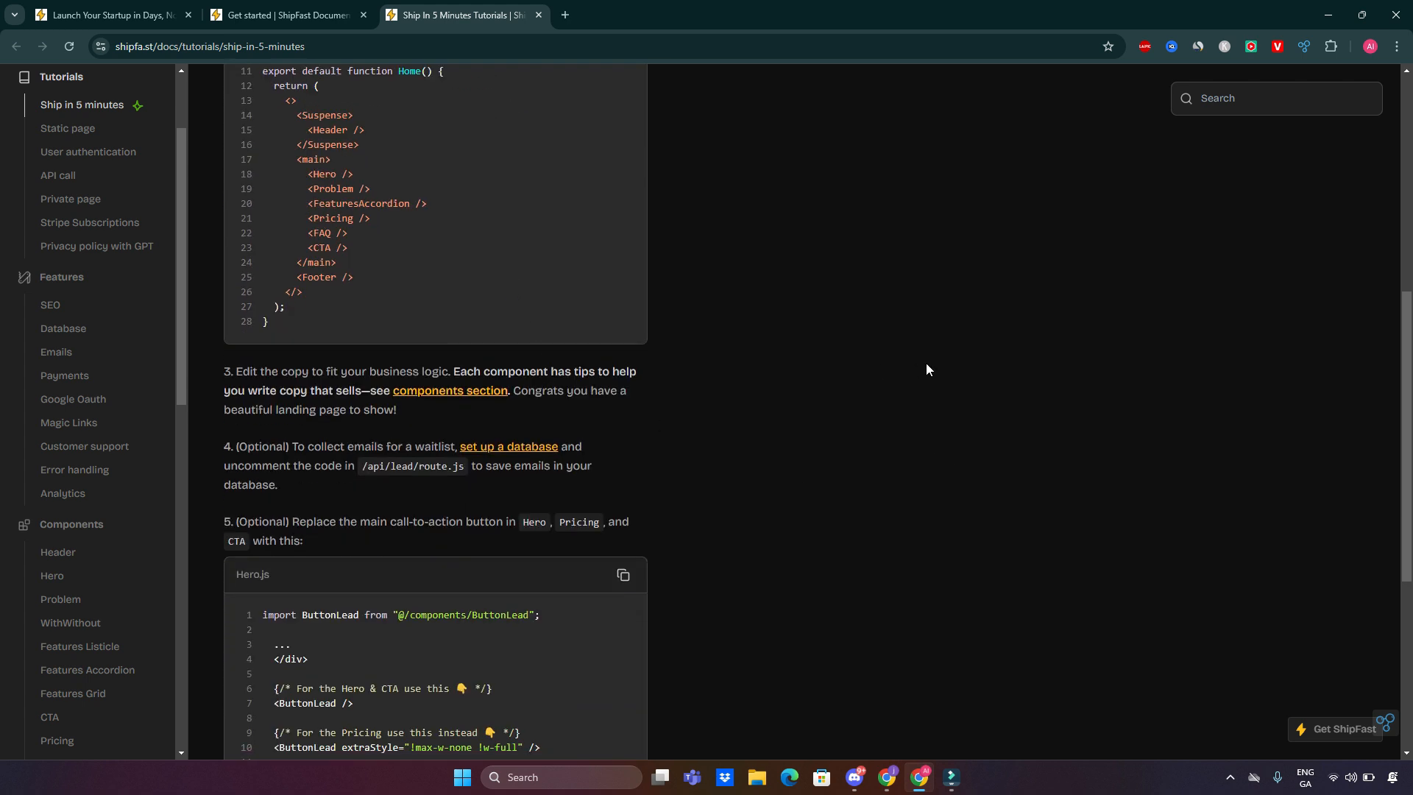
{"action": "left_click", "coordinate": [289, 15]}
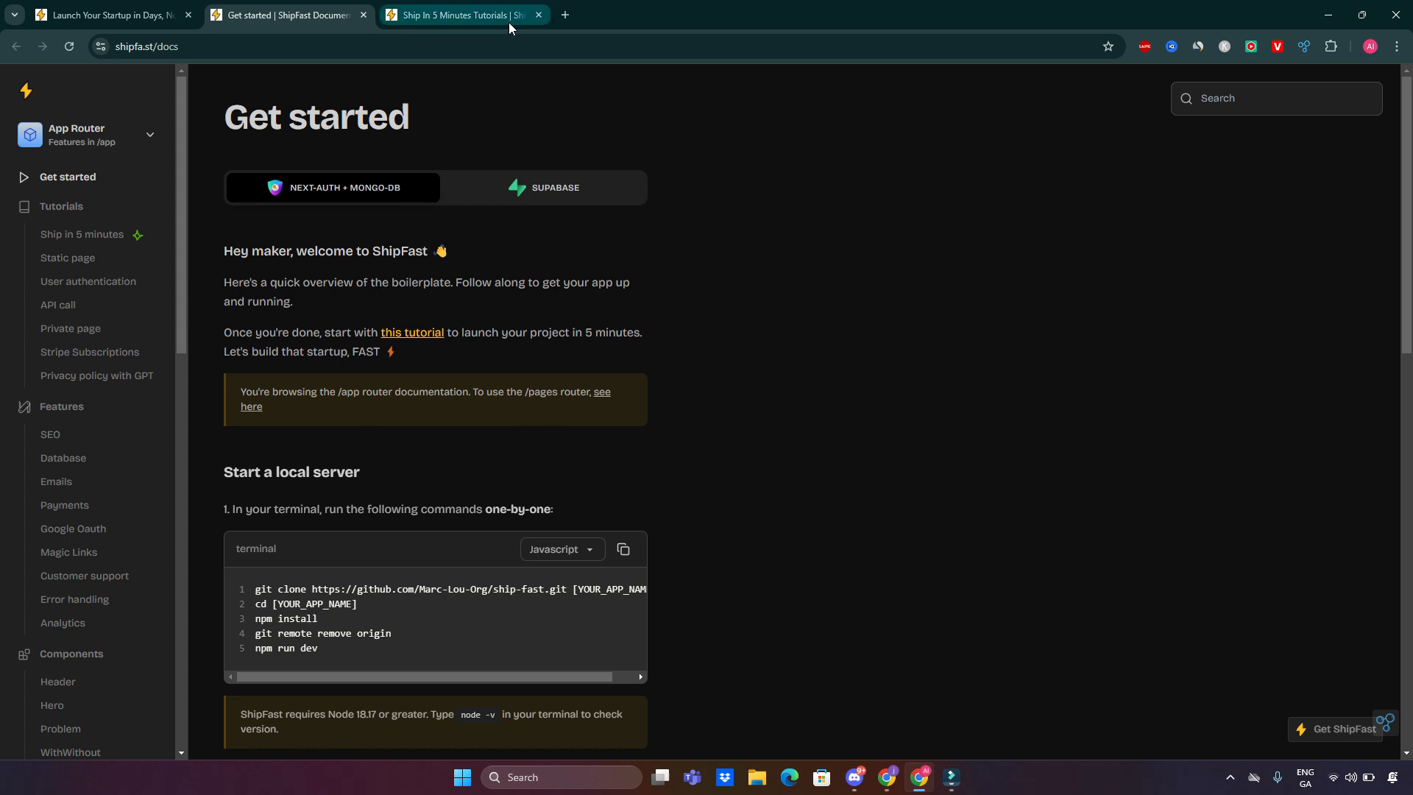
{"action": "left_click", "coordinate": [459, 14]}
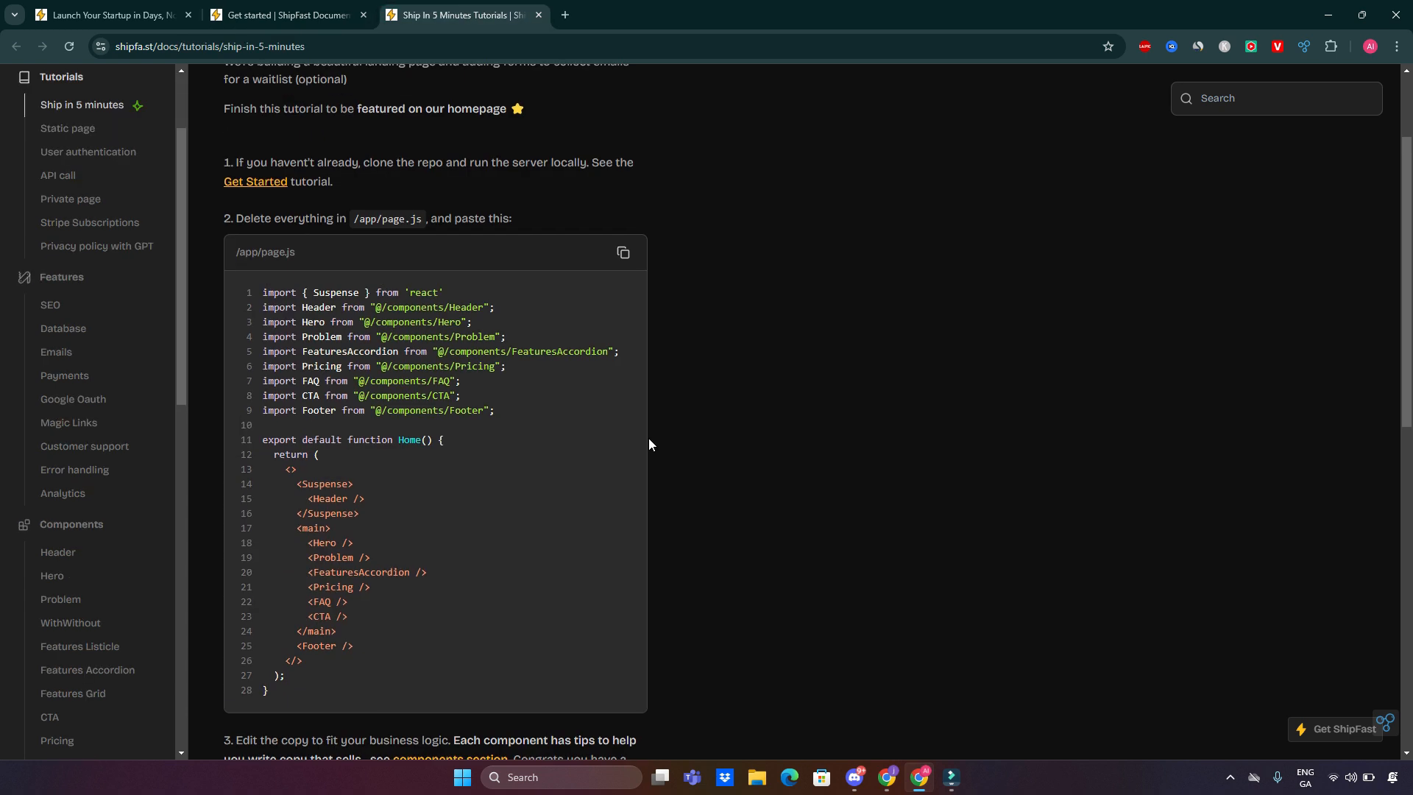
Step: Read the Ship in 5 minutes tutorial through to its end where Google Oauth docs follow
{"action": "scroll", "scroll_direction": "up", "scroll_amount": 3}
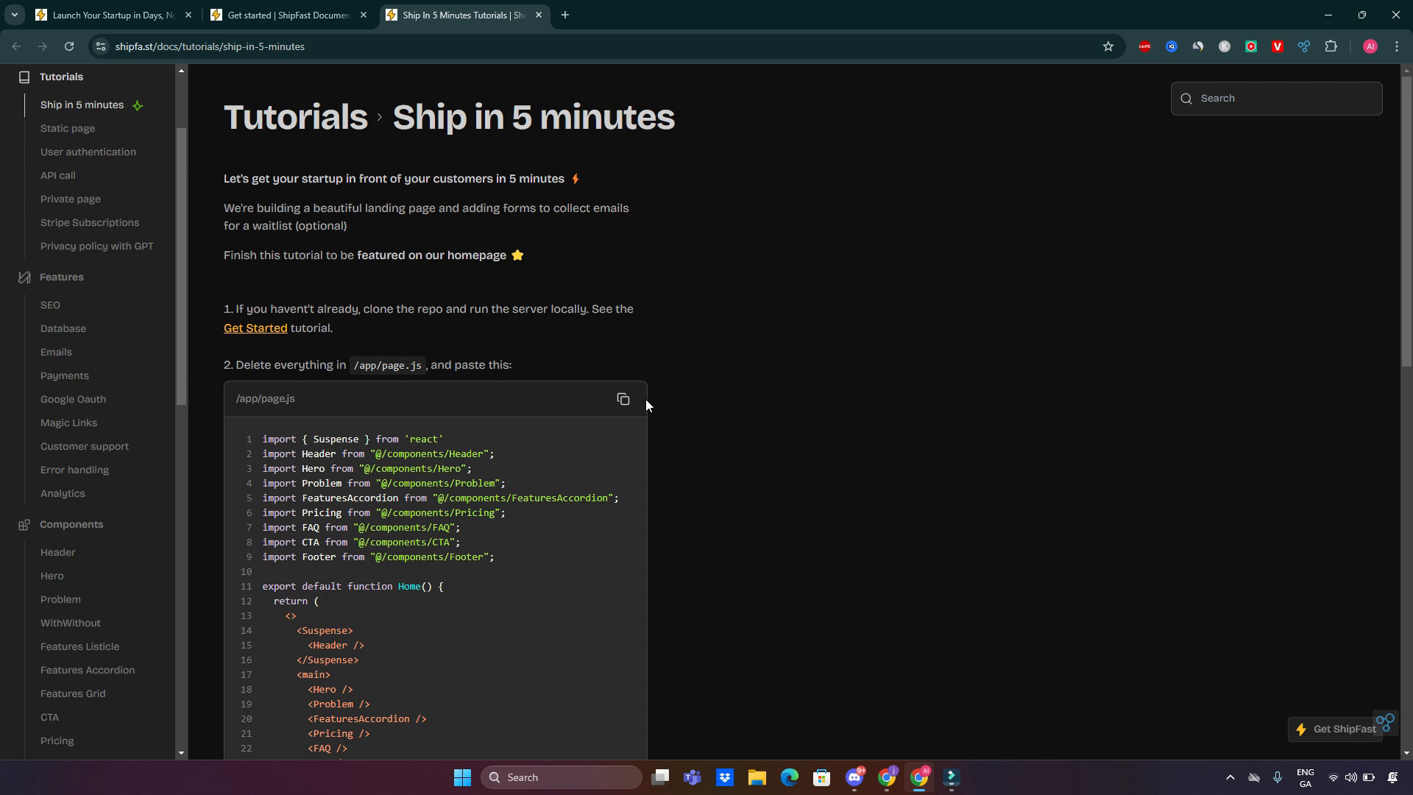
{"action": "scroll", "scroll_direction": "down", "scroll_amount": 3}
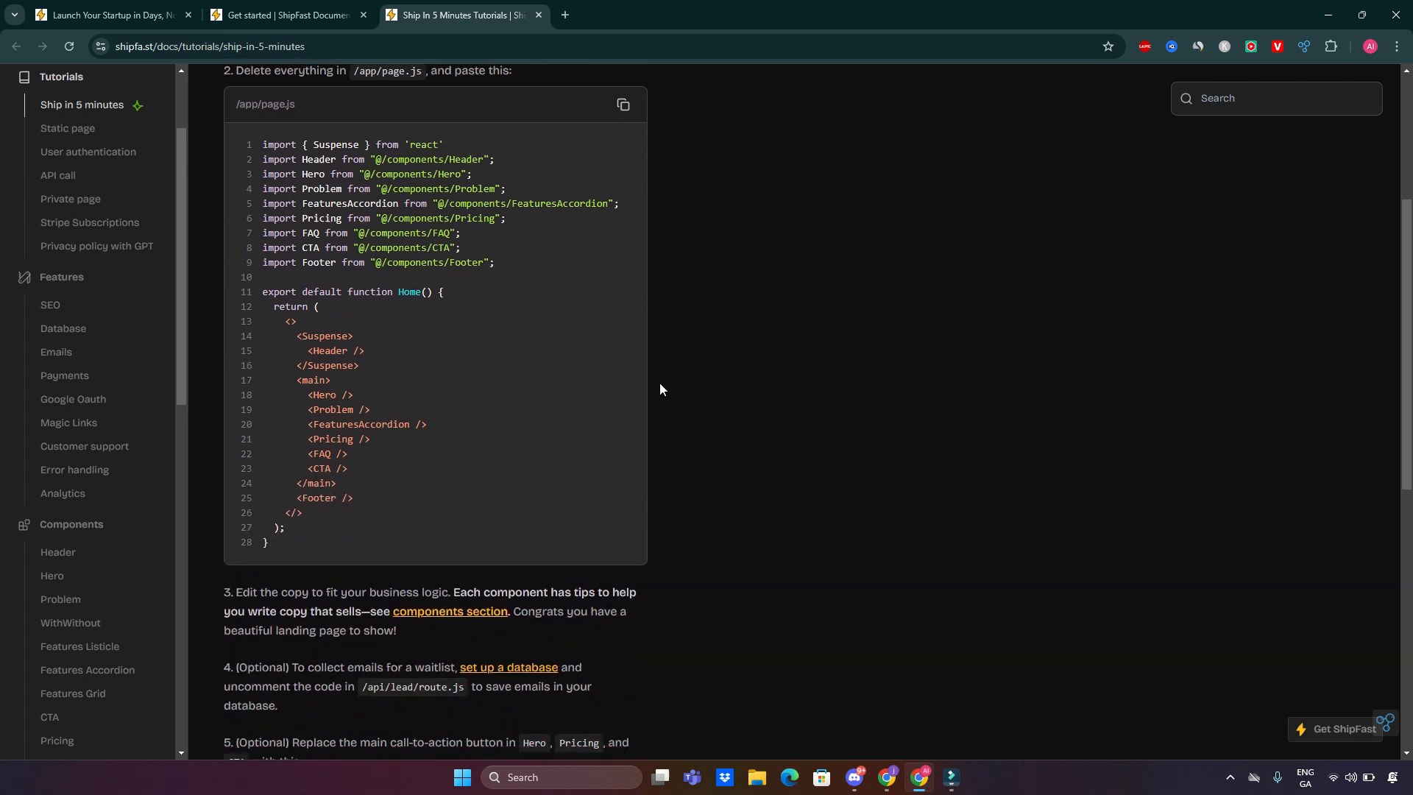
{"action": "scroll", "scroll_direction": "down", "scroll_amount": 3}
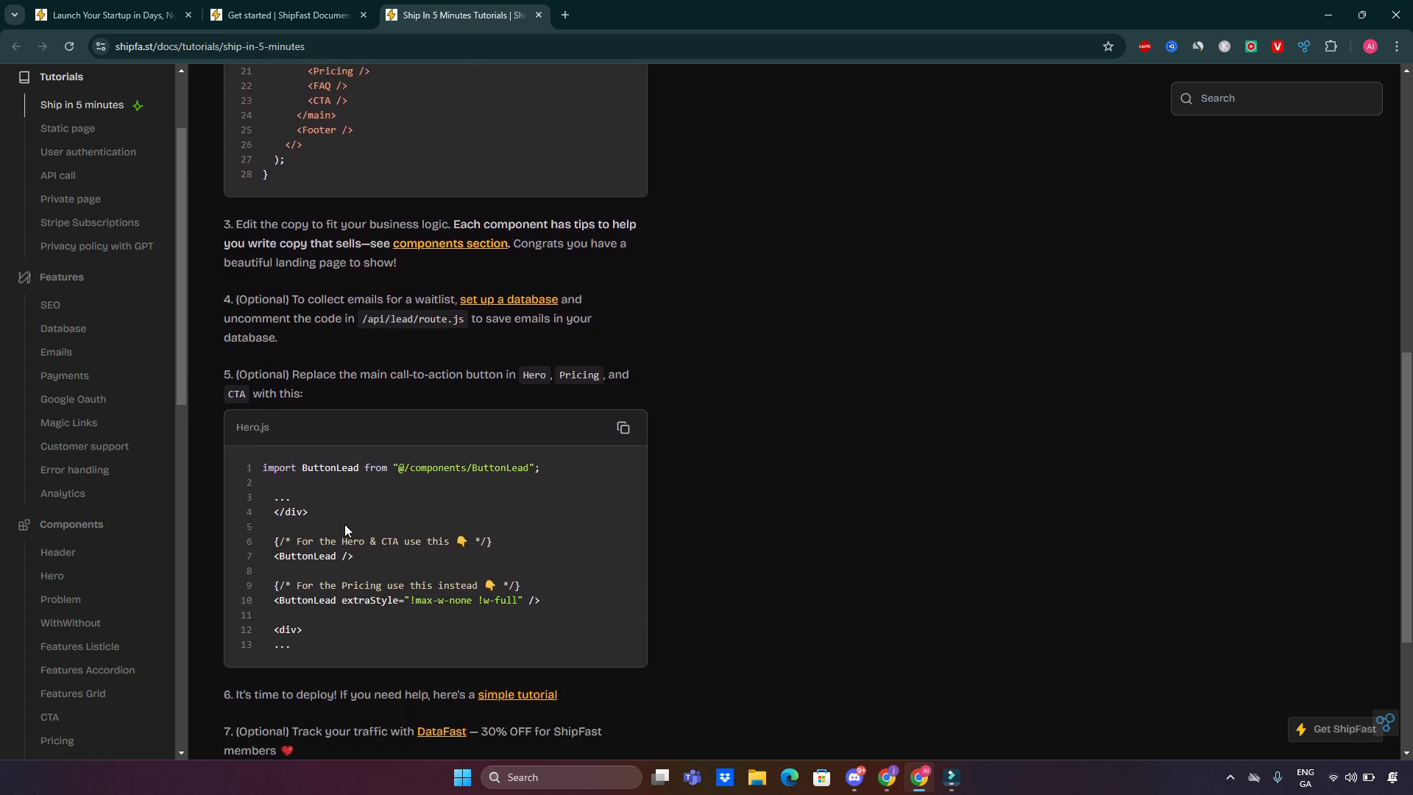
{"action": "scroll", "scroll_direction": "down", "scroll_amount": 3}
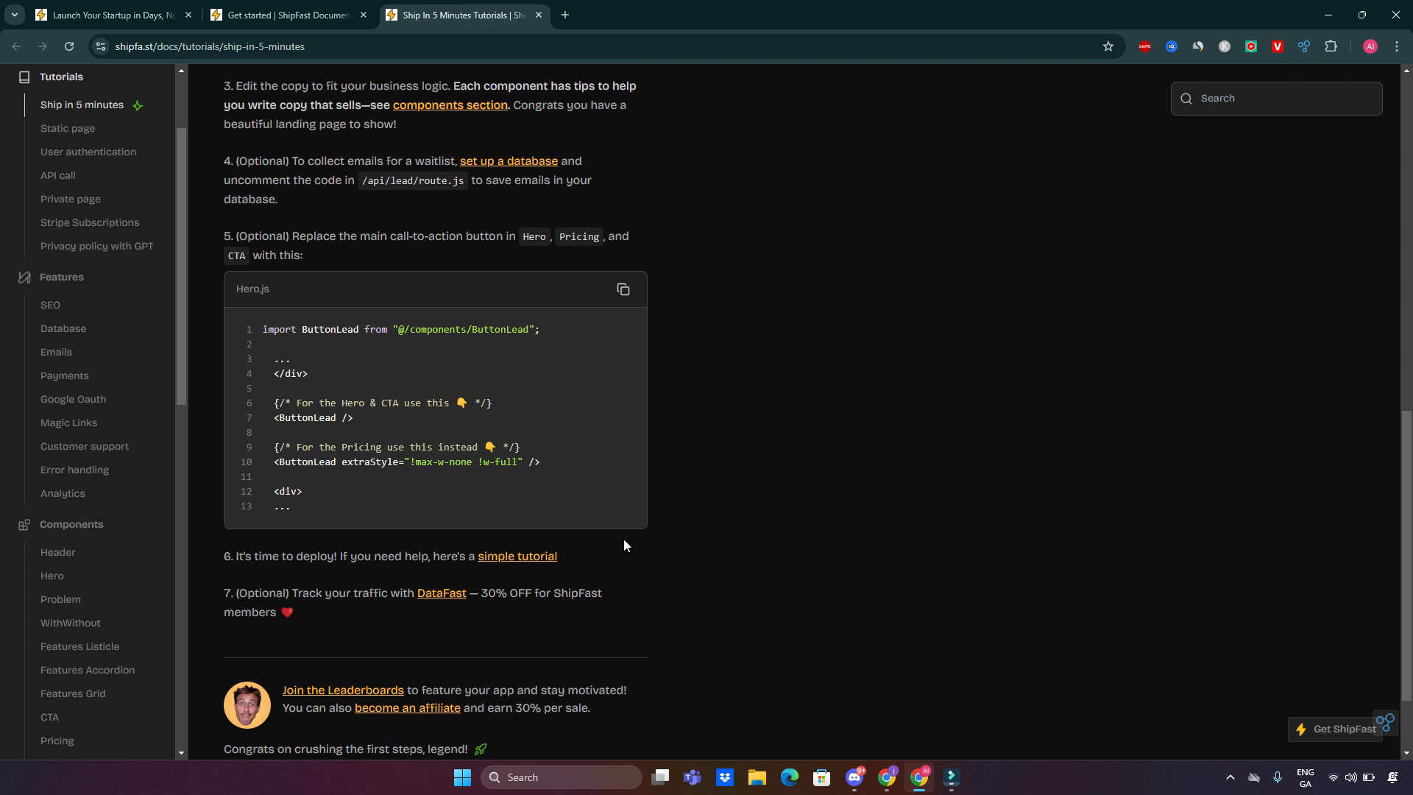
{"action": "scroll", "scroll_direction": "down", "scroll_amount": 3}
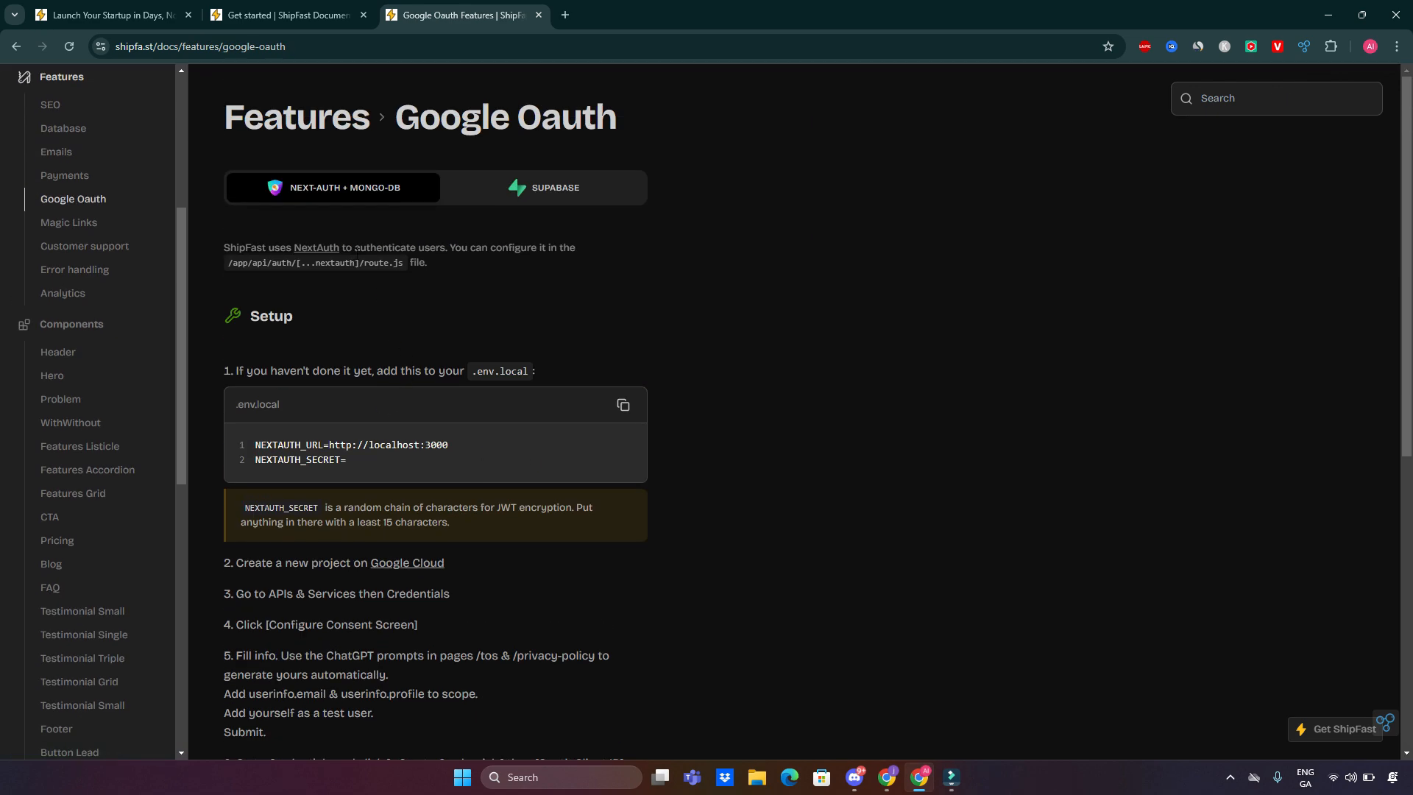
Step: Browse the Magic Links, Database and Emails feature docs, reaching the Emails spam-folder checklist
{"action": "left_click", "coordinate": [69, 222]}
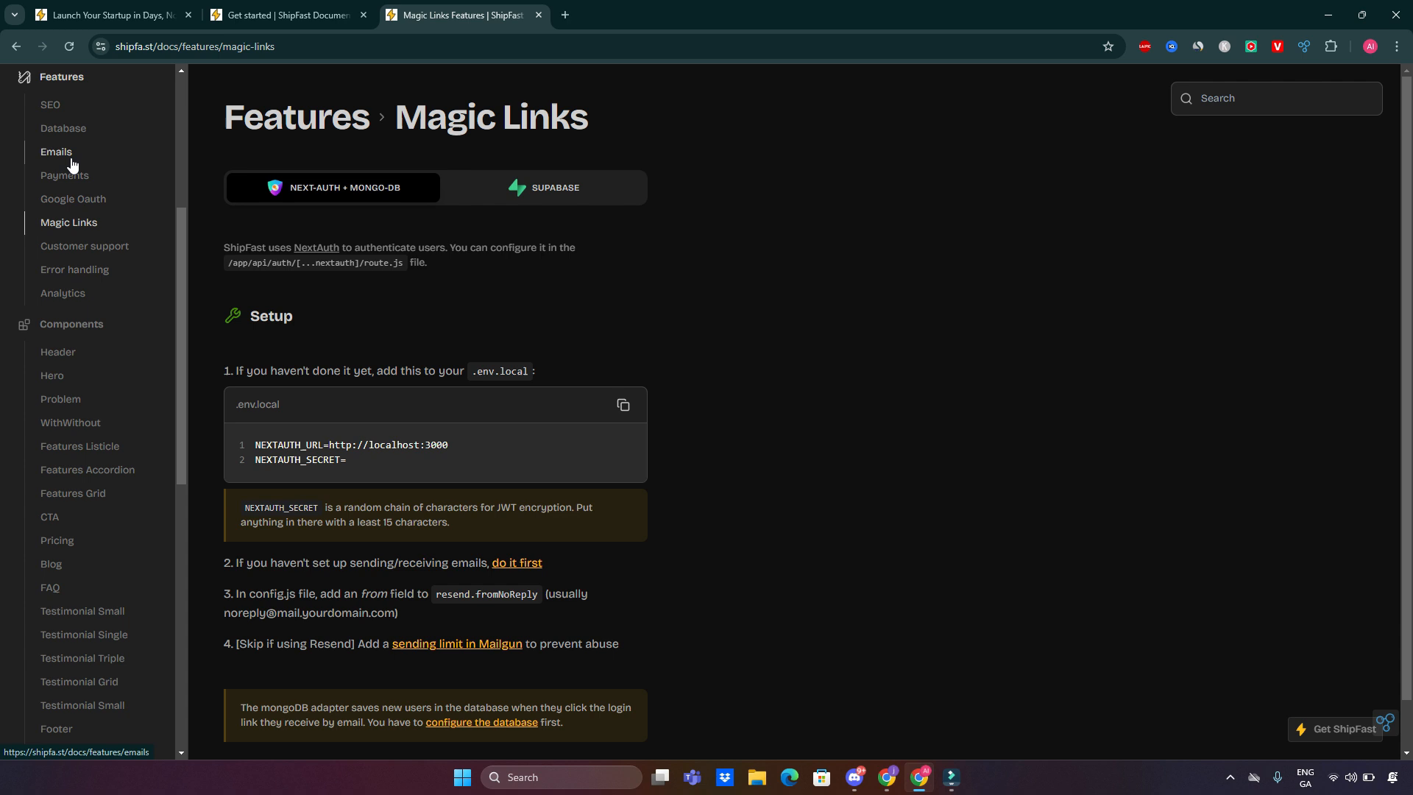
{"action": "left_click", "coordinate": [63, 128]}
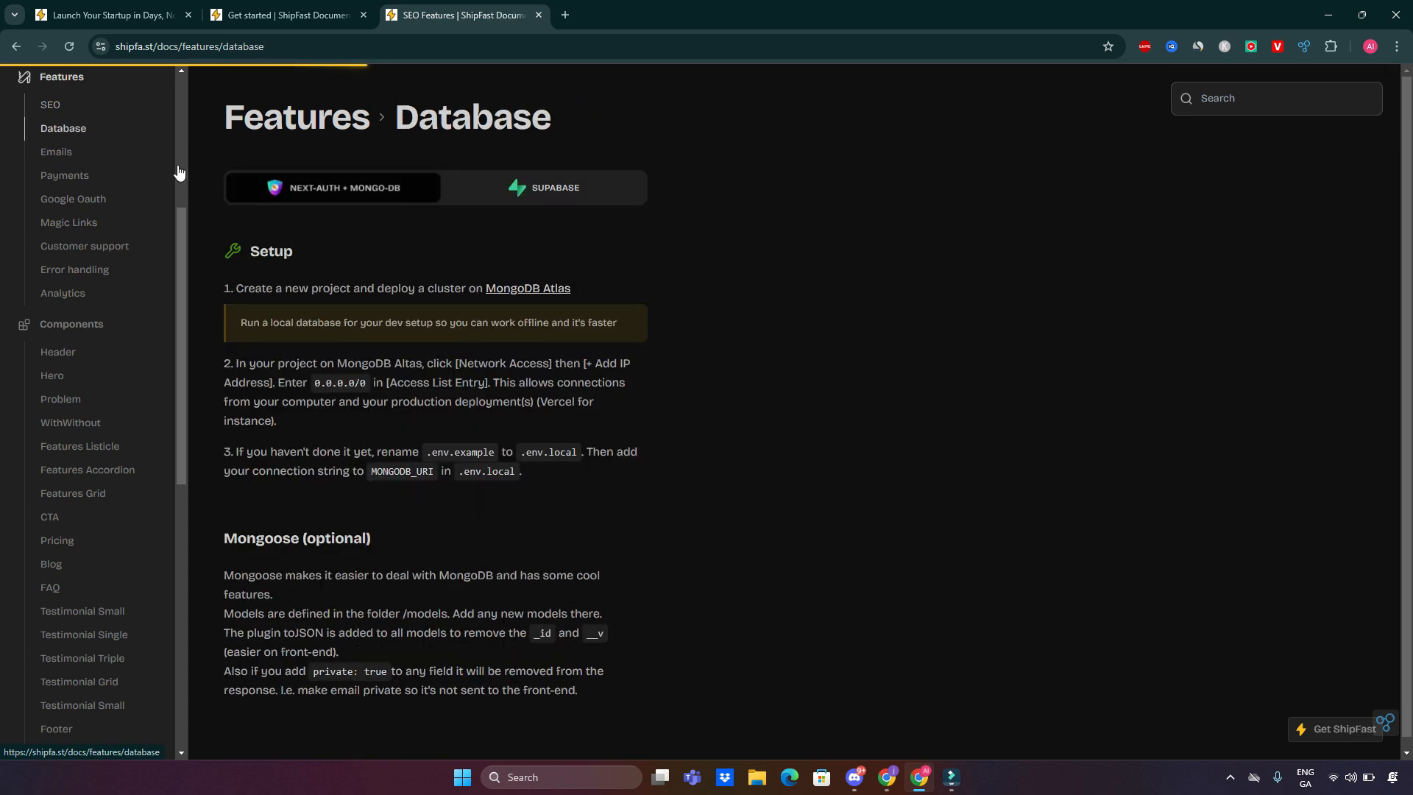
{"action": "left_click", "coordinate": [56, 151]}
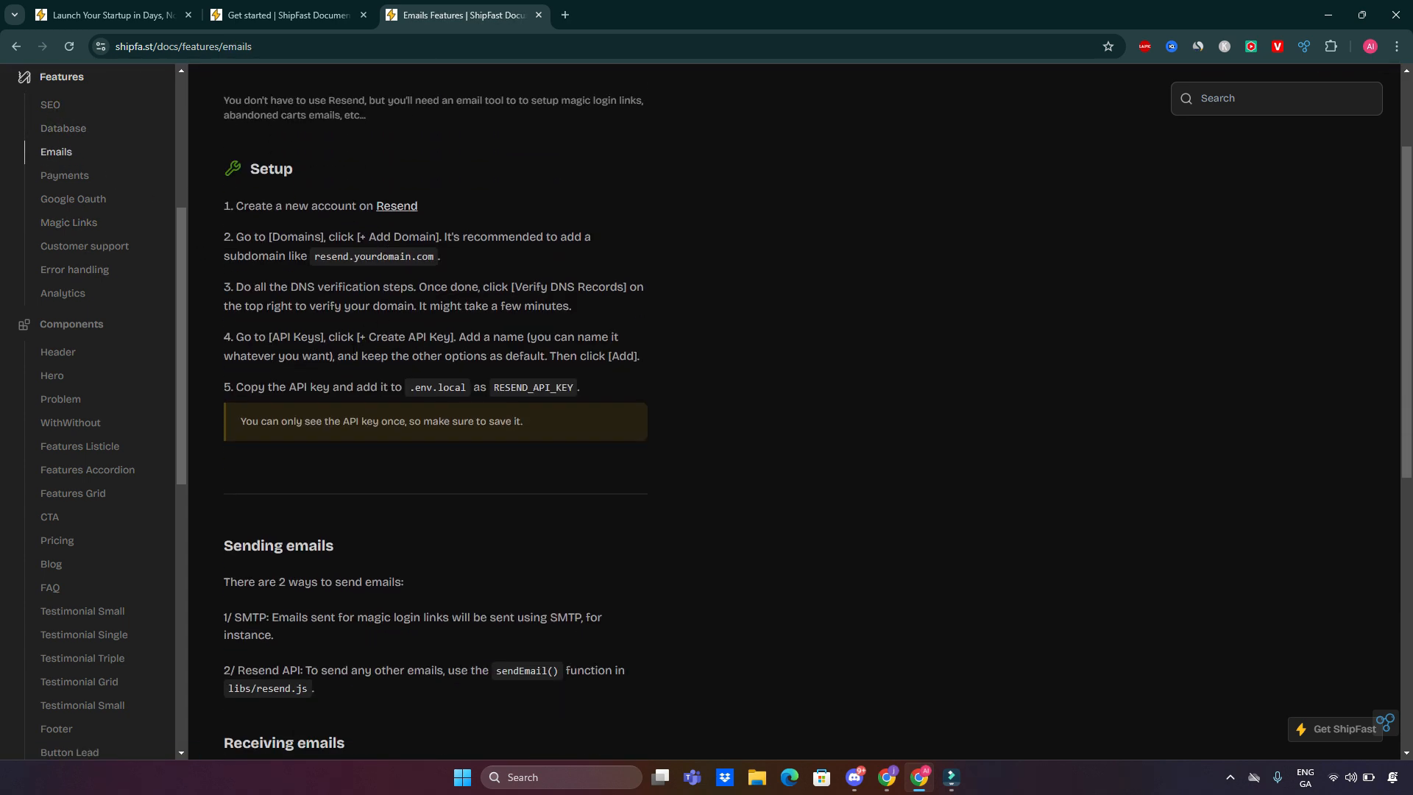
{"action": "scroll", "scroll_direction": "down", "scroll_amount": 3}
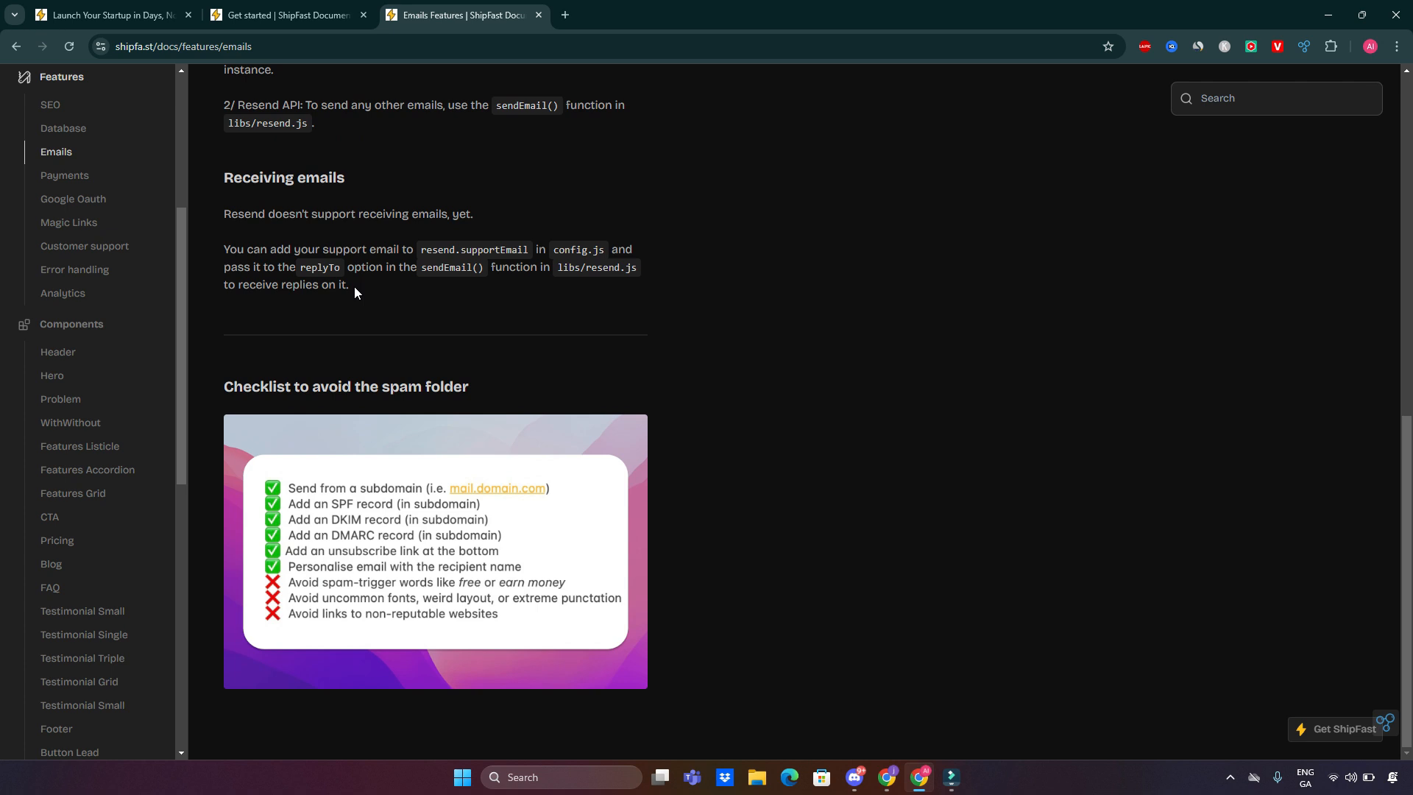
{"action": "mouse_move", "coordinate": [53, 375]}
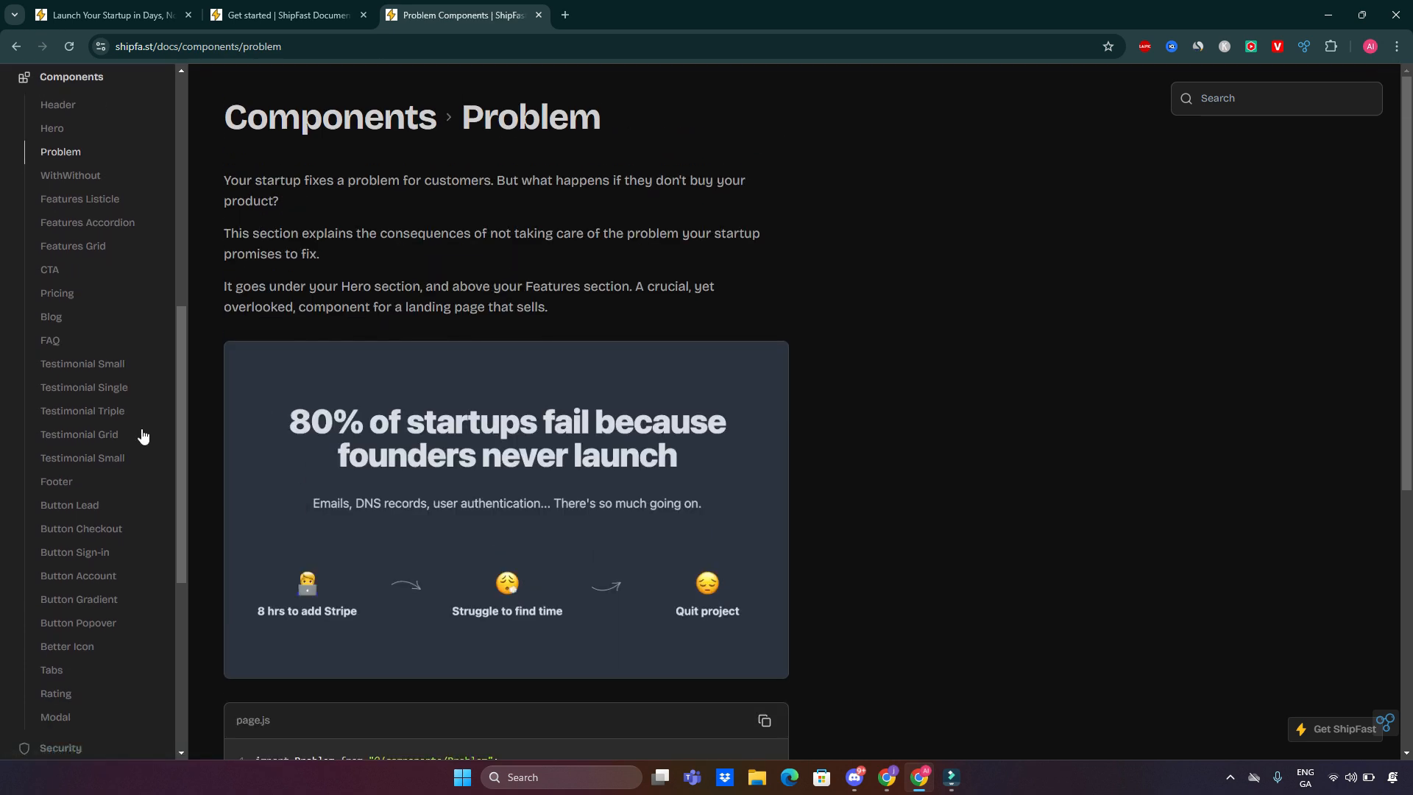
Step: Review the SEO feature setup docs and code examples, then return to the landing page tab
{"action": "left_click", "coordinate": [83, 461]}
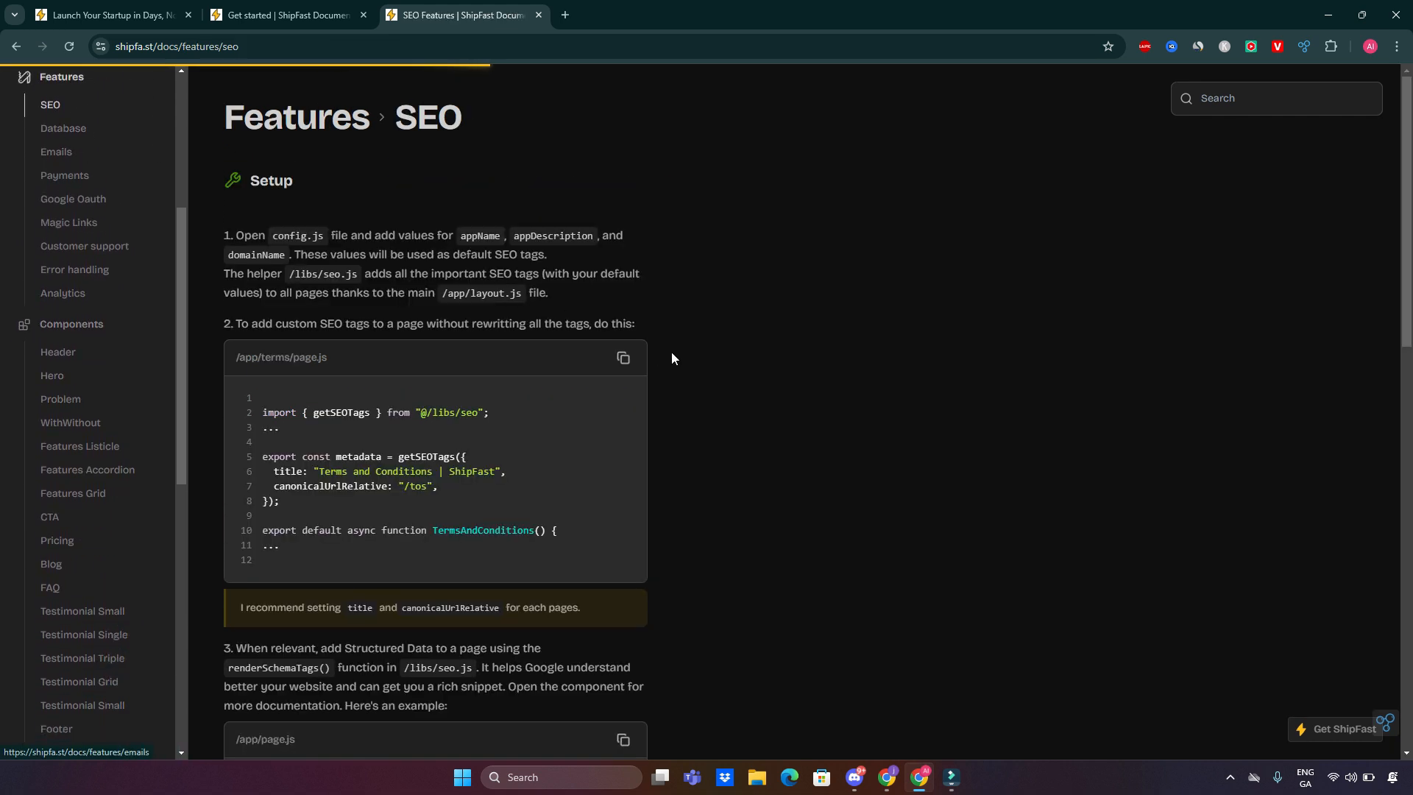
{"action": "scroll", "scroll_direction": "down", "scroll_amount": 3}
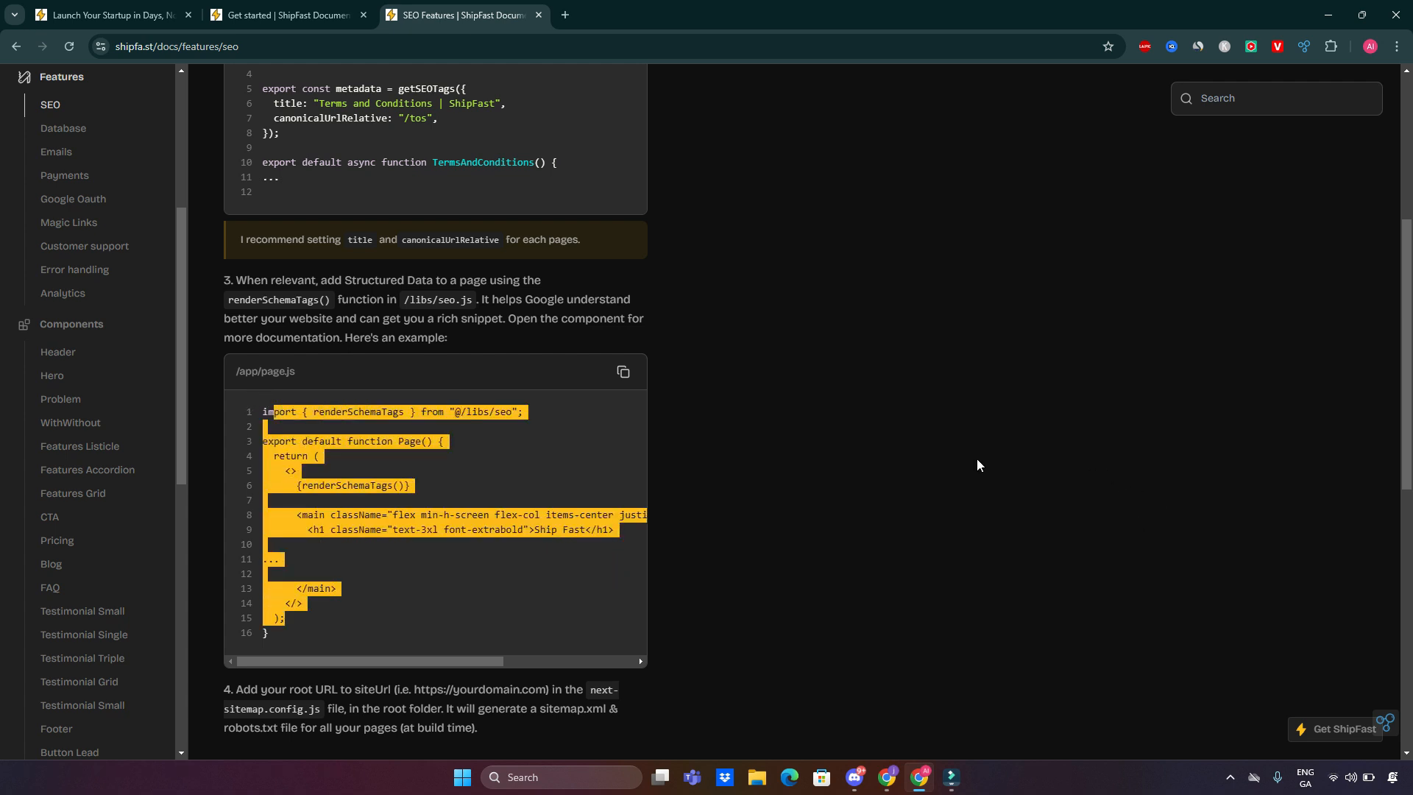
{"action": "left_click", "coordinate": [623, 370]}
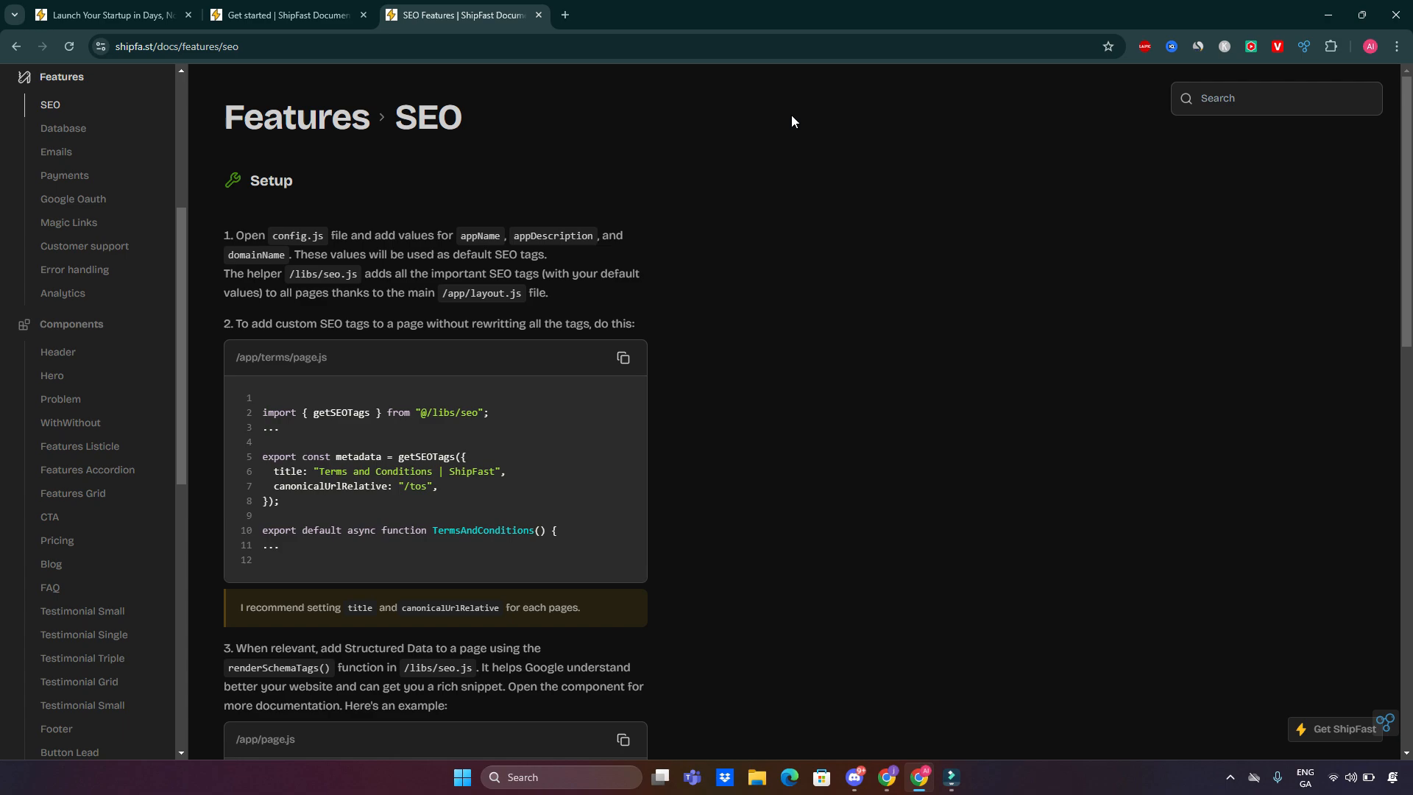
{"action": "left_click", "coordinate": [107, 14]}
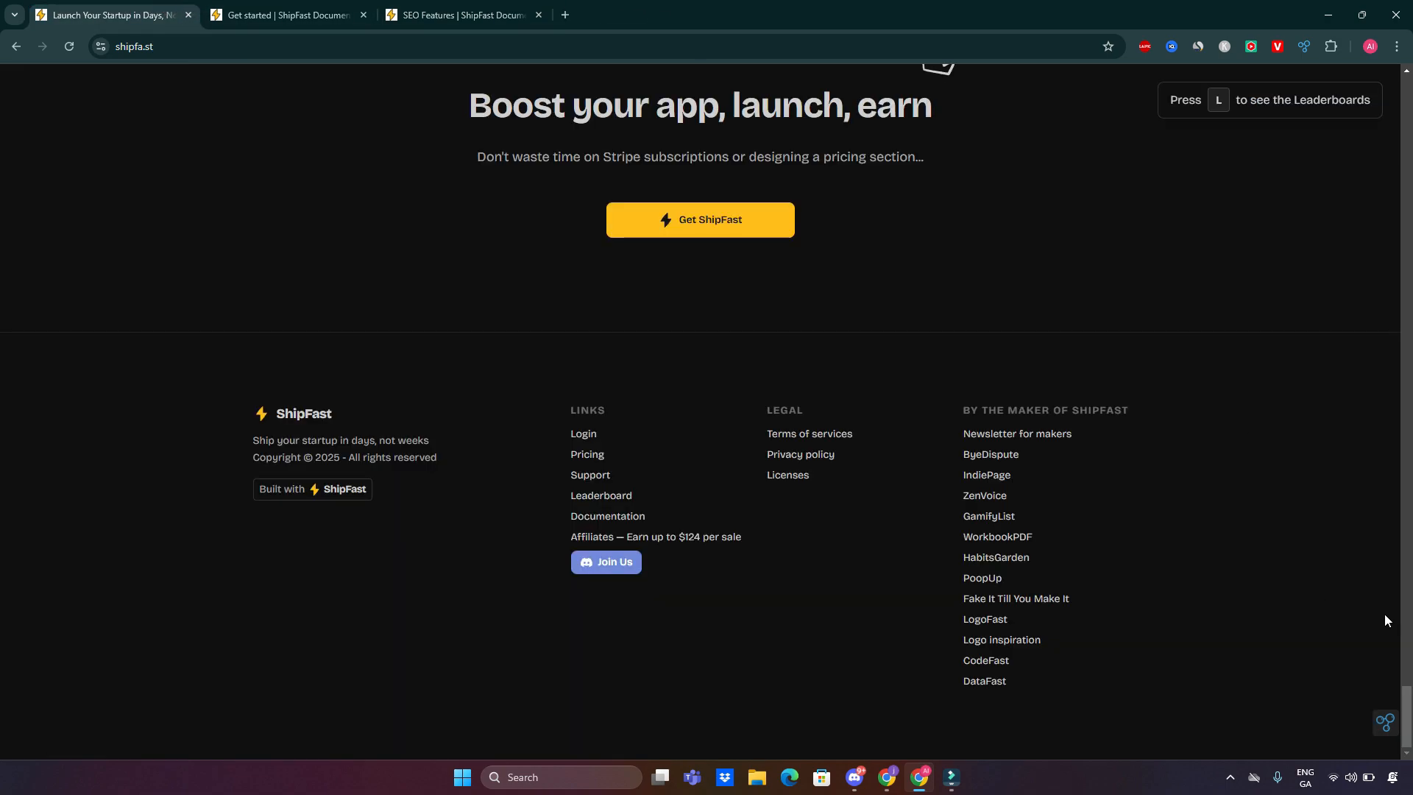
{"action": "scroll", "scroll_direction": "up", "scroll_amount": 3}
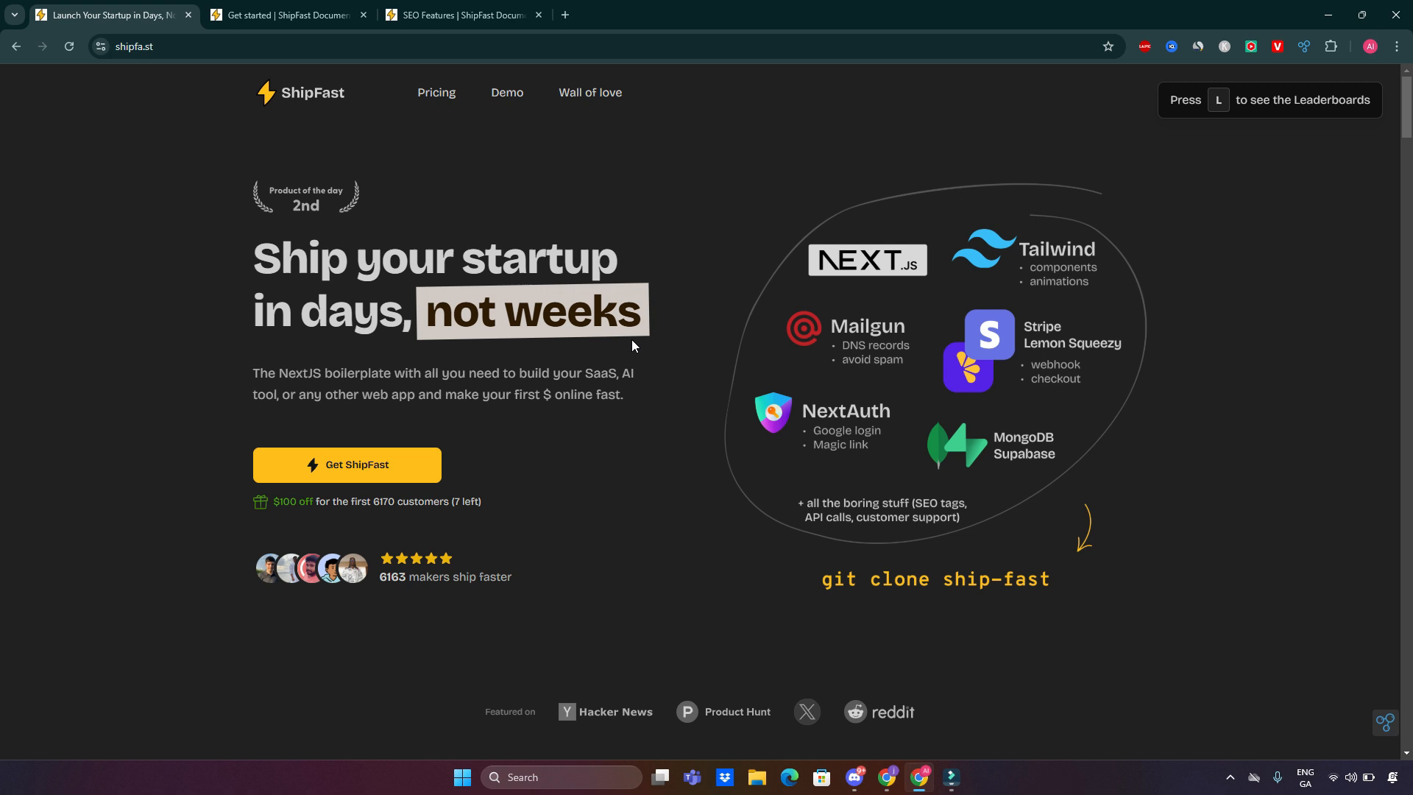
{"action": "mouse_move", "coordinate": [256, 124]}
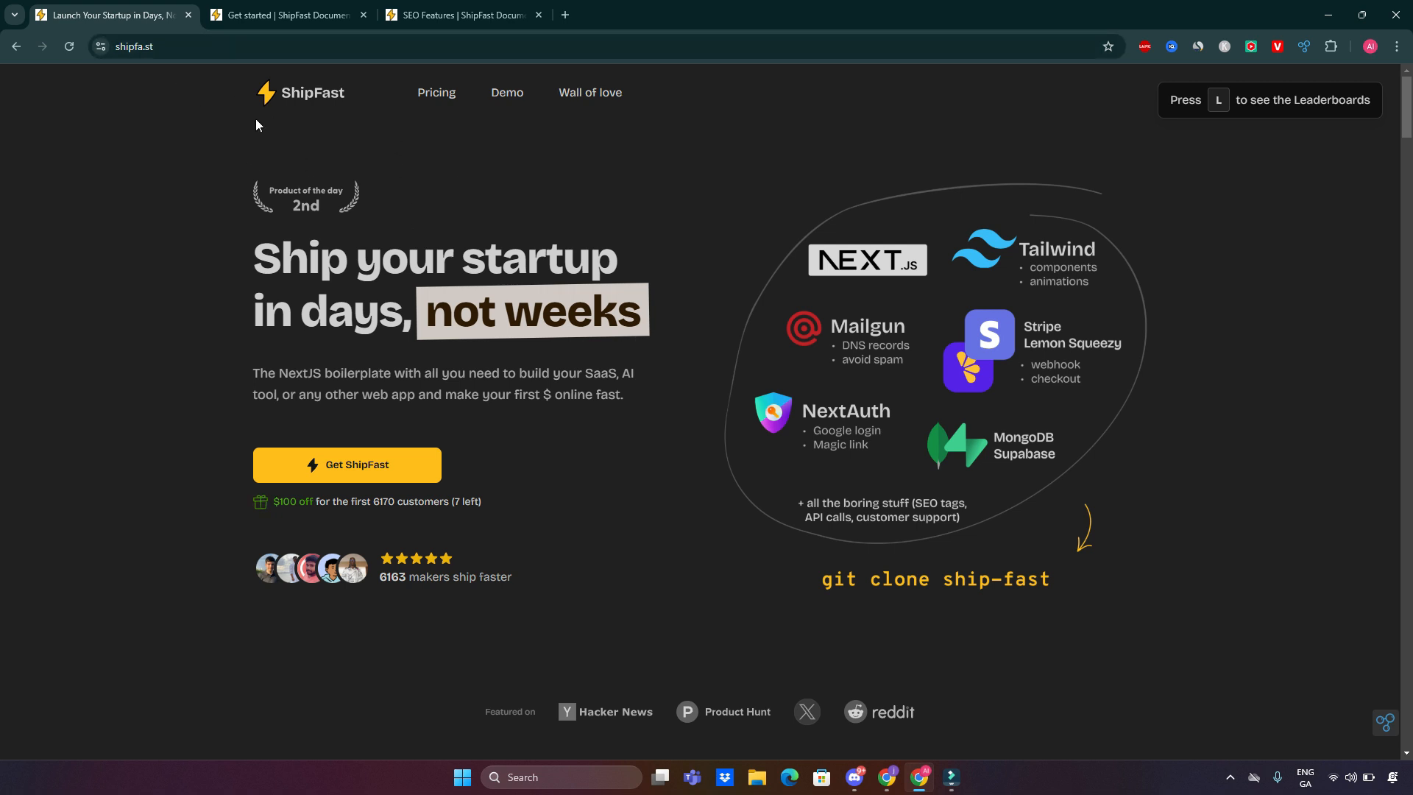
{"action": "mouse_move", "coordinate": [349, 204]}
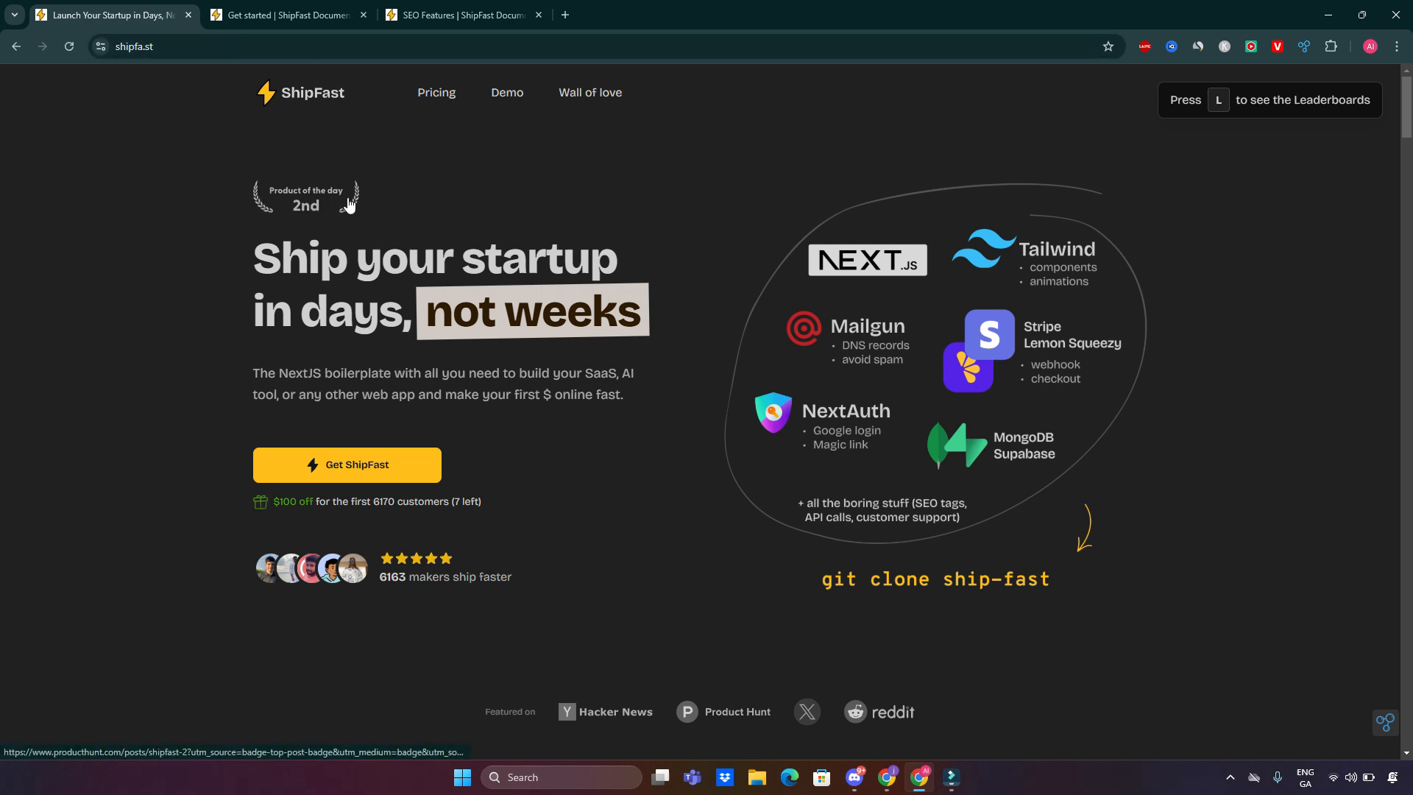
{"action": "mouse_move", "coordinate": [430, 178]}
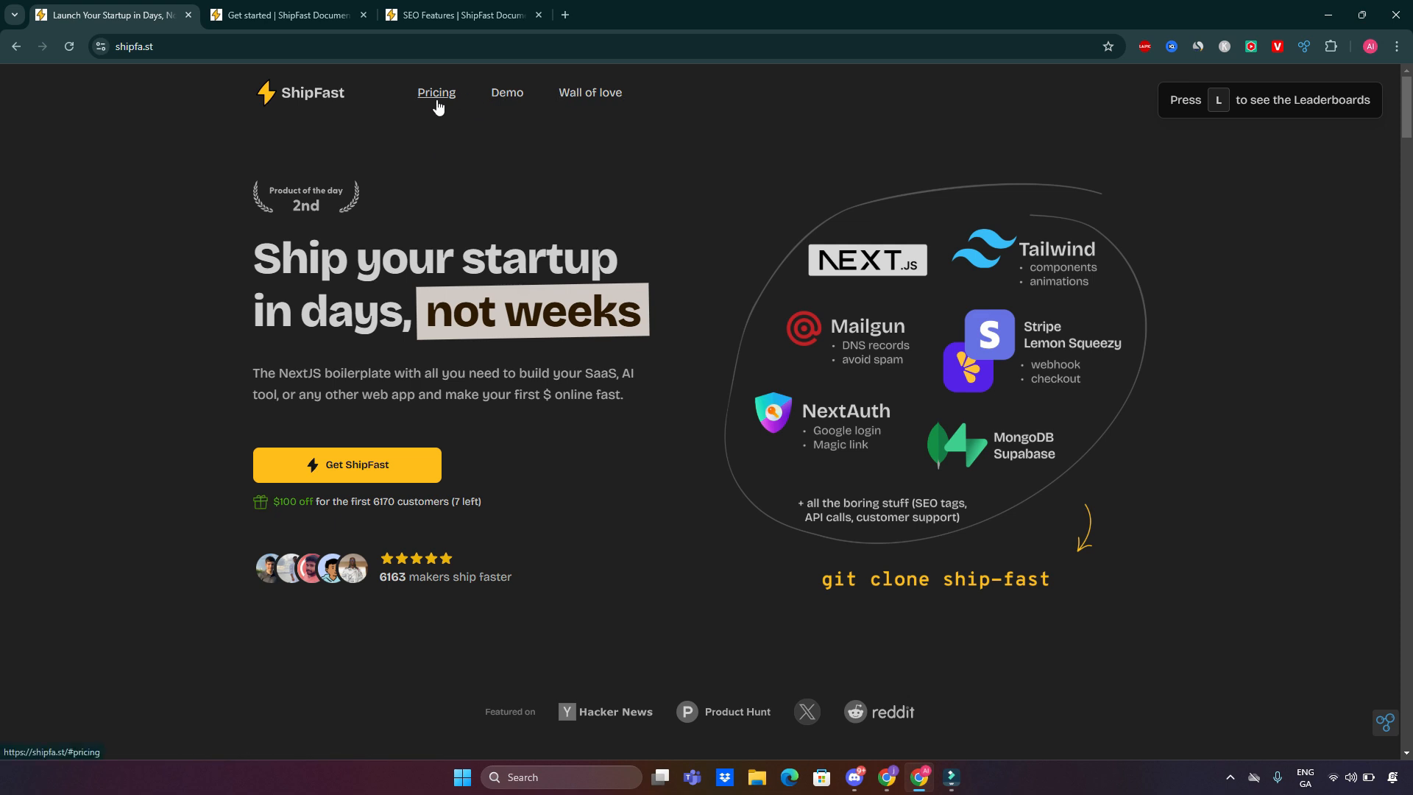
{"action": "mouse_move", "coordinate": [1402, 131]}
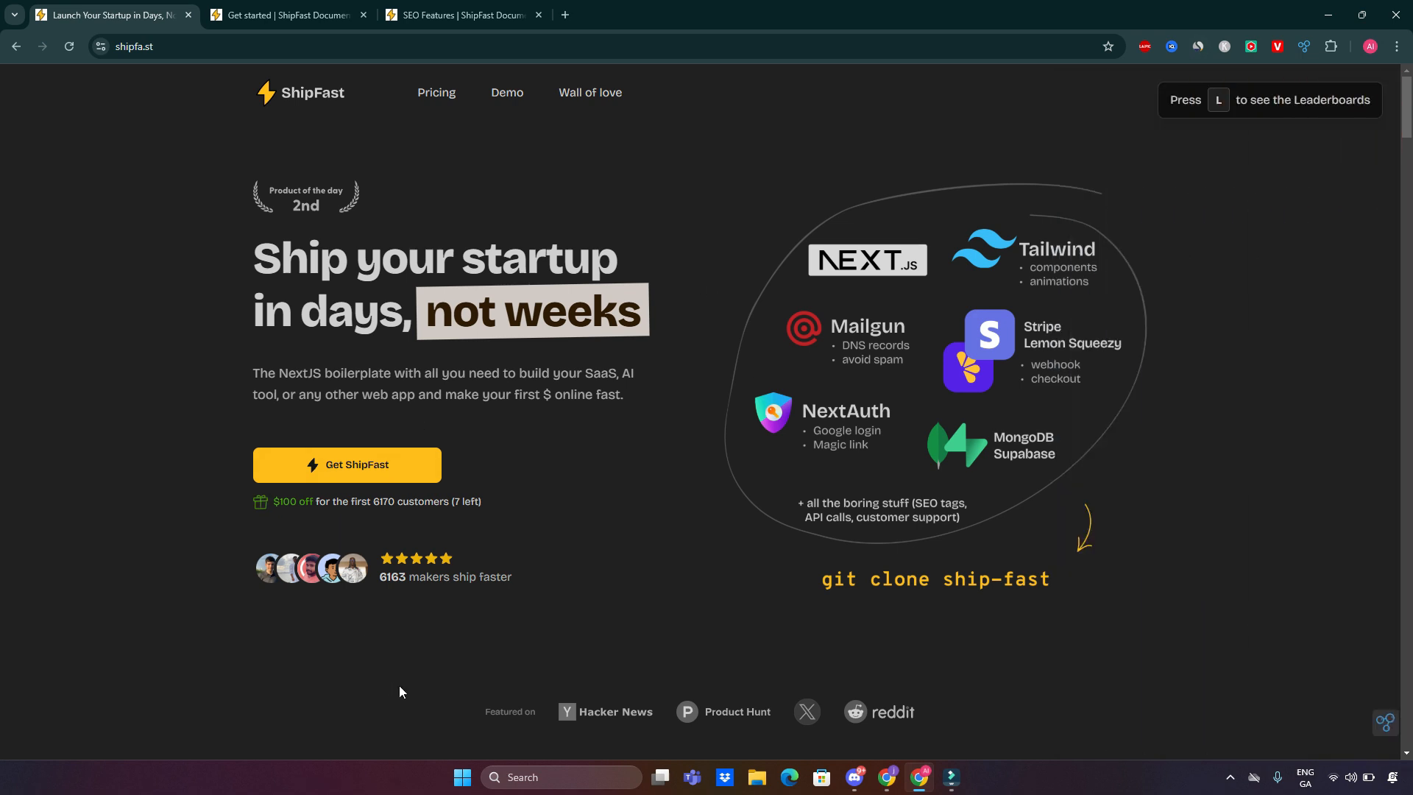
{"action": "mouse_move", "coordinate": [408, 677]}
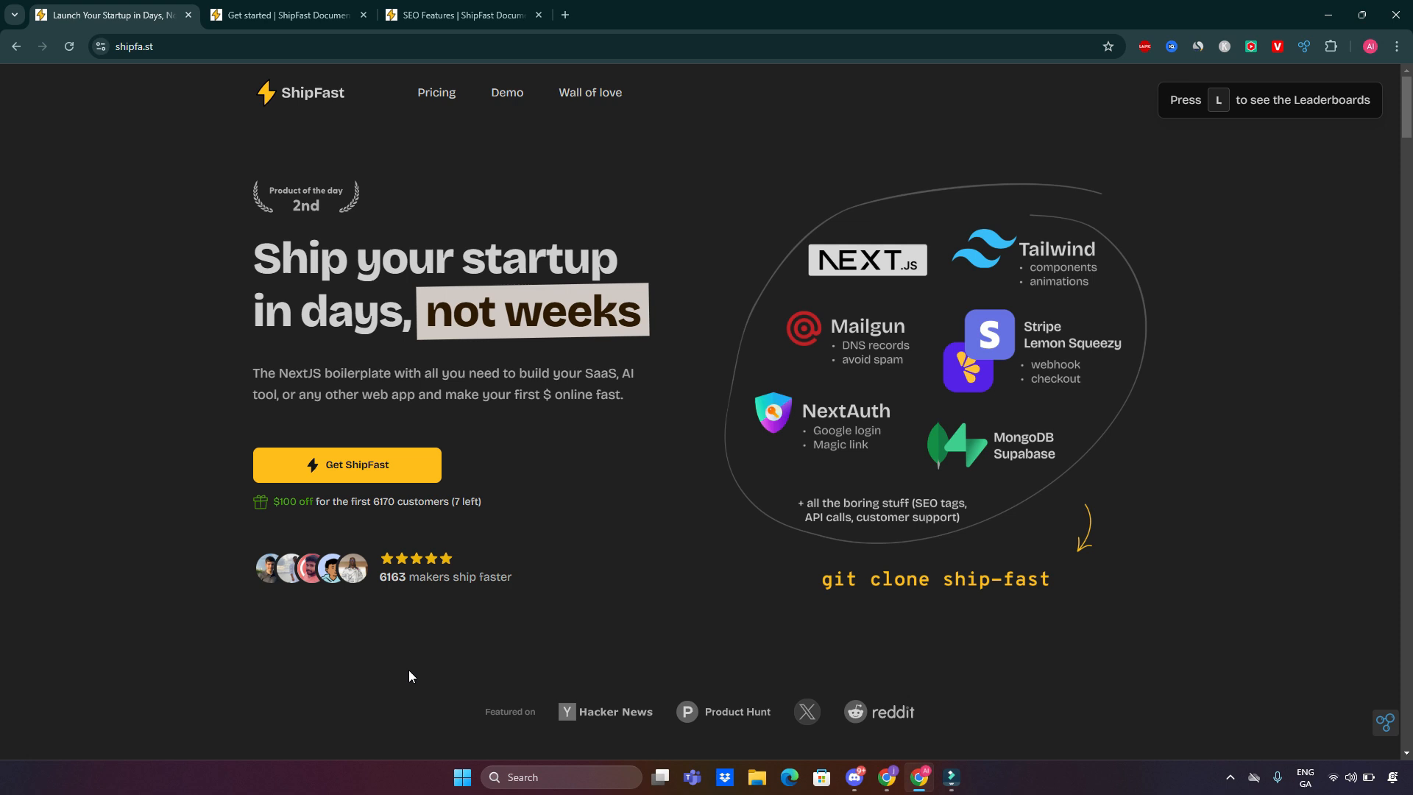
{"action": "mouse_move", "coordinate": [412, 671]}
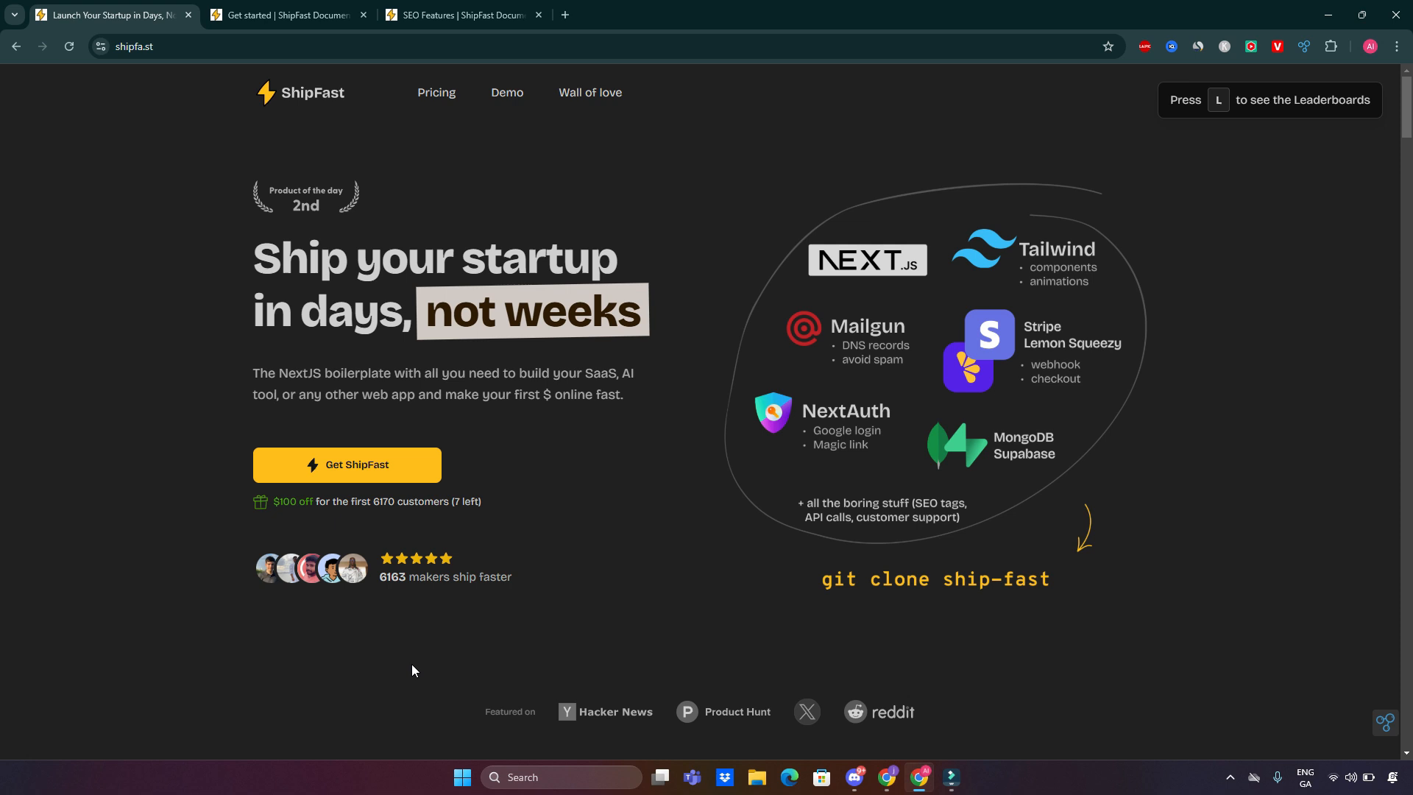
{"action": "mouse_move", "coordinate": [293, 121]}
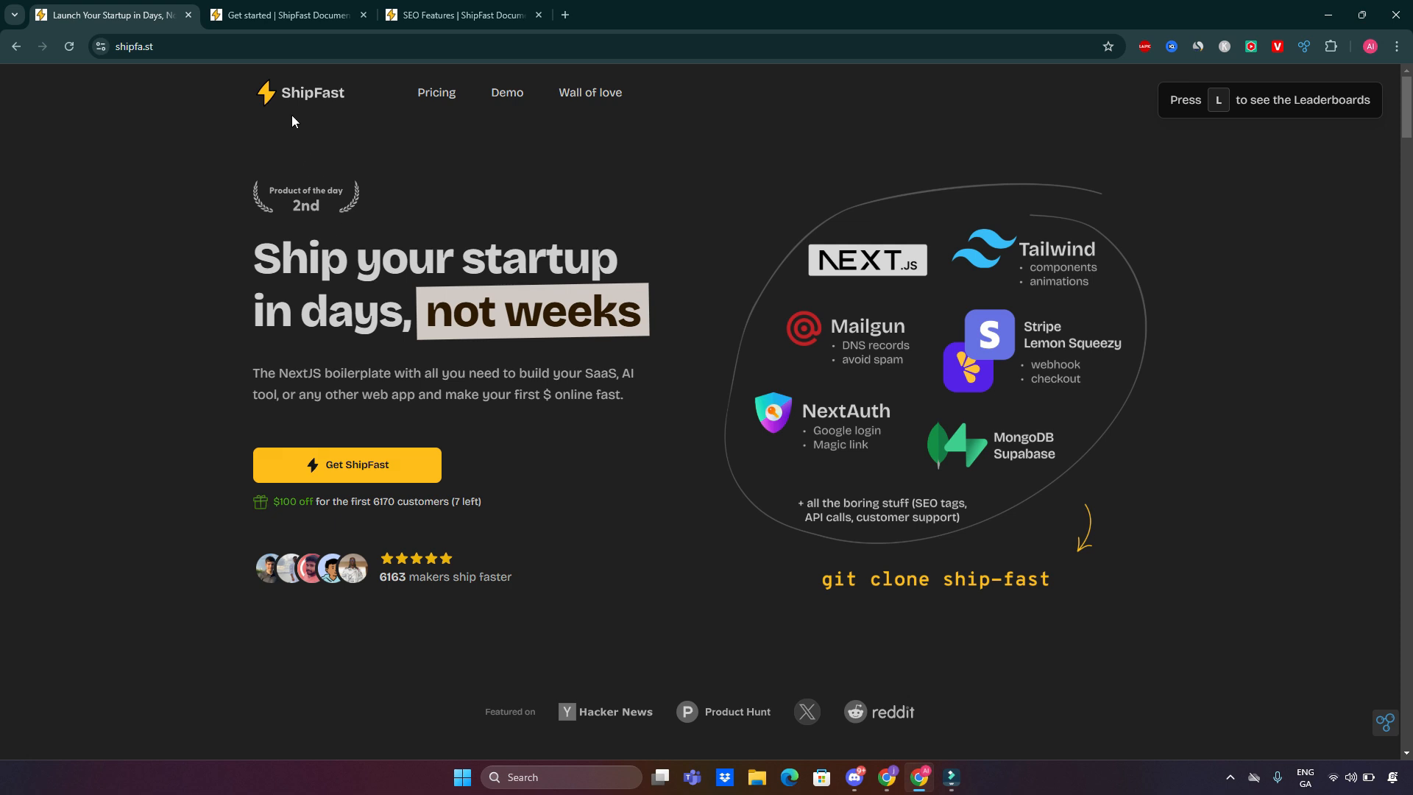
{"action": "mouse_move", "coordinate": [1239, 532]}
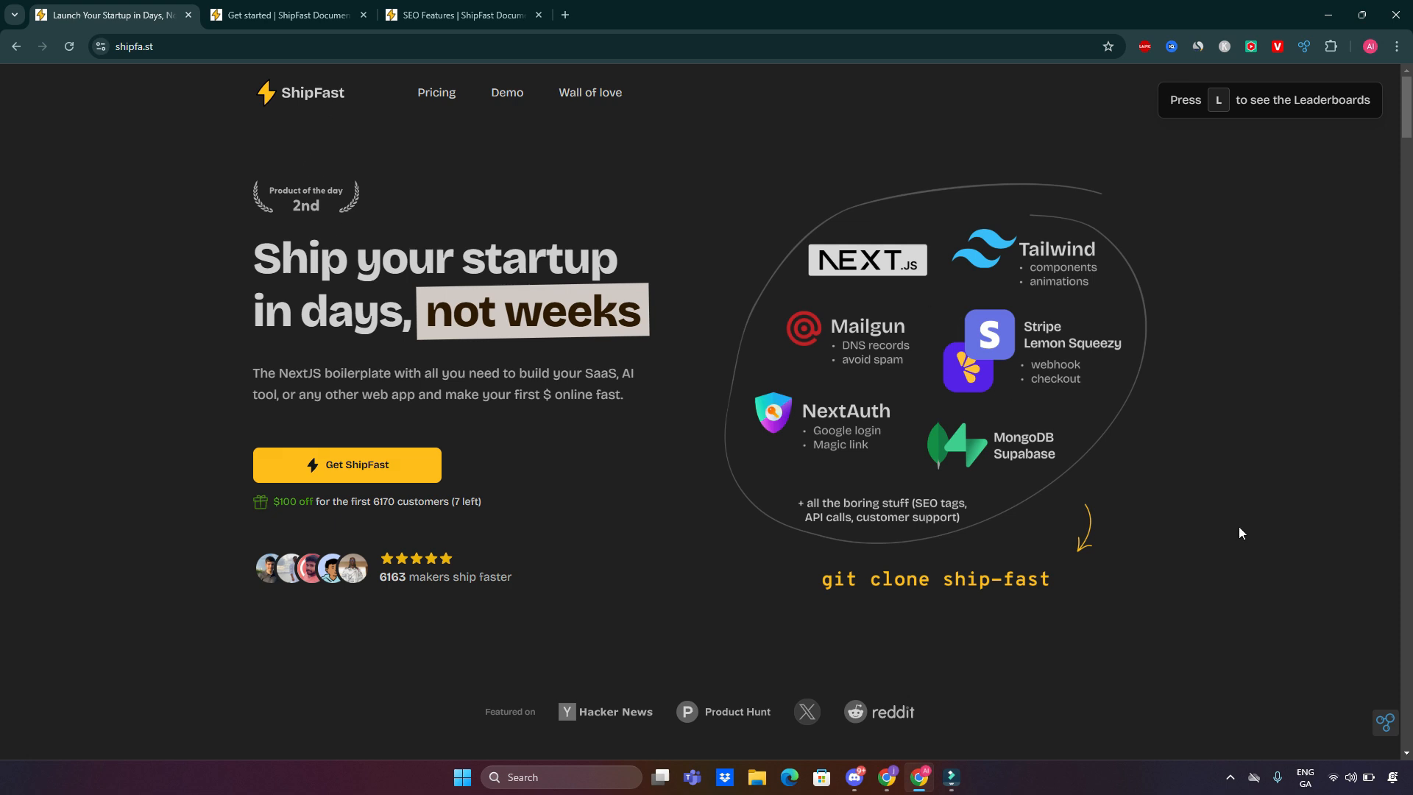